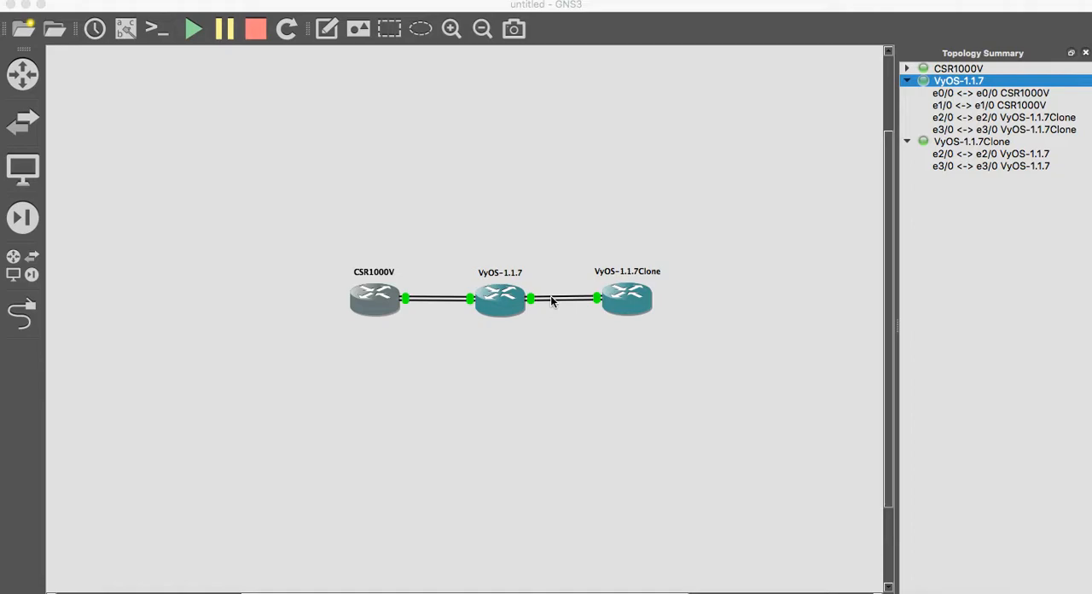
{"action": "mouse_move", "coordinate": [713, 589]}
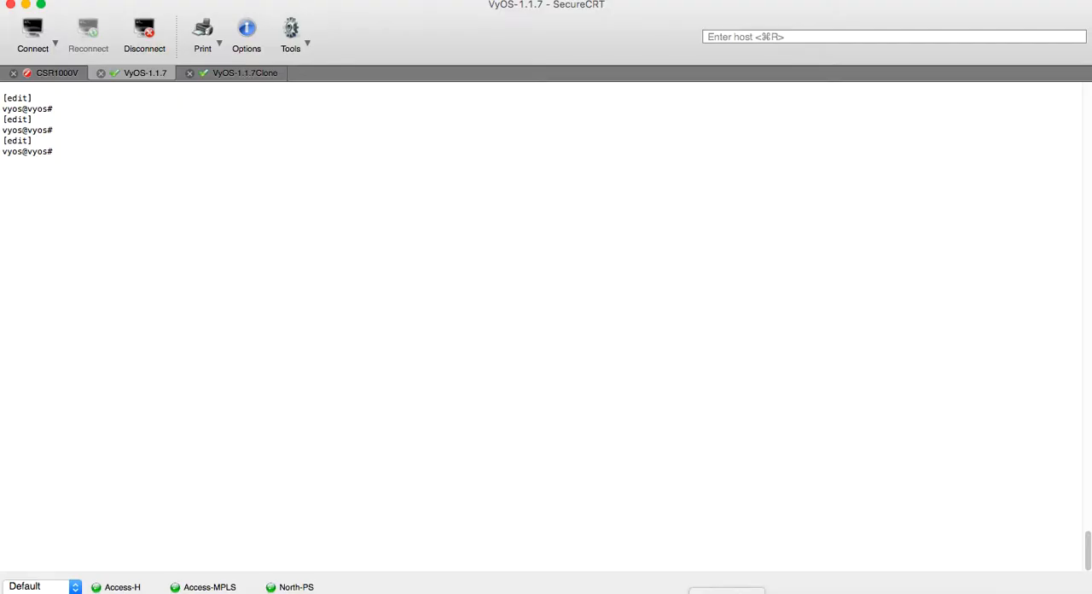
{"action": "mouse_move", "coordinate": [290, 31]}
{"action": "type", "text": "set"}
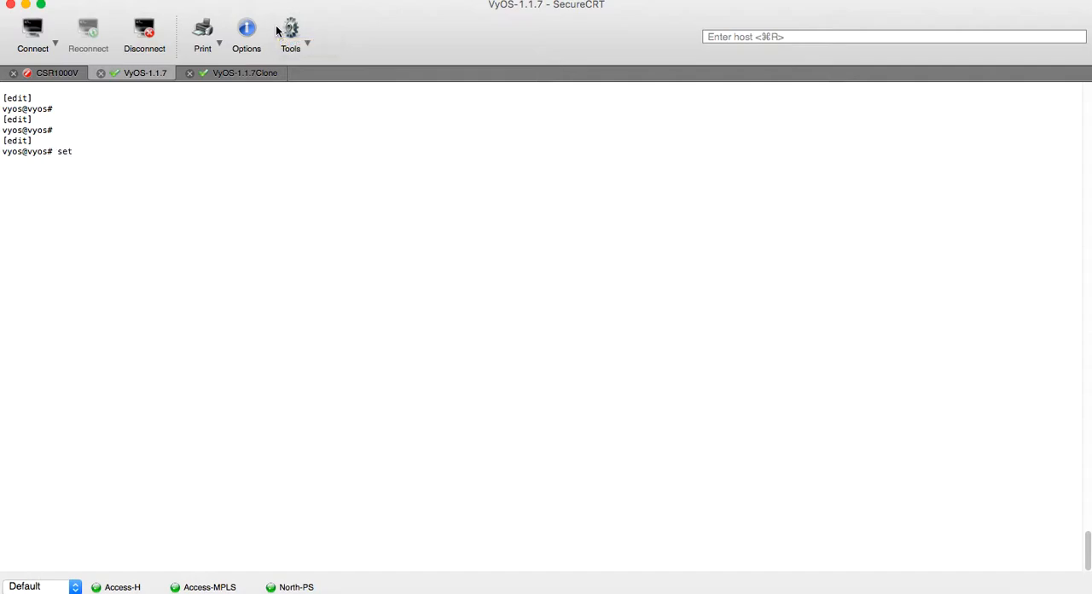
Set bonding bond1 to mode 802.3ad with address 10.10.10.1/30
{"action": "type", "text": "in"}
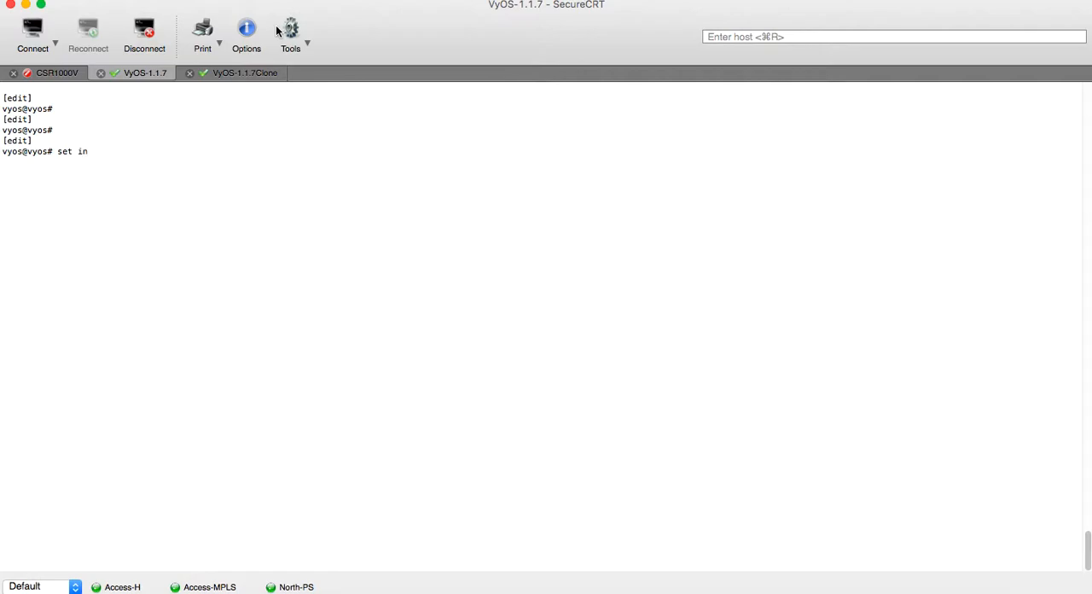
{"action": "type", "text": "terfaces"}
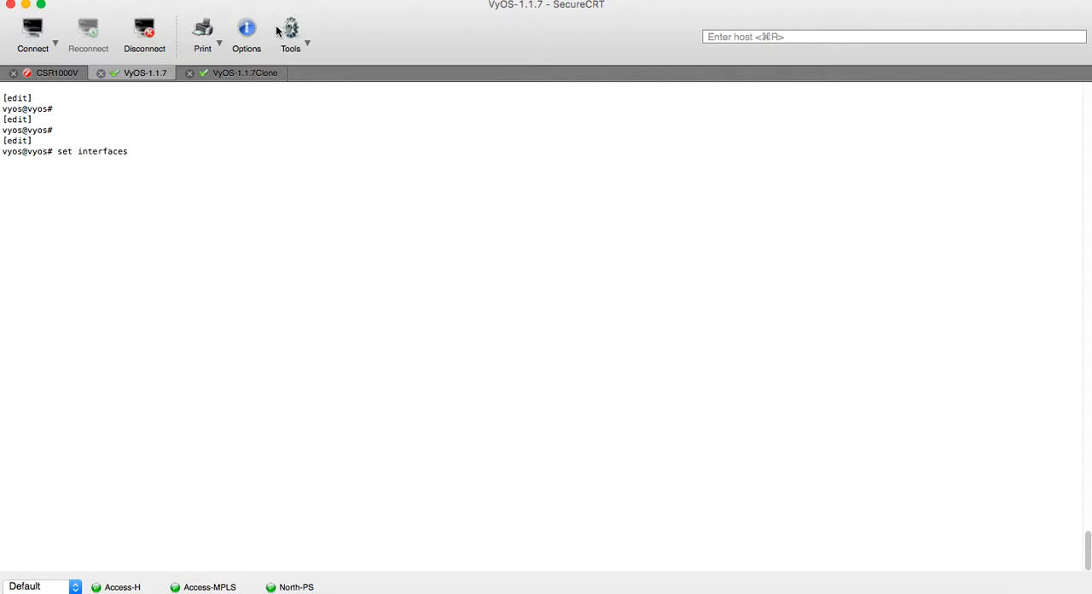
{"action": "type", "text": "bonding bon"}
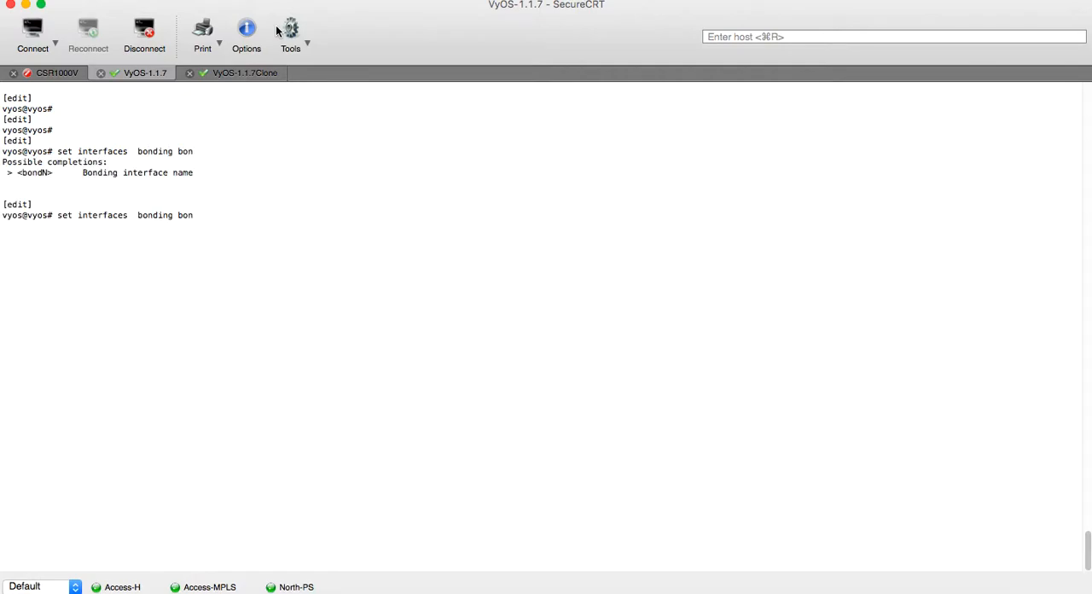
{"action": "type", "text": "d1"}
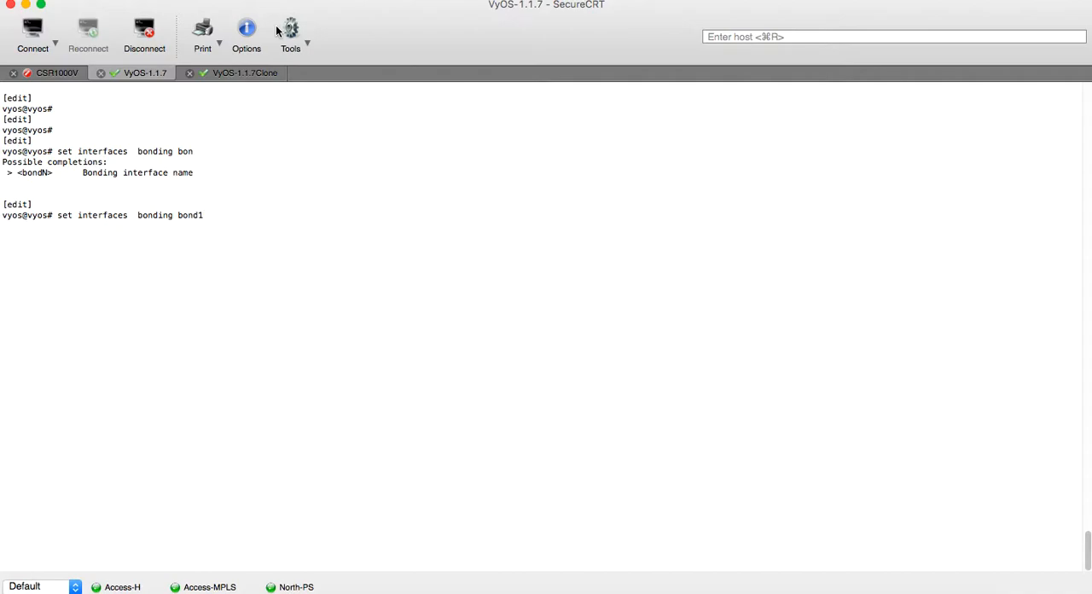
{"action": "type", "text": "mode"}
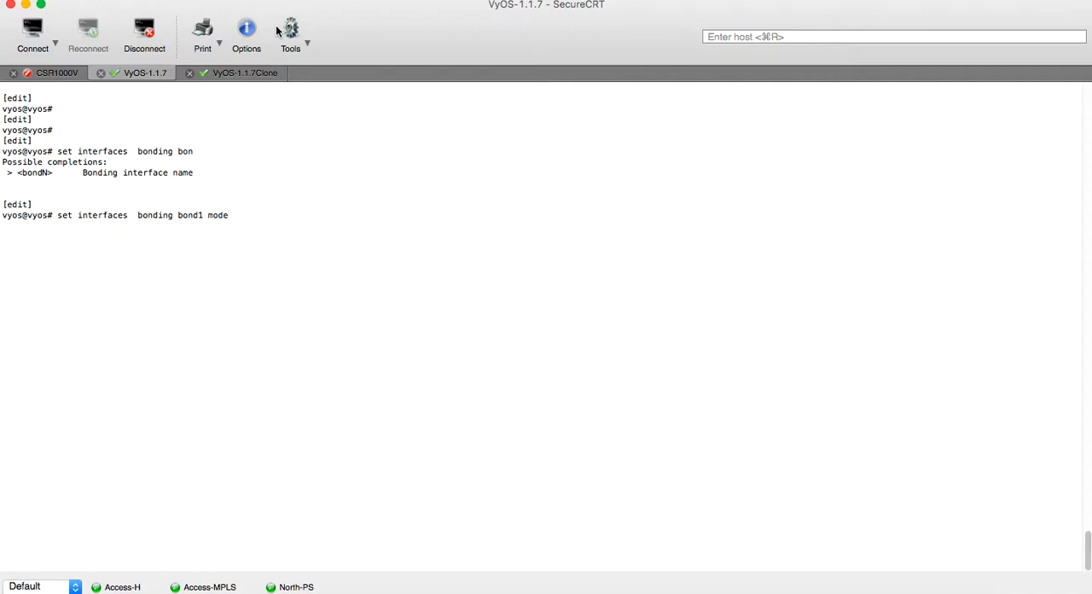
{"action": "type", "text": "802.3ad"}
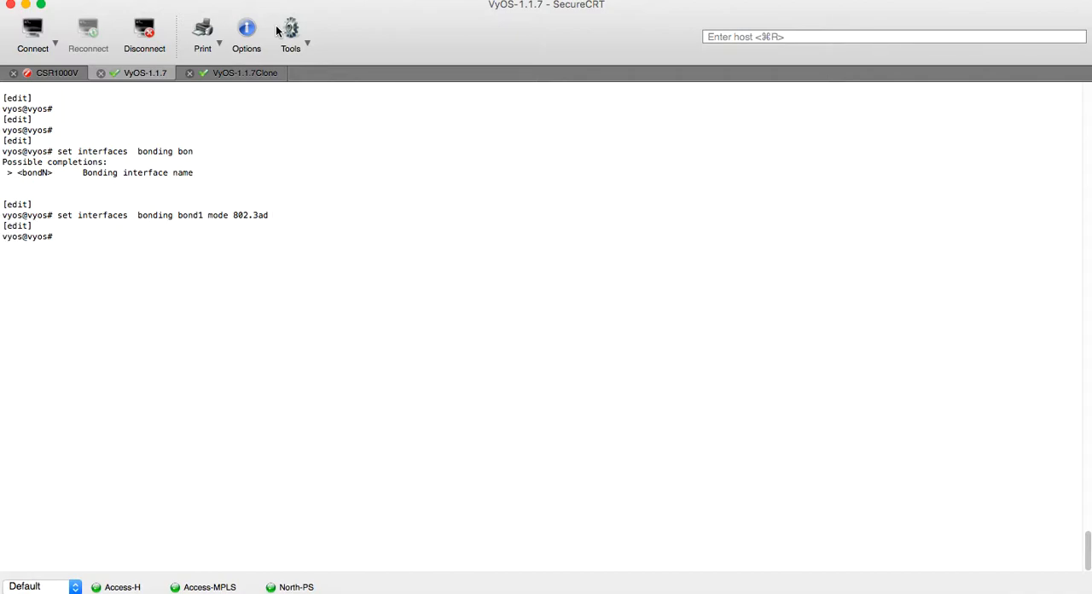
{"action": "type", "text": "set interfaces  bonding bond1 mode"}
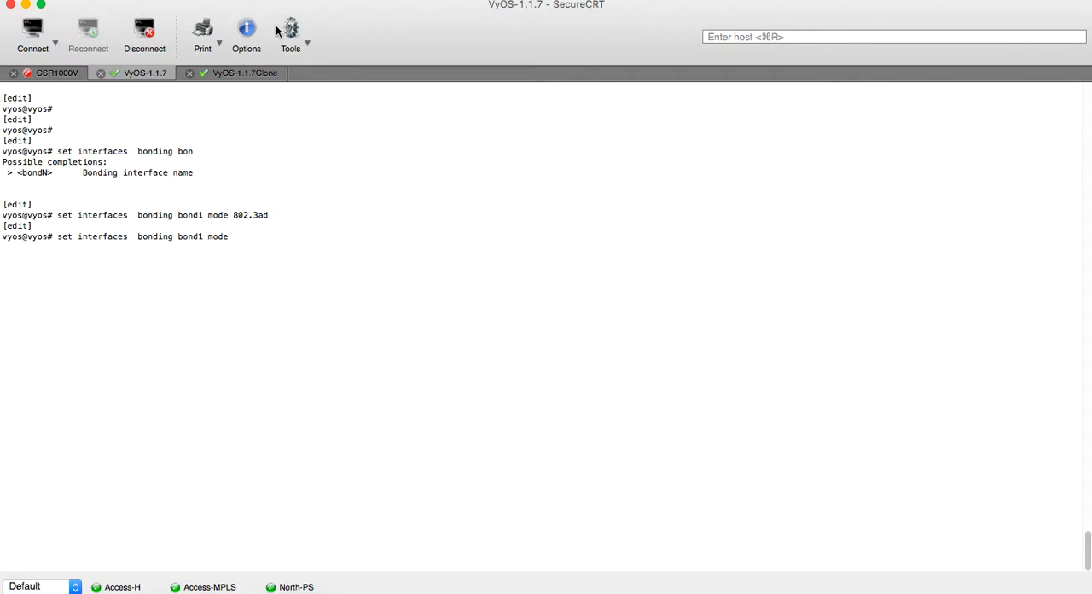
{"action": "type", "text": "address"}
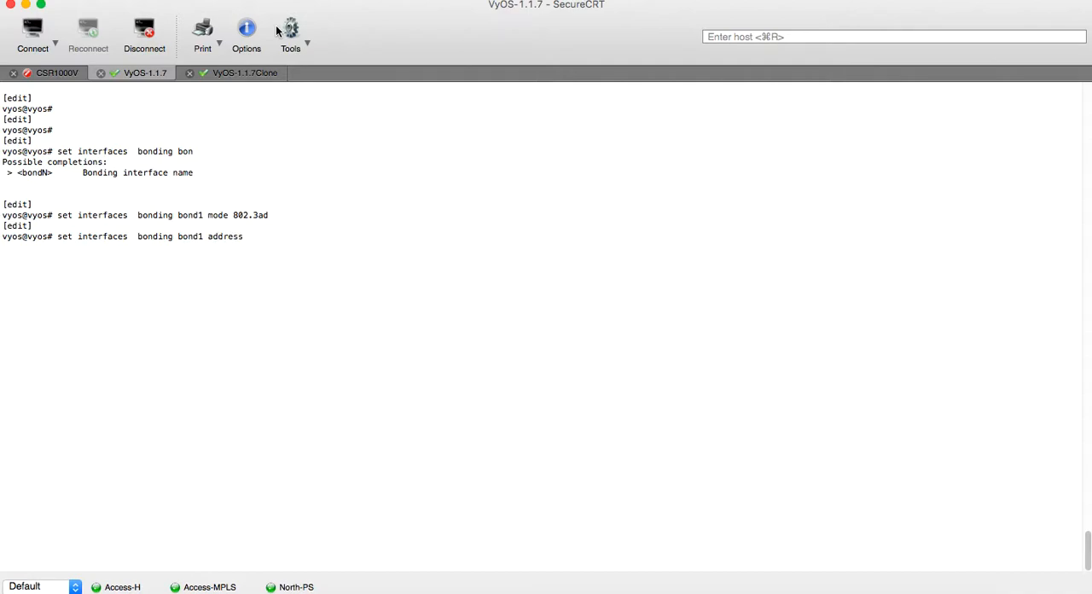
{"action": "type", "text": "10.10.10."}
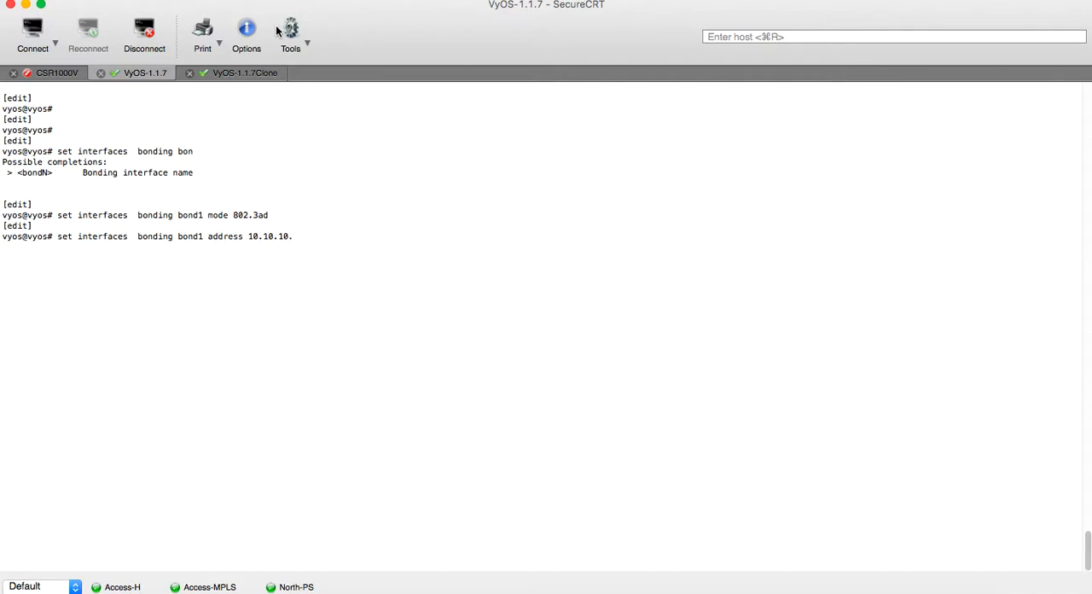
{"action": "type", "text": "1/30"}
{"action": "type", "text": "s"}
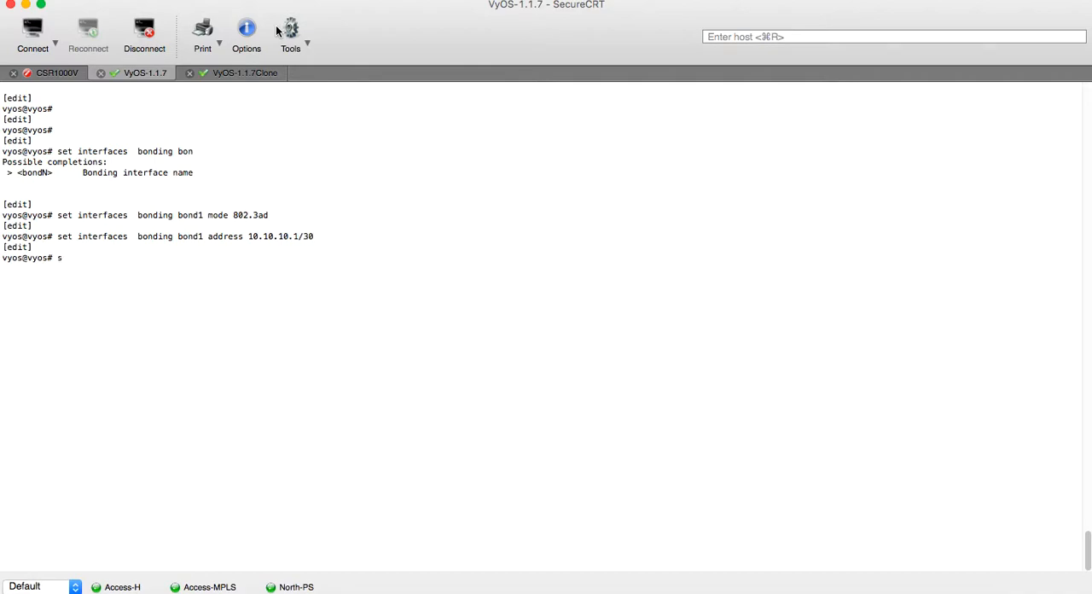
Add ethernet eth2 and eth3 to bond-group bond1
{"action": "type", "text": "et"}
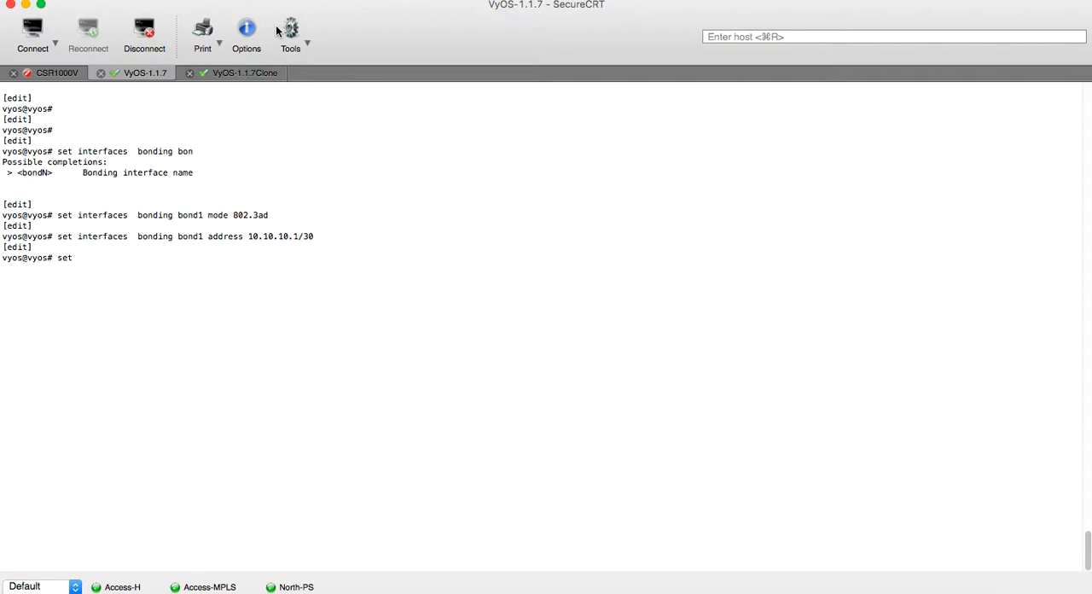
{"action": "type", "text": "interfaces e"}
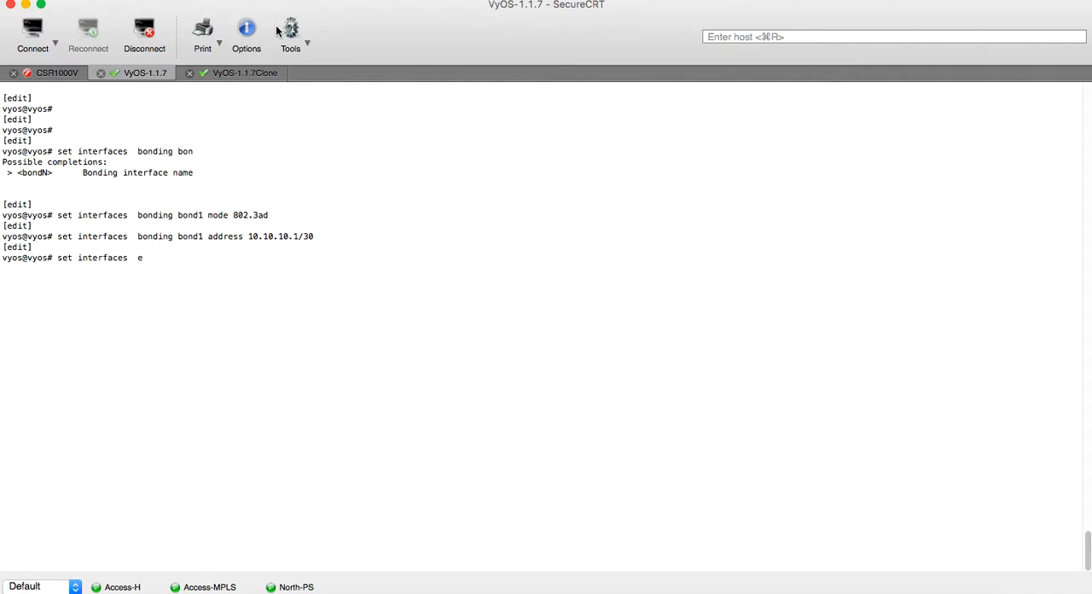
{"action": "type", "text": "thernet eth2 b"}
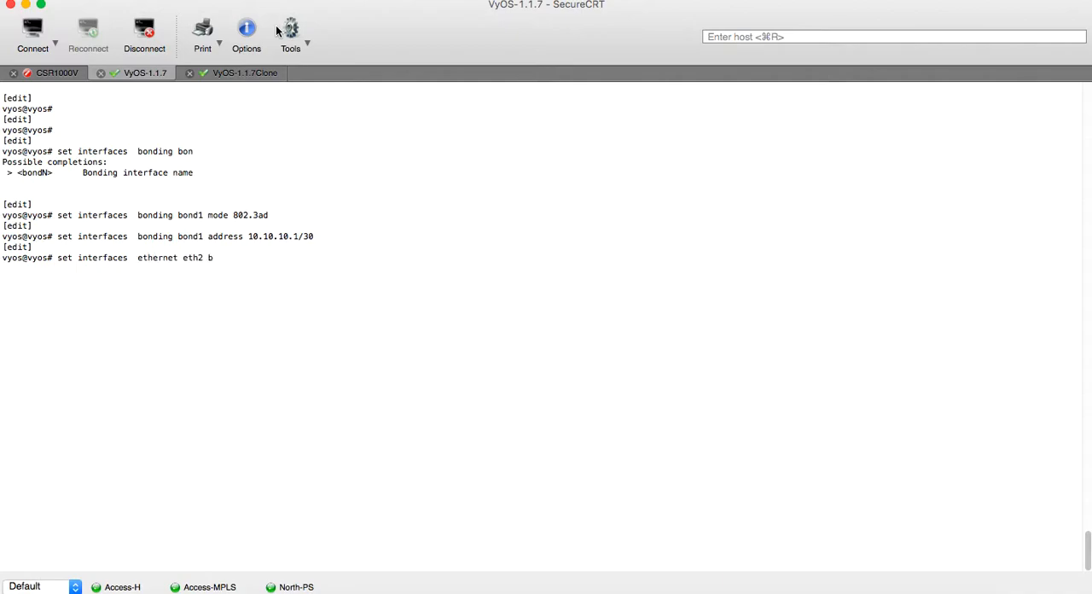
{"action": "type", "text": "ond-group bond1"}
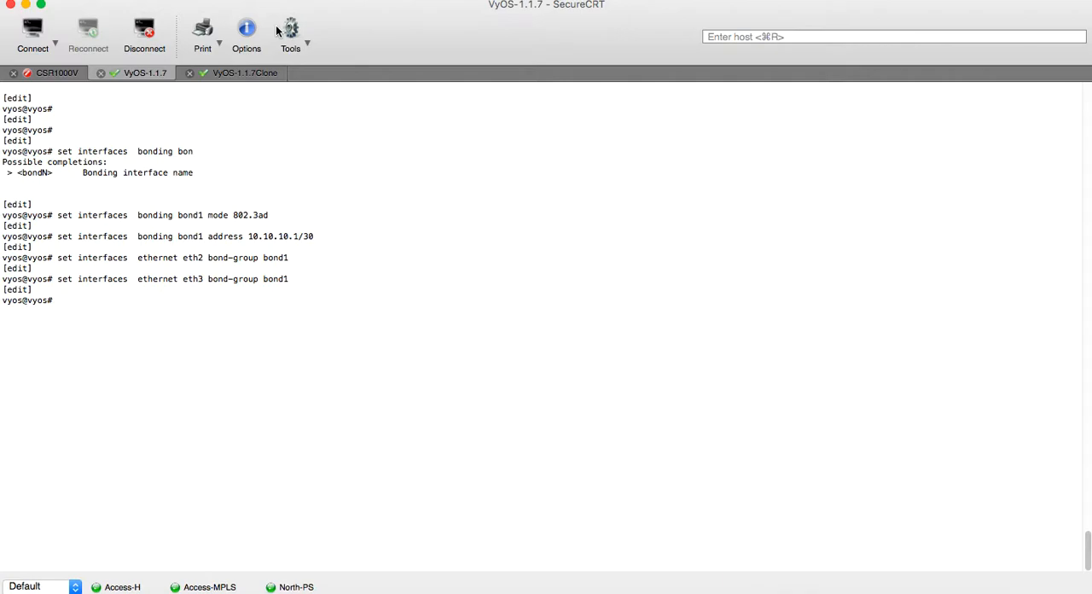
Show the ethernet eth2 and eth3 configuration to verify the bond-group entries
{"action": "type", "text": "show"}
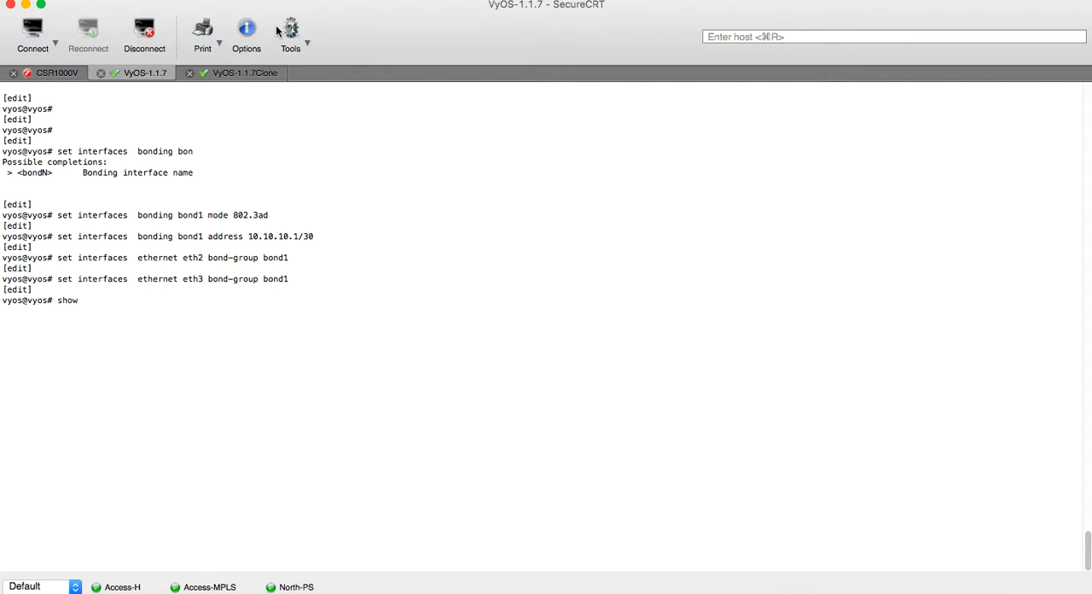
{"action": "type", "text": "interfaces ethernet eth2"}
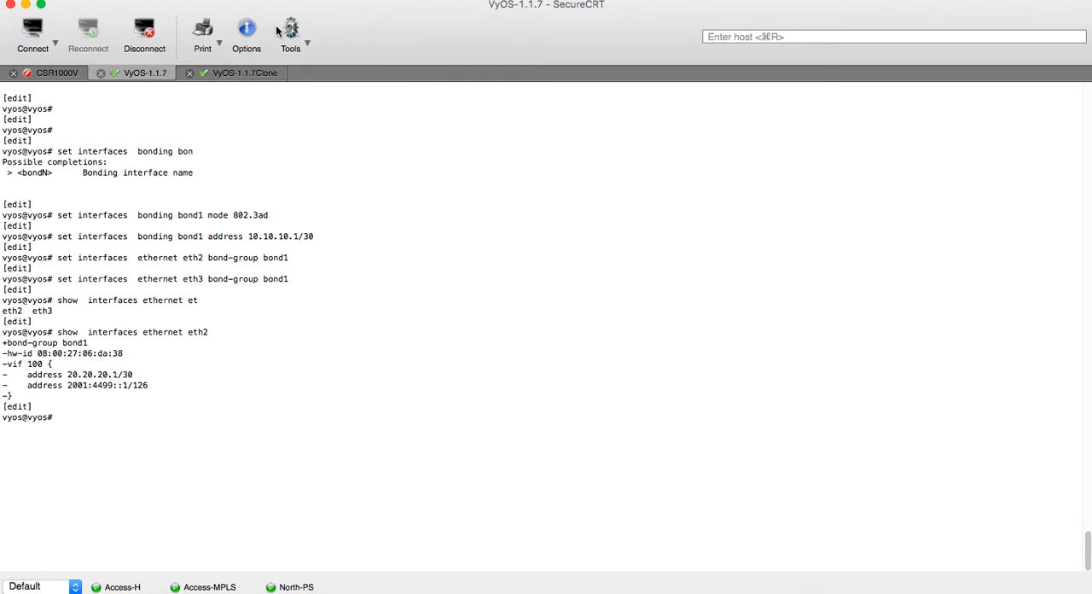
{"action": "type", "text": "show  interfaces ethernet eth2"}
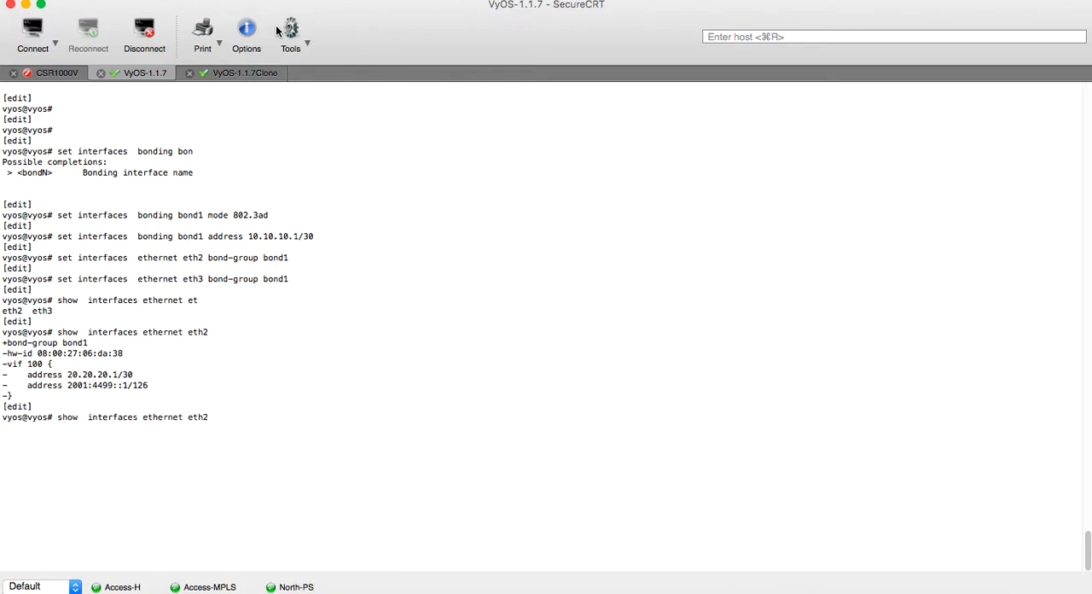
{"action": "key", "text": "Backspace"}
{"action": "type", "text": "3"}
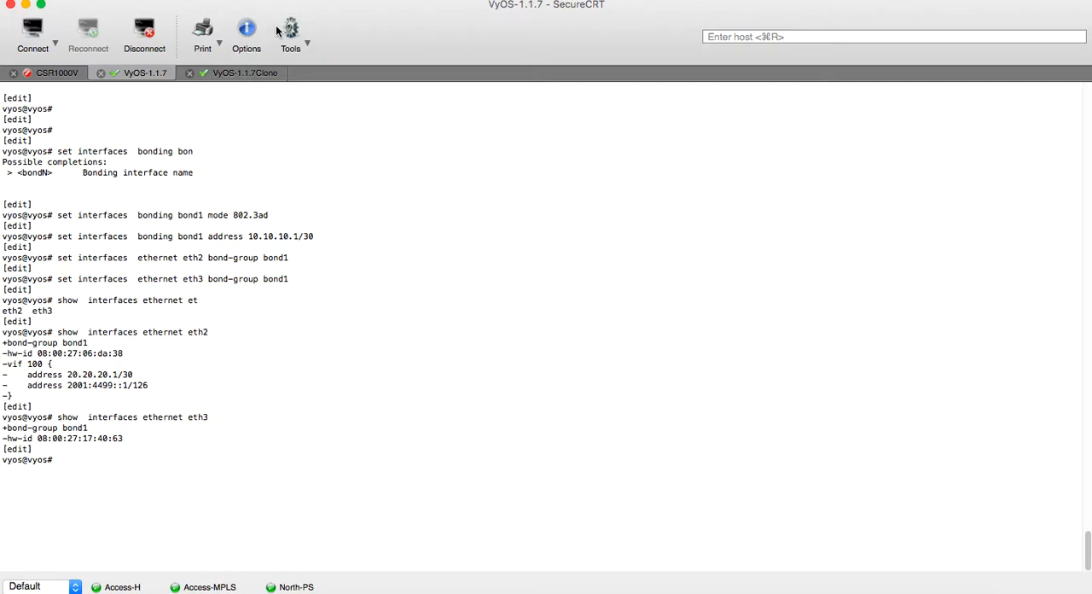
Review the pending differences with compare and commit the bonding configuration
{"action": "type", "text": "show"}
{"action": "type", "text": "compare"}
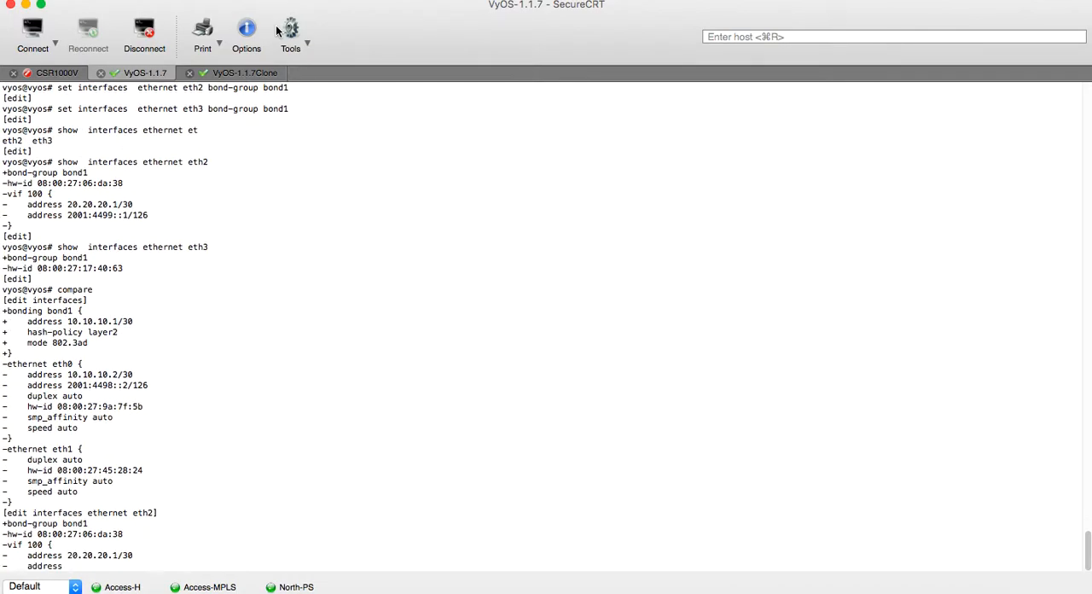
{"action": "type", "text": "commit"}
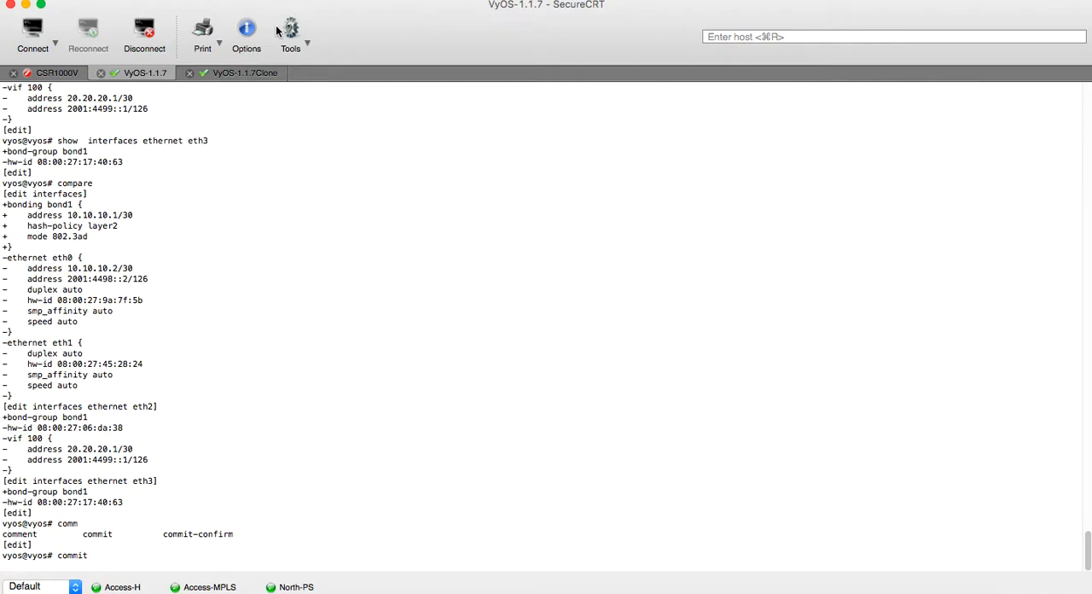
{"action": "key", "text": "Return"}
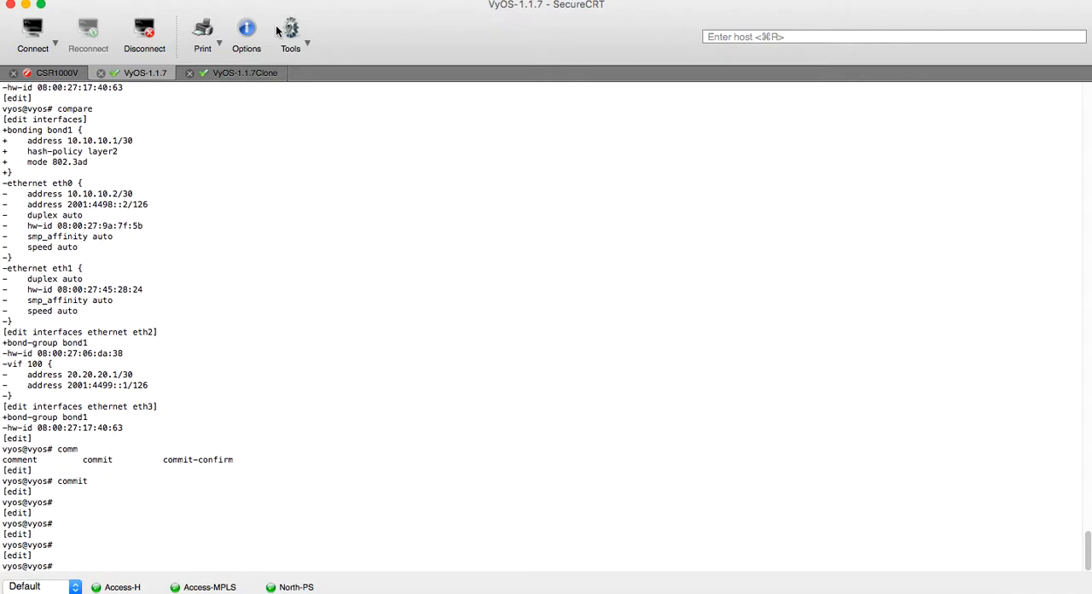
Run show interfaces to confirm bond1 up at 10.10.10.1/30 with eth2/eth3 in bond1
{"action": "type", "text": "run show  interfaces"}
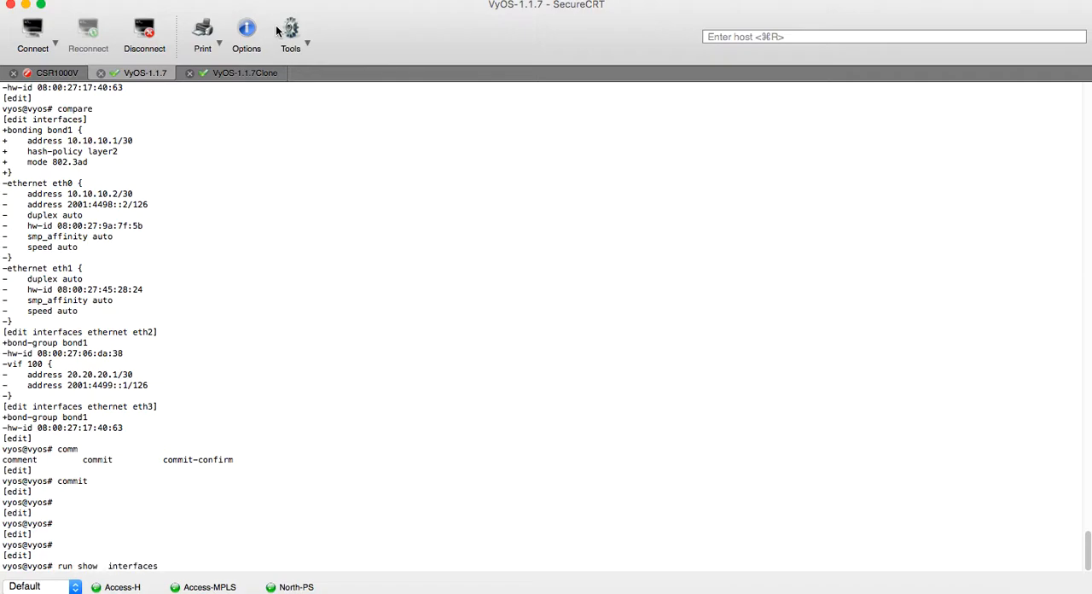
{"action": "type", "text": "e"}
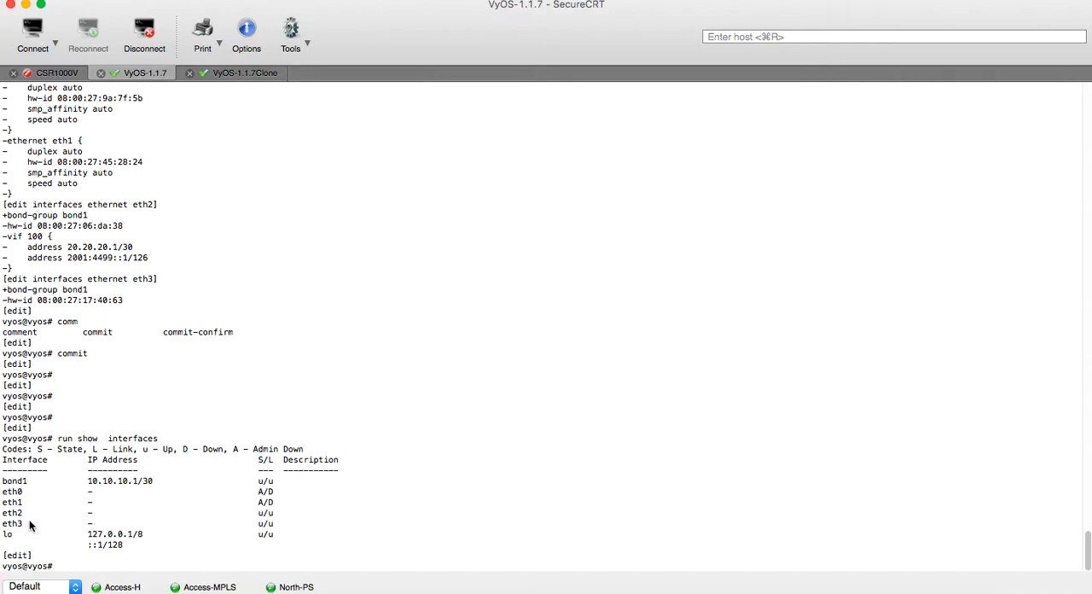
{"action": "mouse_move", "coordinate": [32, 531]}
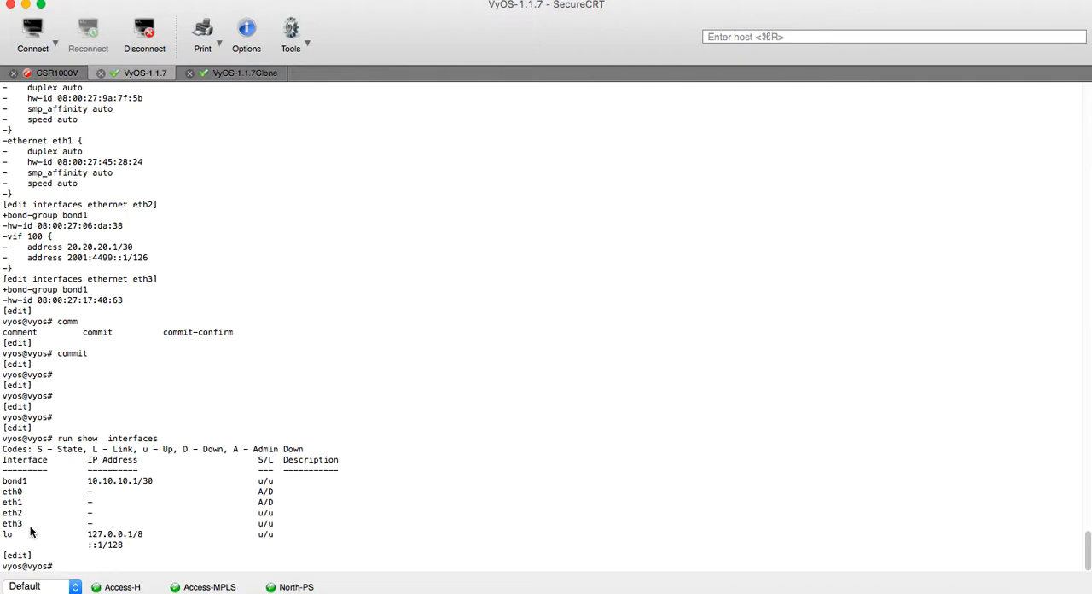
{"action": "type", "text": "s"}
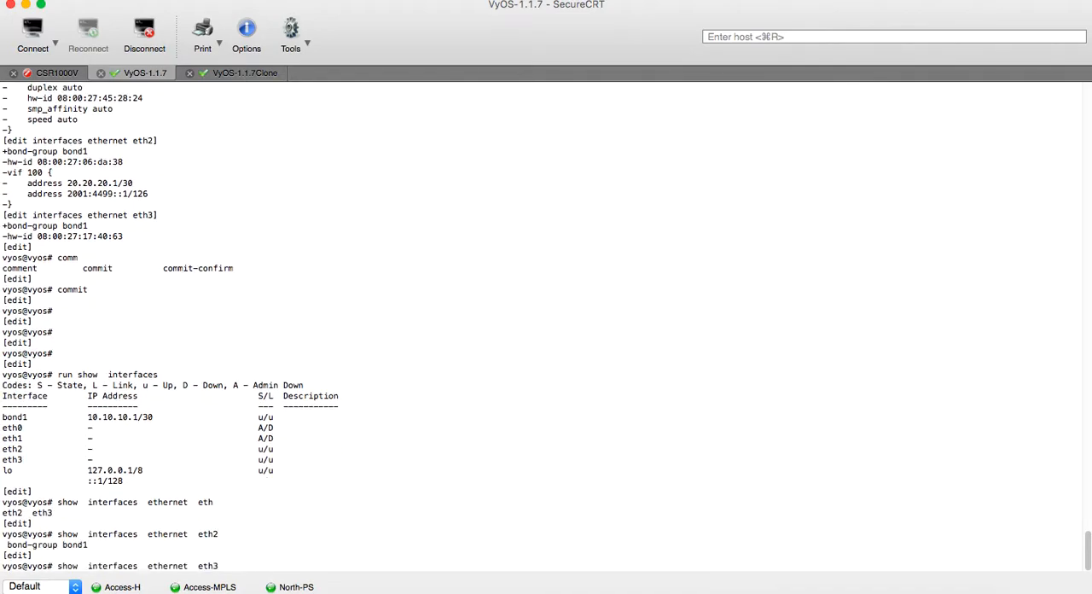
{"action": "scroll", "scroll_direction": "down", "scroll_amount": 3}
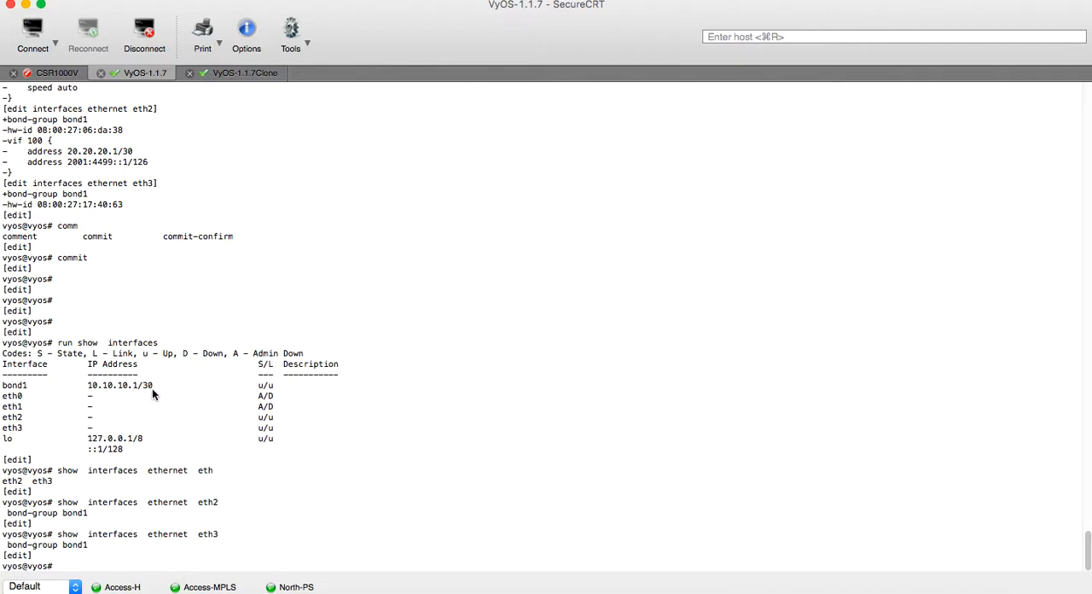
On the clone router, enter configure and delete the vif entries on eth2 and eth3
{"action": "left_click", "coordinate": [238, 72]}
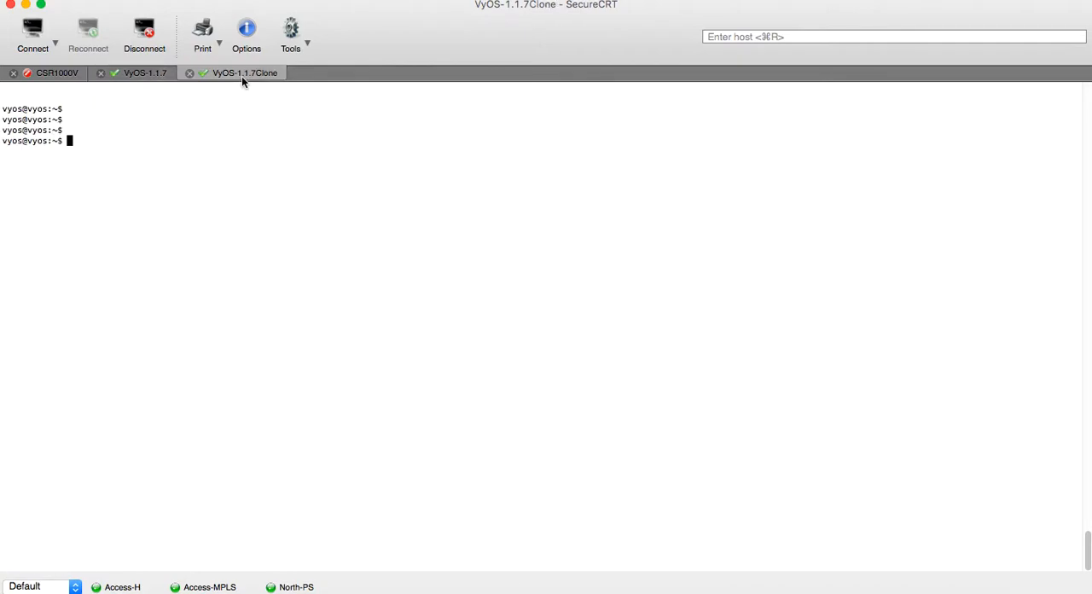
{"action": "type", "text": "conf"}
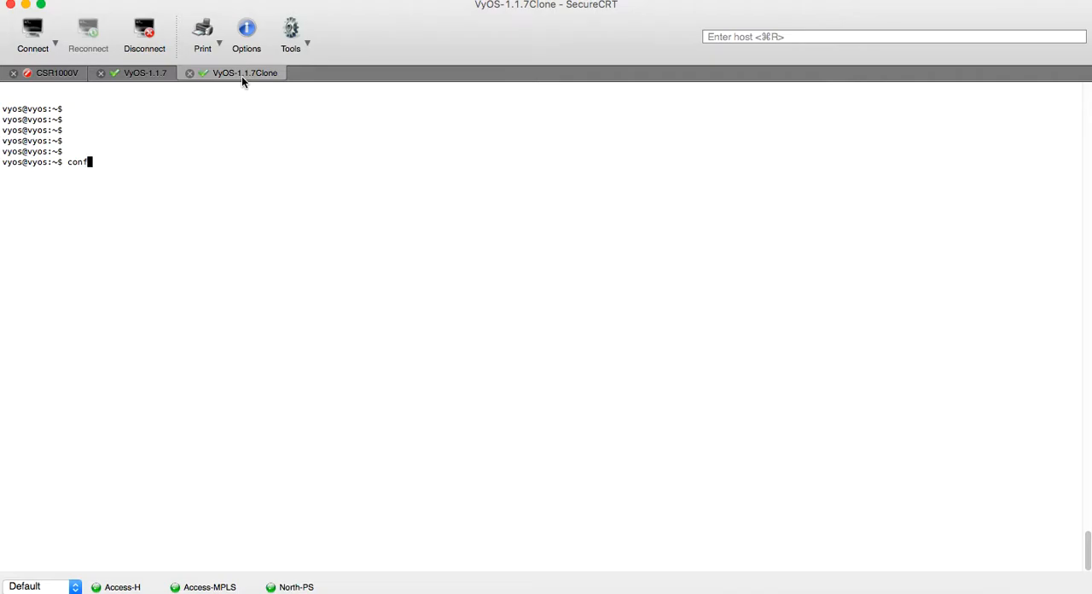
{"action": "type", "text": "igure"}
{"action": "type", "text": "show  interfaces  ethernet  eth2"}
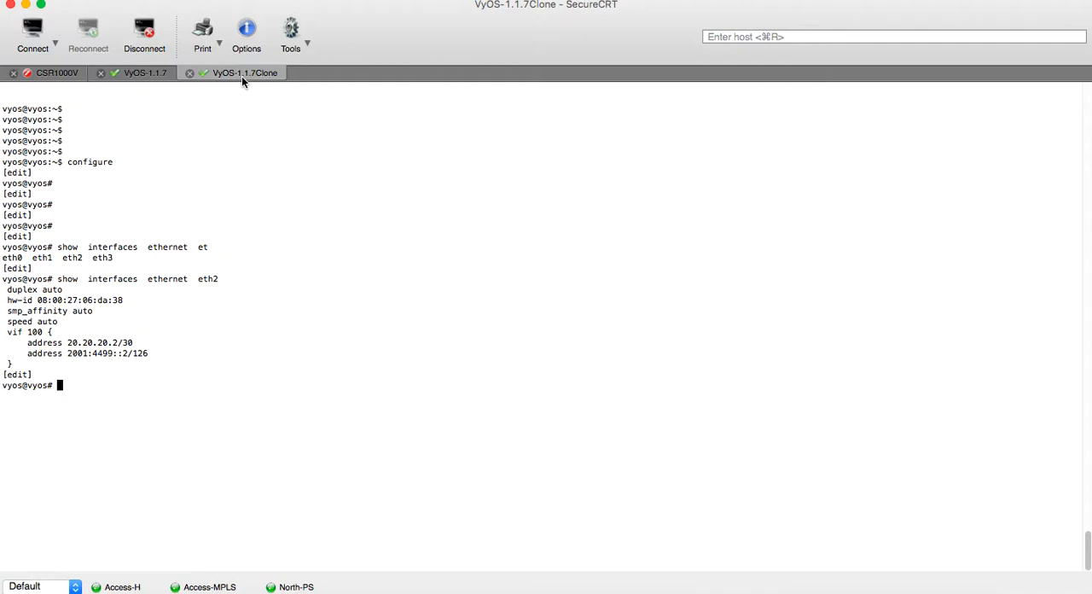
{"action": "type", "text": "delete"}
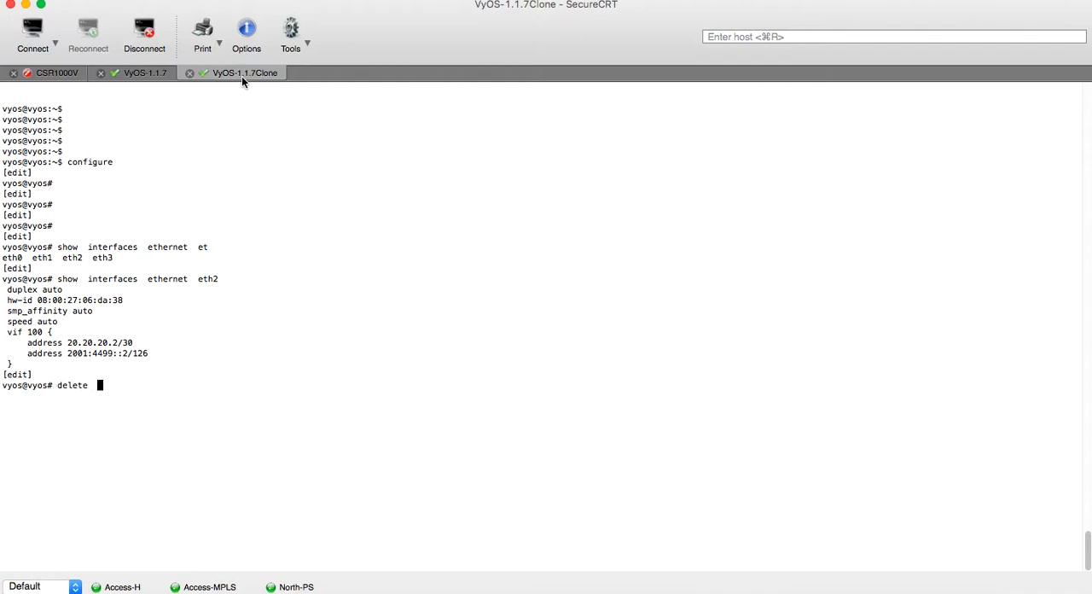
{"action": "type", "text": "interfaces ethernet"}
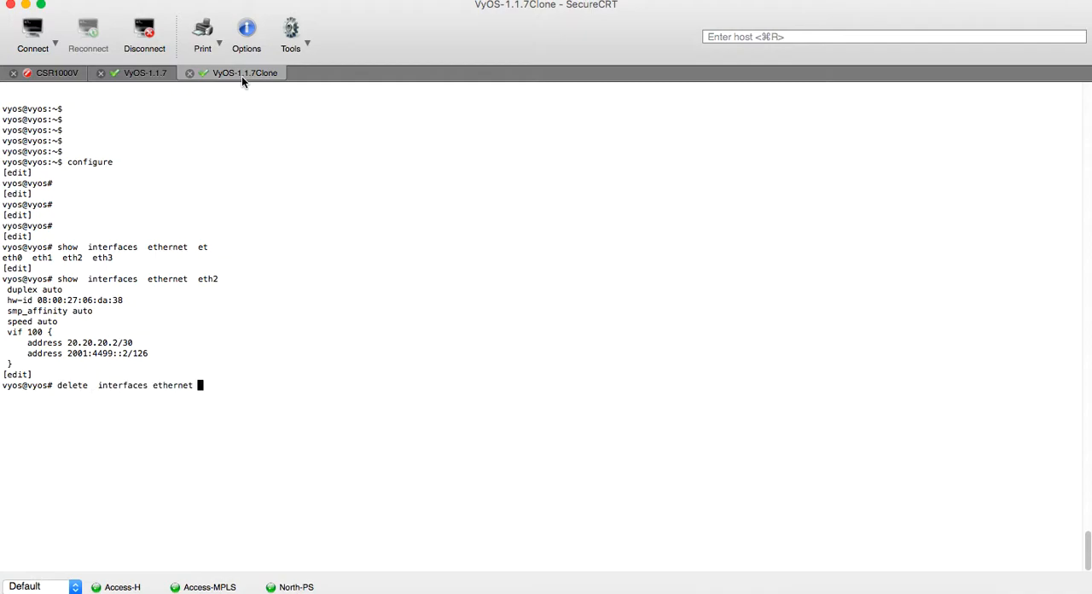
{"action": "type", "text": "eth2 vif 100"}
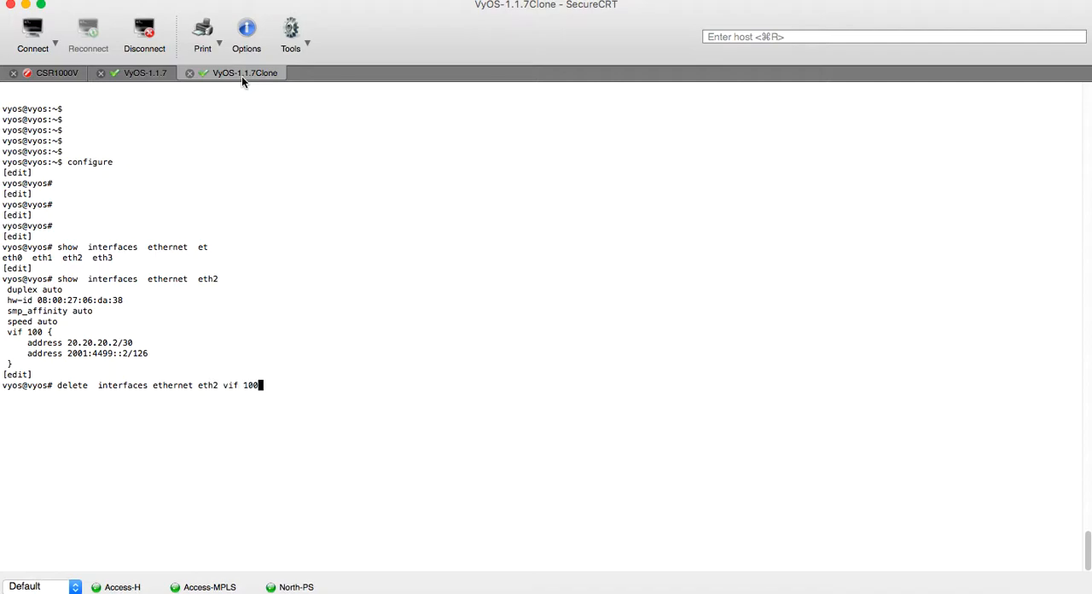
{"action": "type", "text": "delete"}
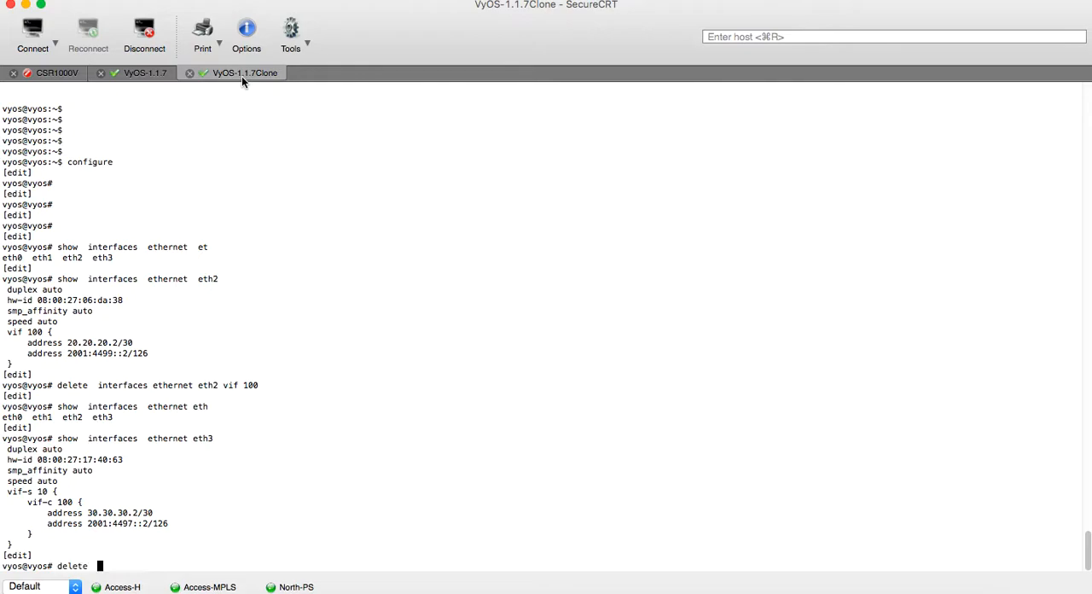
{"action": "type", "text": "interfaces  ethern"}
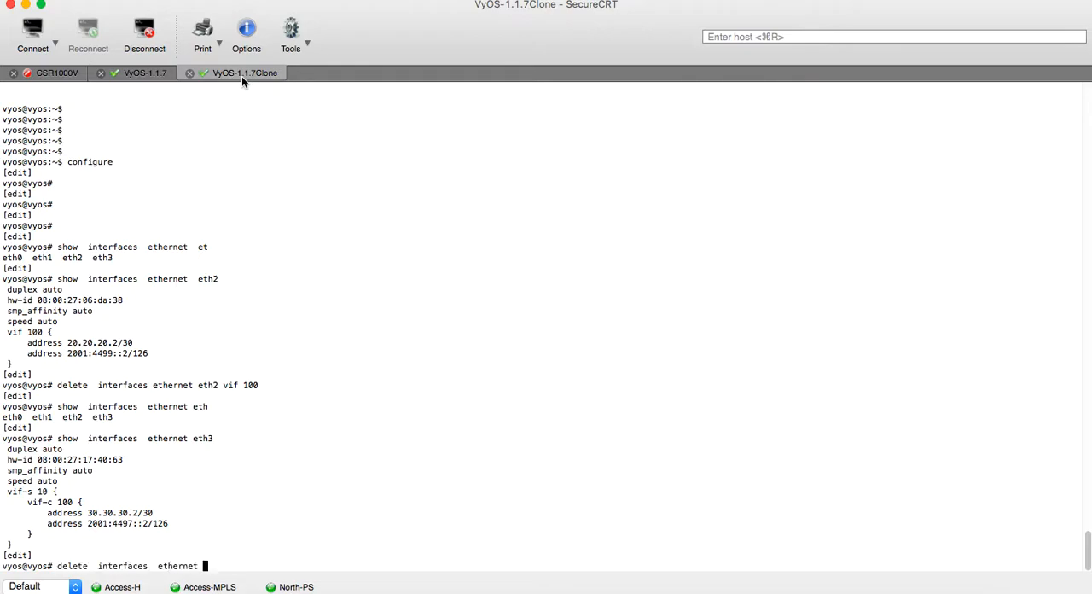
{"action": "type", "text": "eth3 vif-"}
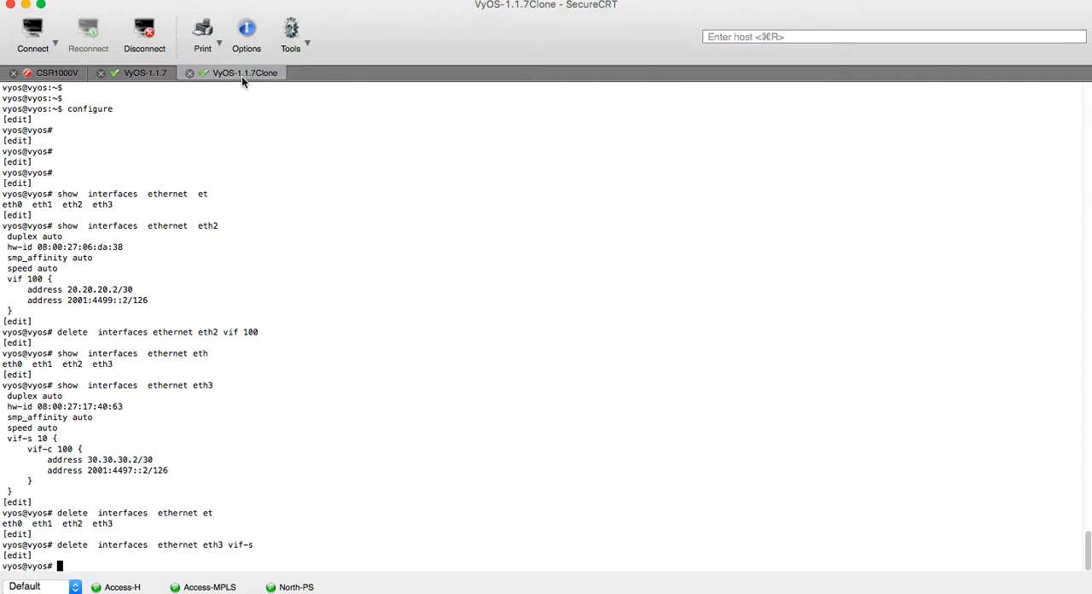
Set bonding bond1 to mode 802.3ad with address 10.10.10.2/30
{"action": "type", "text": "set"}
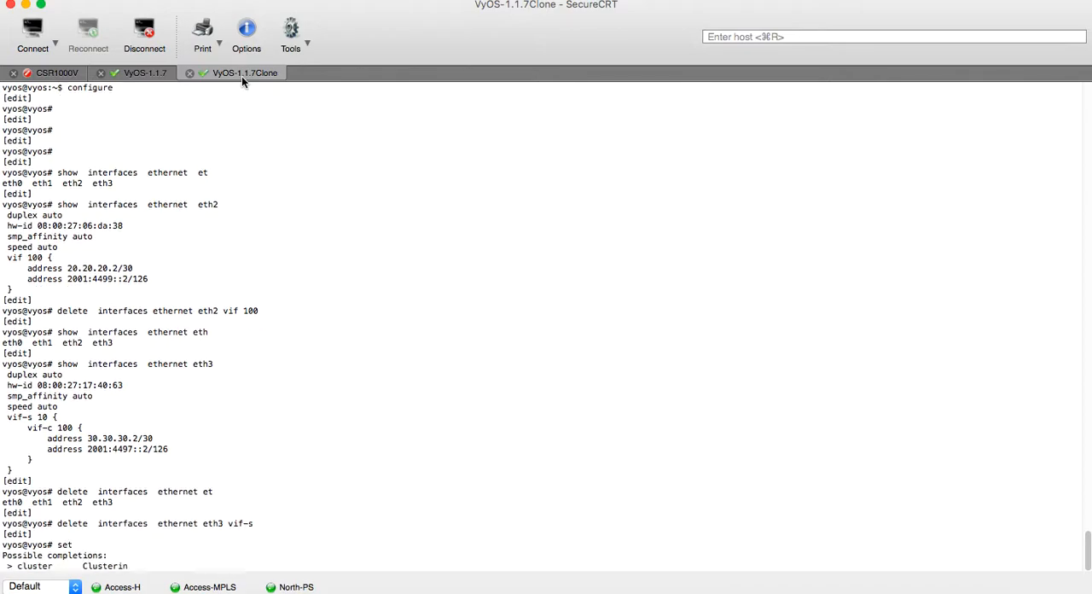
{"action": "type", "text": "interfaces b"}
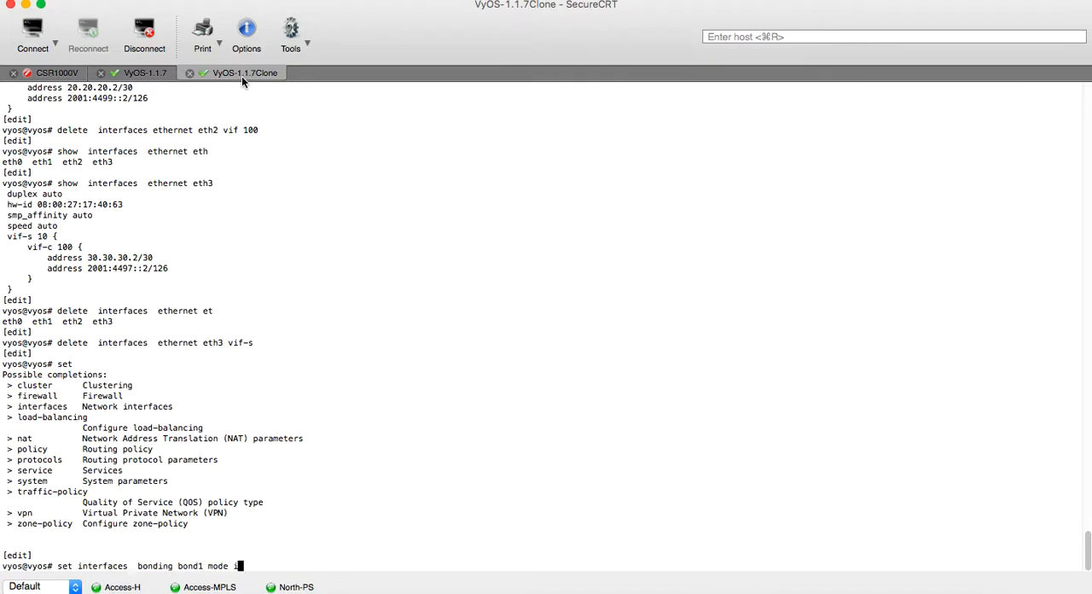
{"action": "type", "text": "802.3ad"}
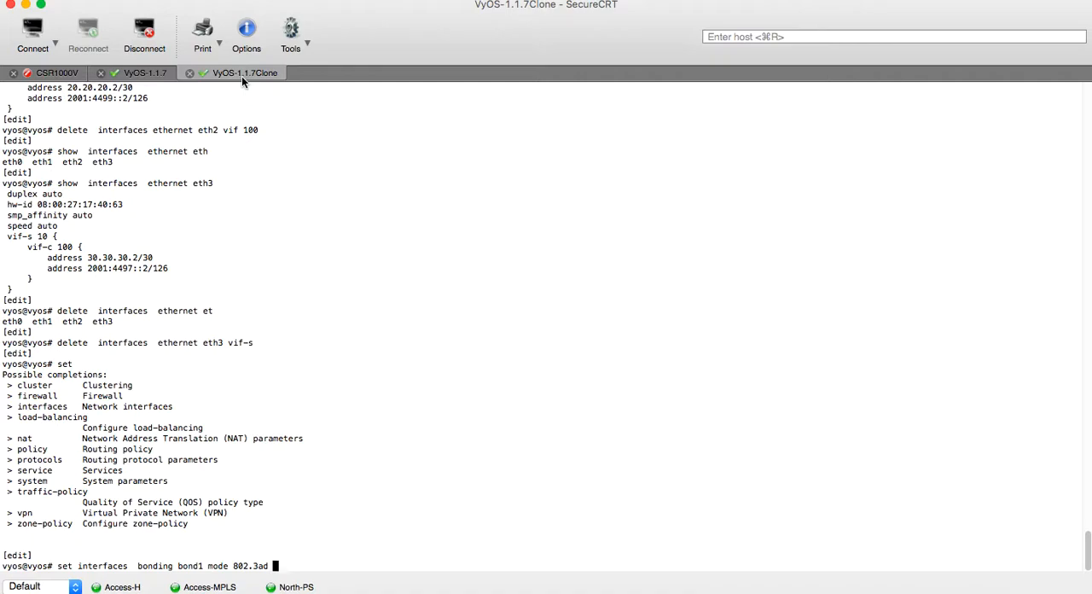
{"action": "key", "text": "Return"}
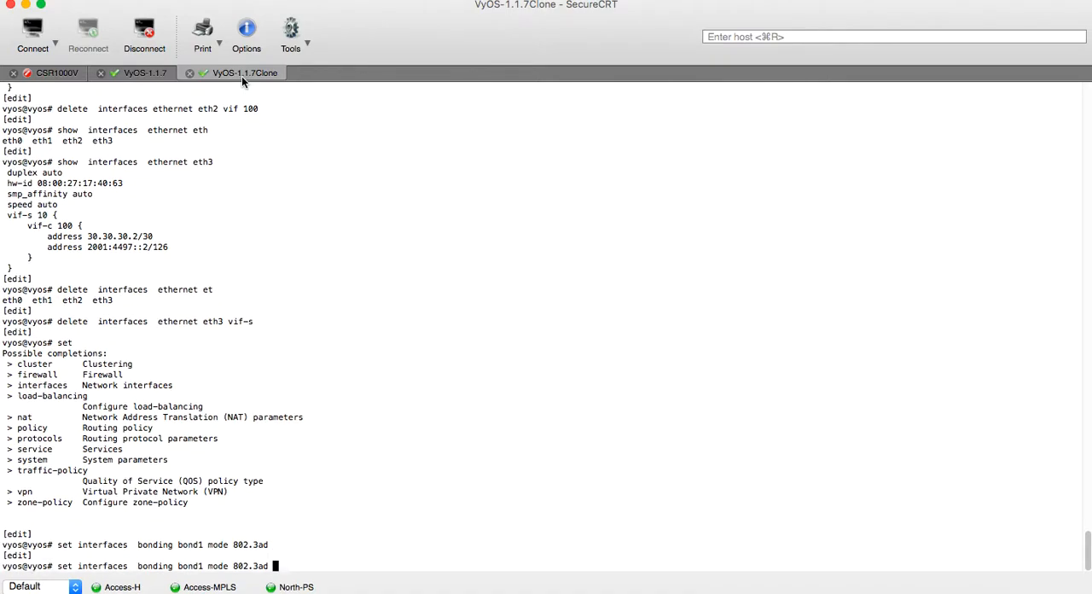
{"action": "key", "text": "BackSpace"}
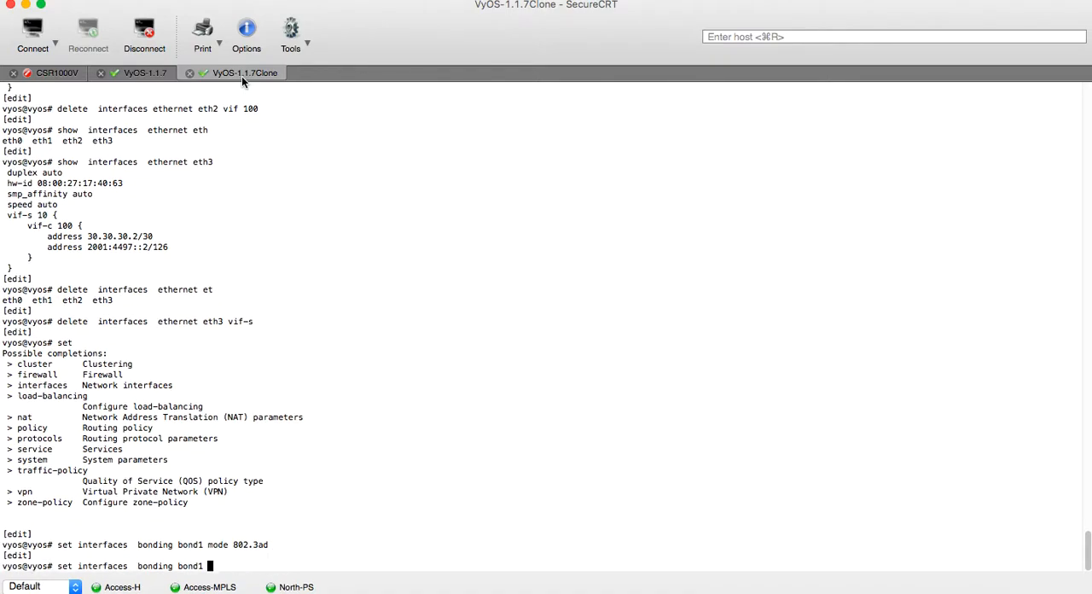
{"action": "type", "text": "address"}
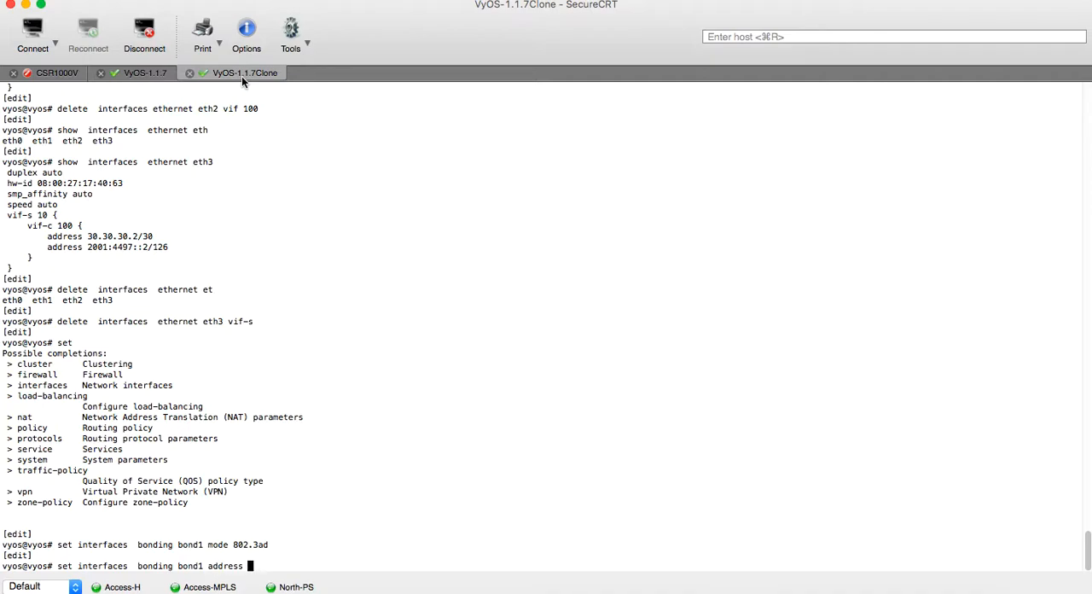
{"action": "type", "text": "10.10.10.2/30"}
{"action": "type", "text": "set interfaces"}
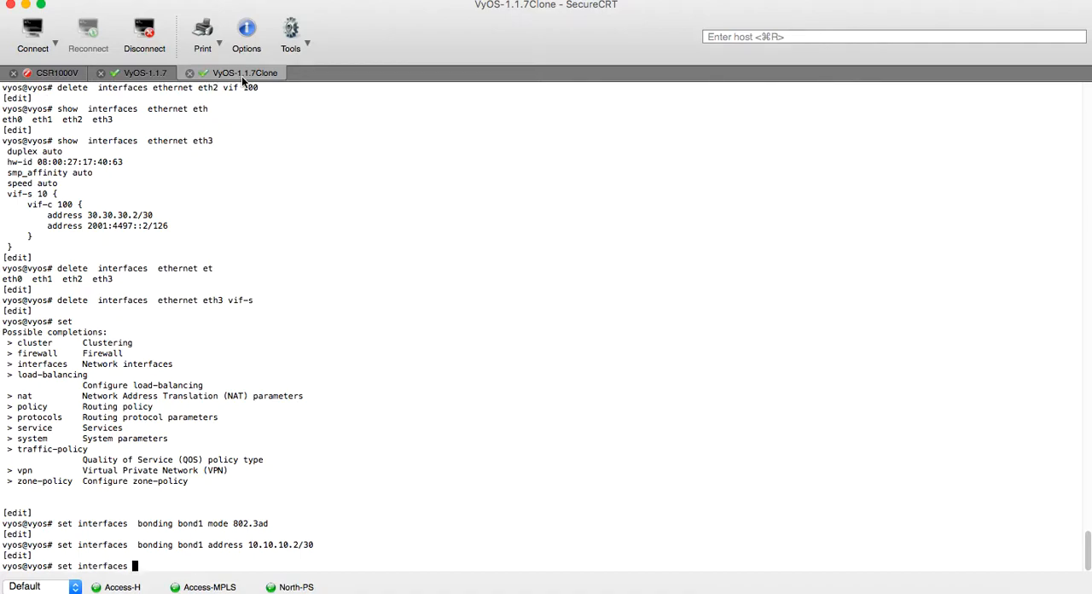
Add eth2 and eth3 to bond-group bond1 and review the diff with compare
{"action": "type", "text": "ethernet eth2"}
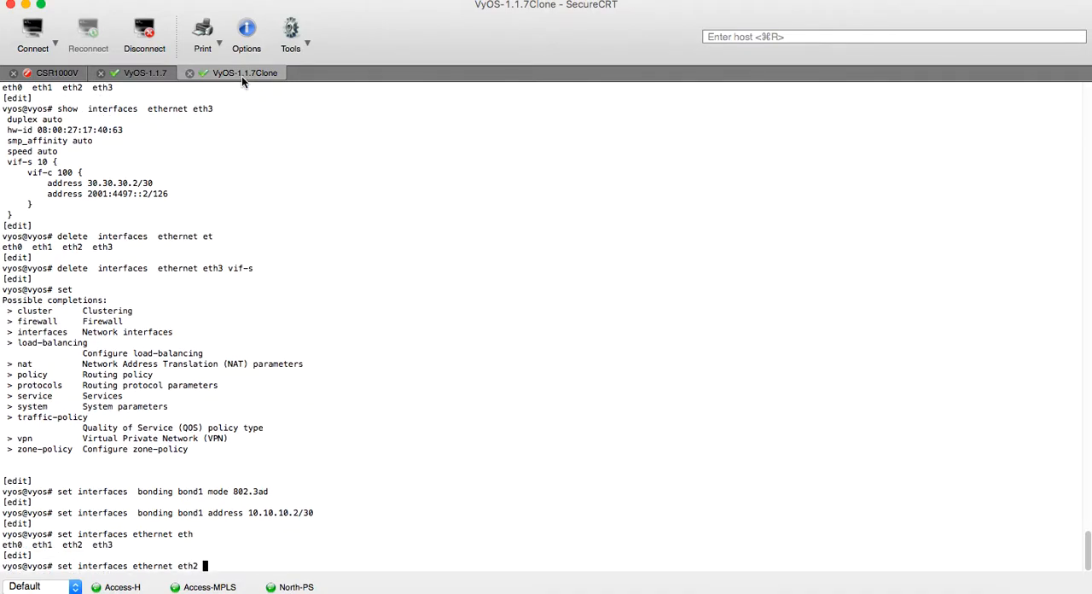
{"action": "type", "text": "bond-group bond1"}
{"action": "type", "text": "set interfaces ethernet  eth3"}
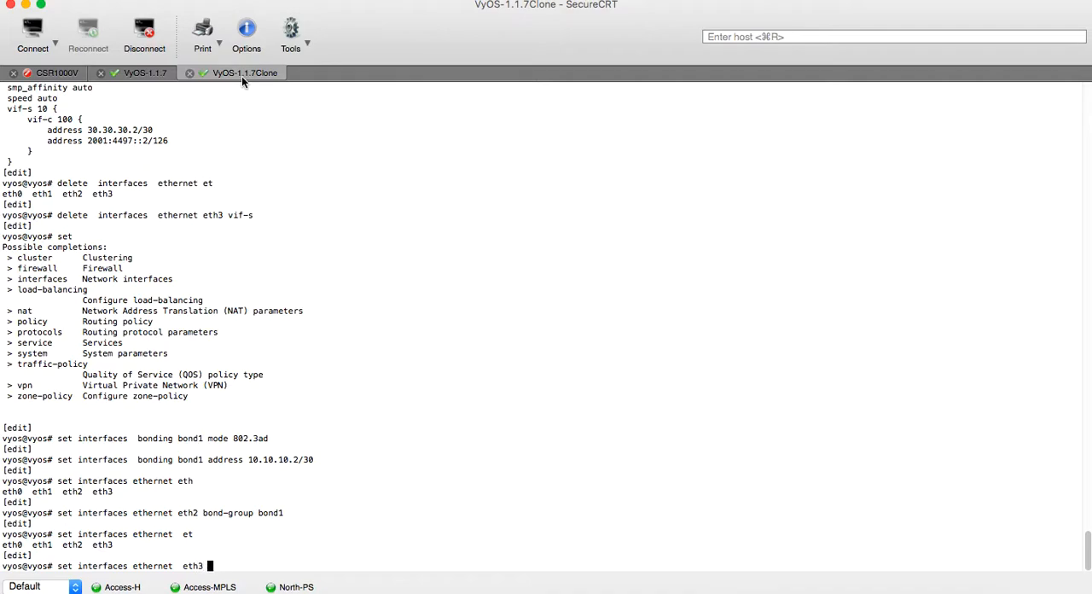
{"action": "type", "text": "bond-group bond1"}
{"action": "type", "text": "compare"}
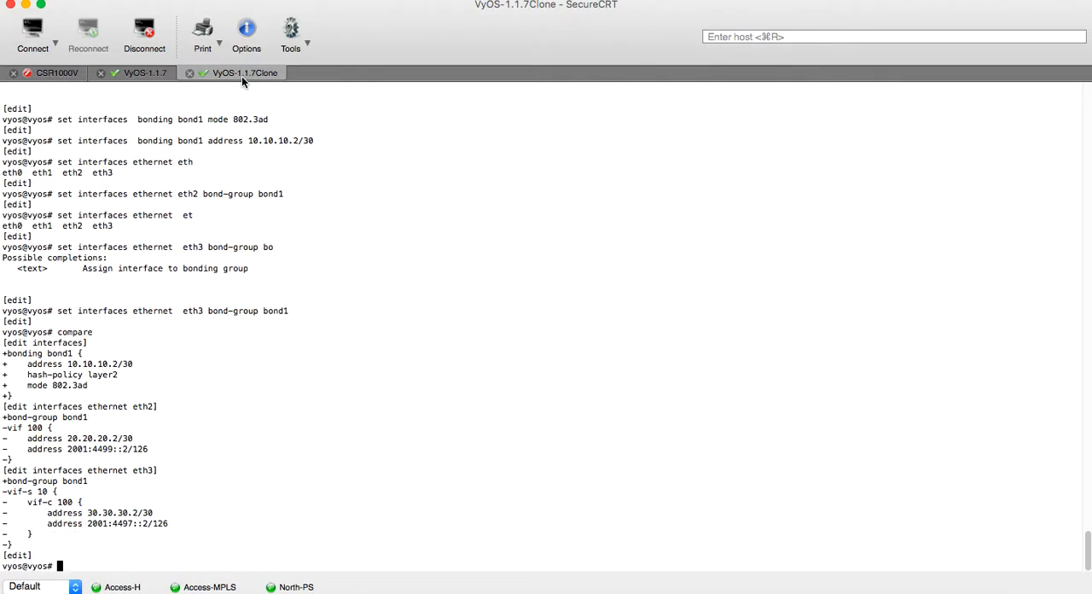
Commit the changes and show the interface status table on the clone router
{"action": "type", "text": "commit"}
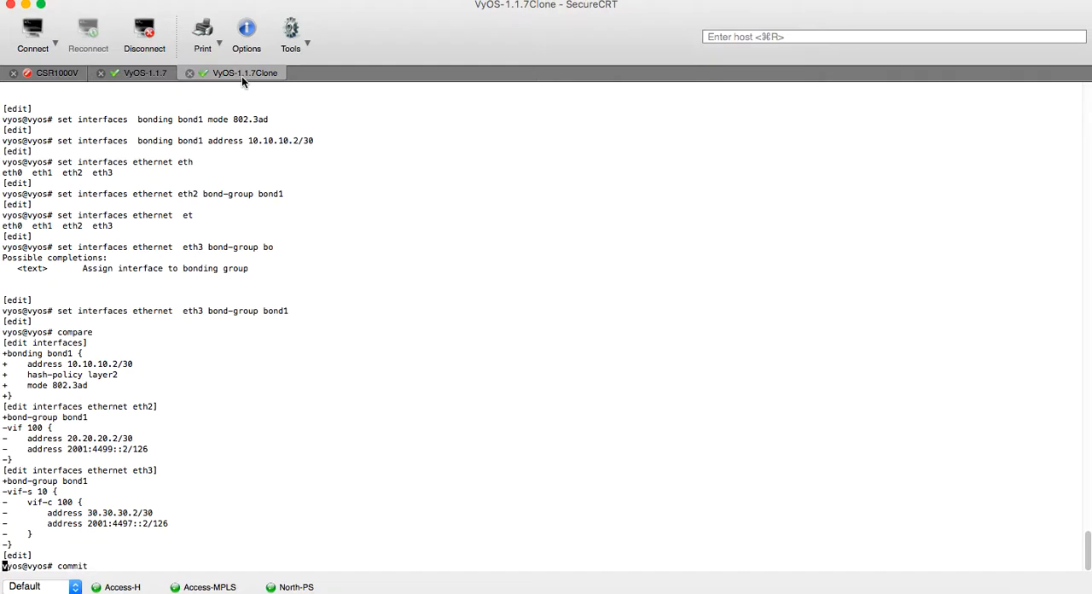
{"action": "key", "text": "Return"}
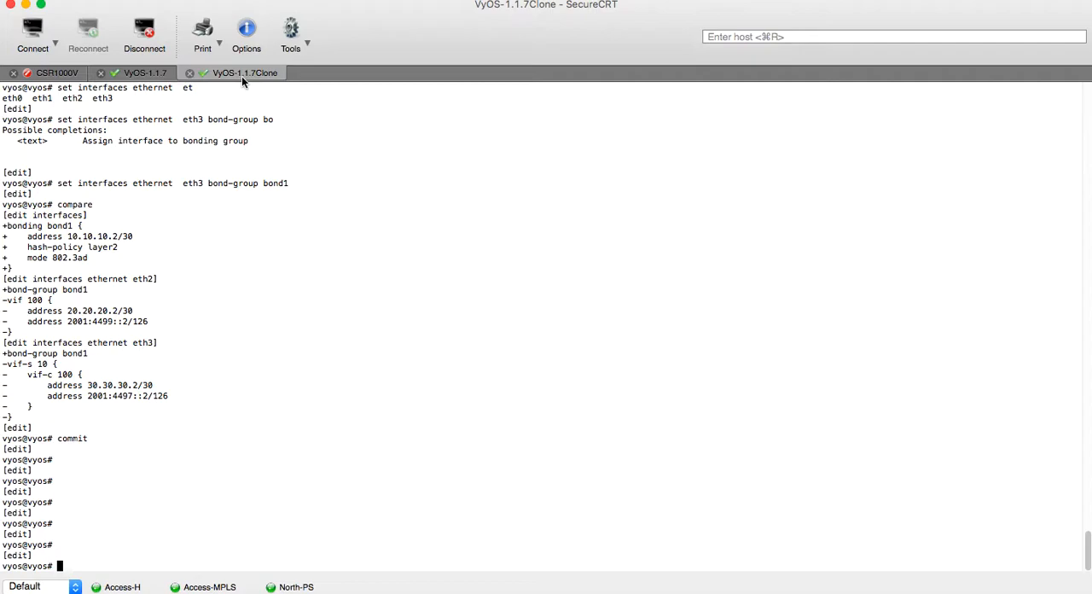
{"action": "type", "text": "run"}
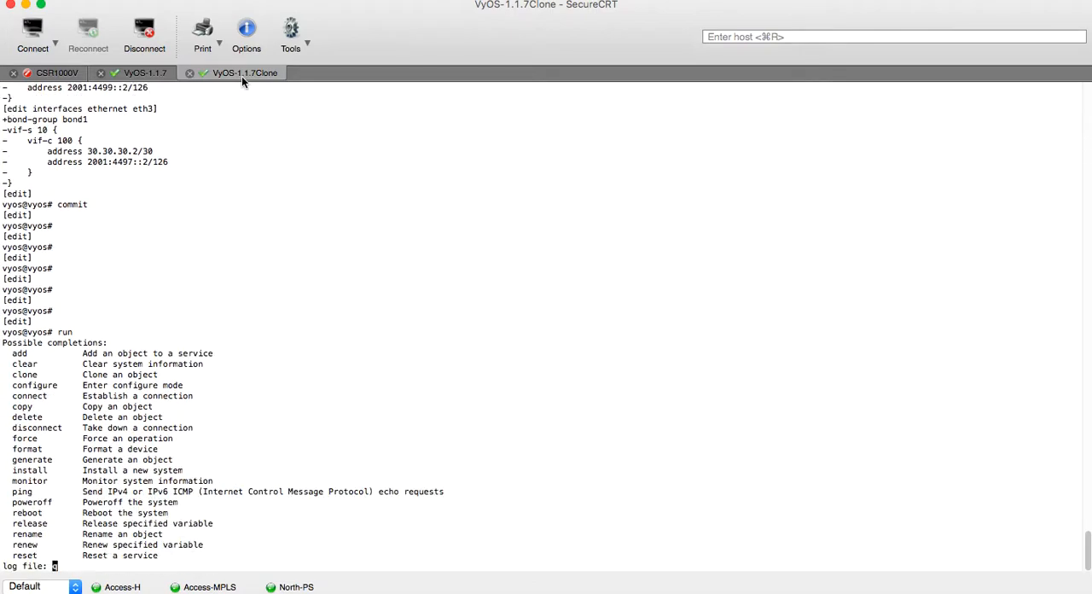
{"action": "key", "text": "return"}
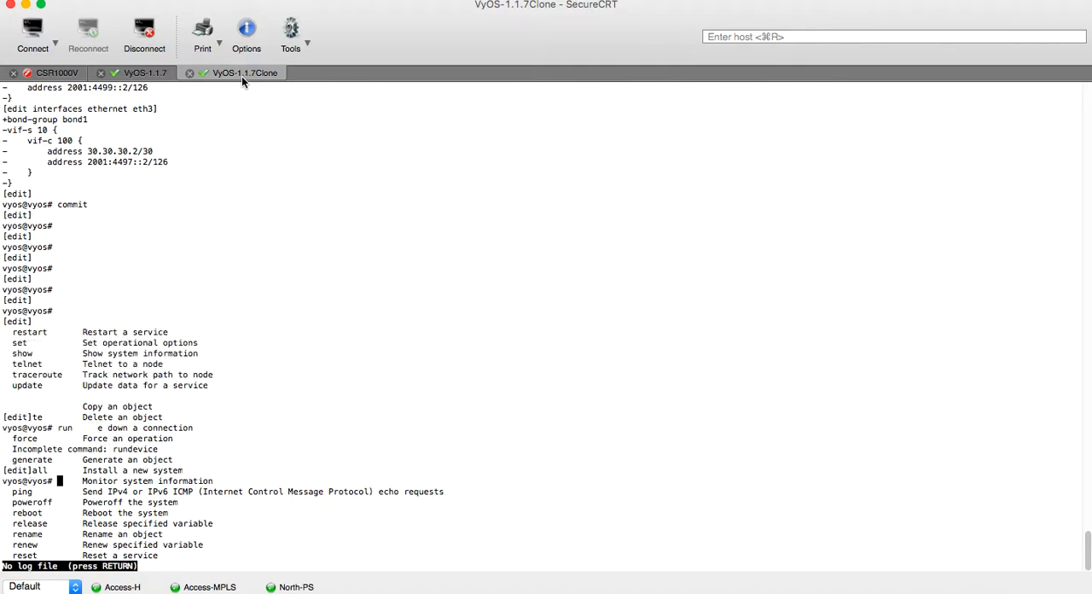
{"action": "type", "text": "sh"}
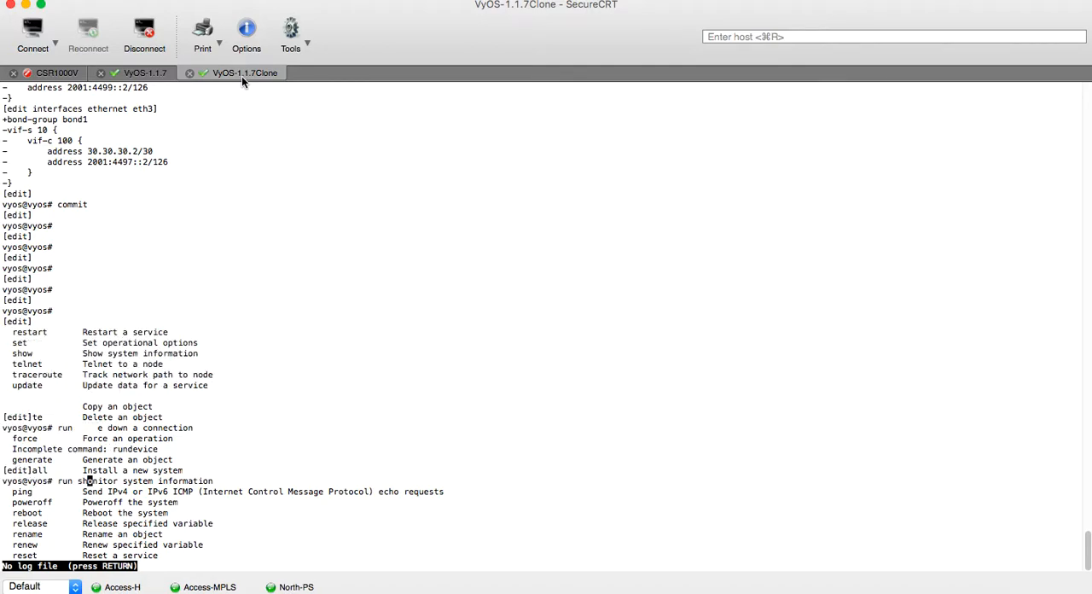
{"action": "key", "text": "Return"}
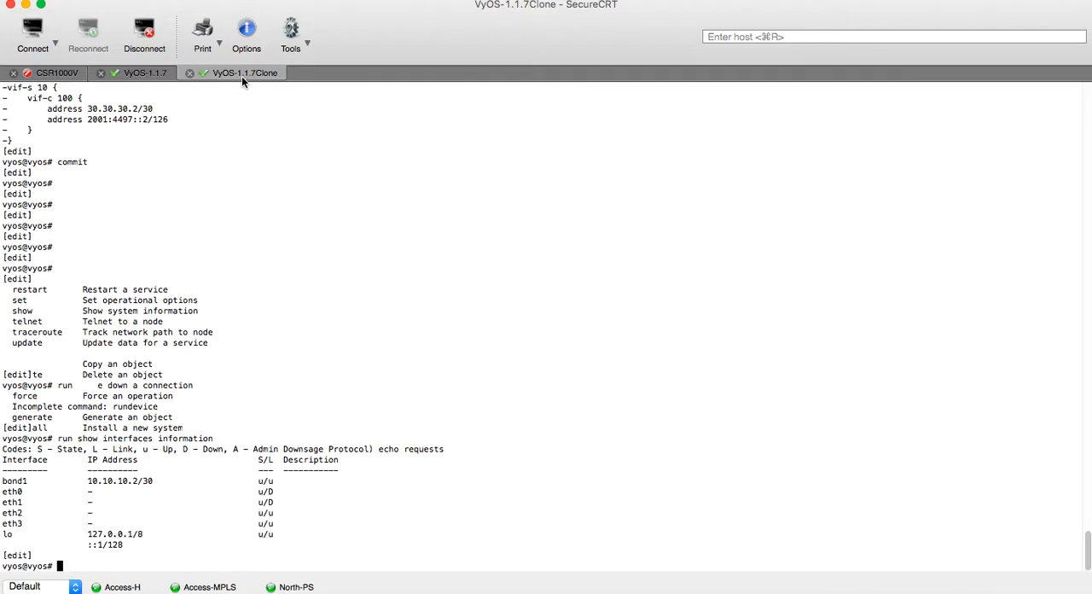
Ping 10.10.10.1, then show bonding bond1 details and RX/TX counters
{"action": "type", "text": "ping"}
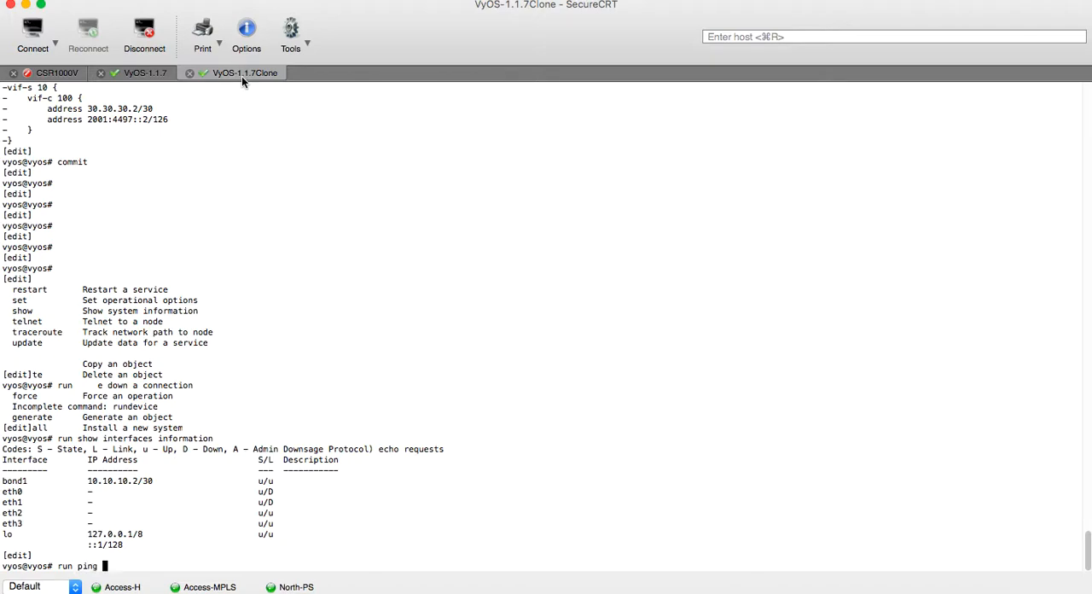
{"action": "type", "text": "10.10.10.1"}
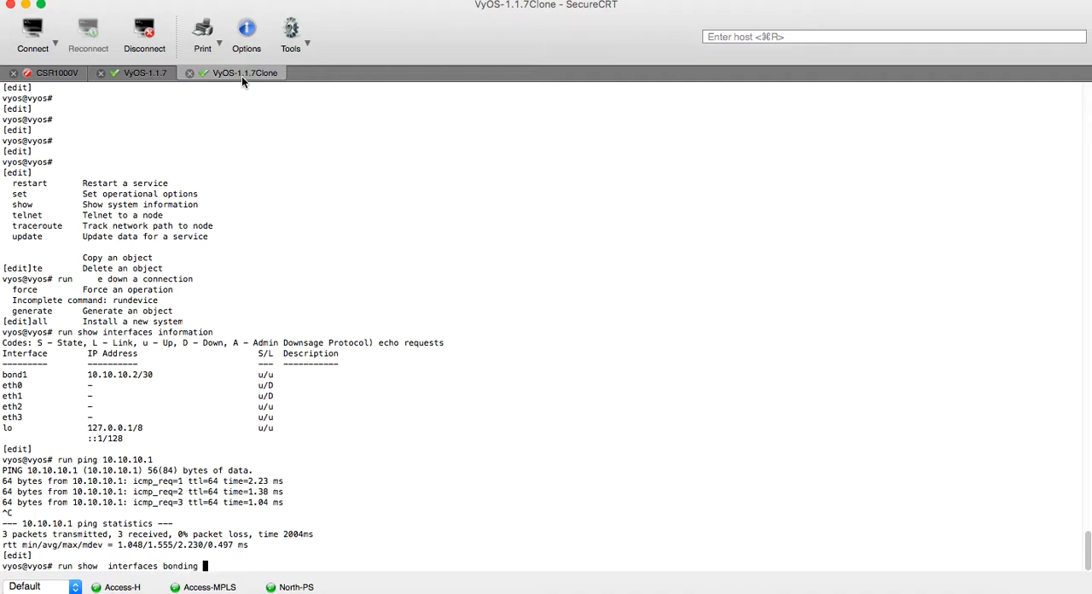
{"action": "type", "text": "bond1"}
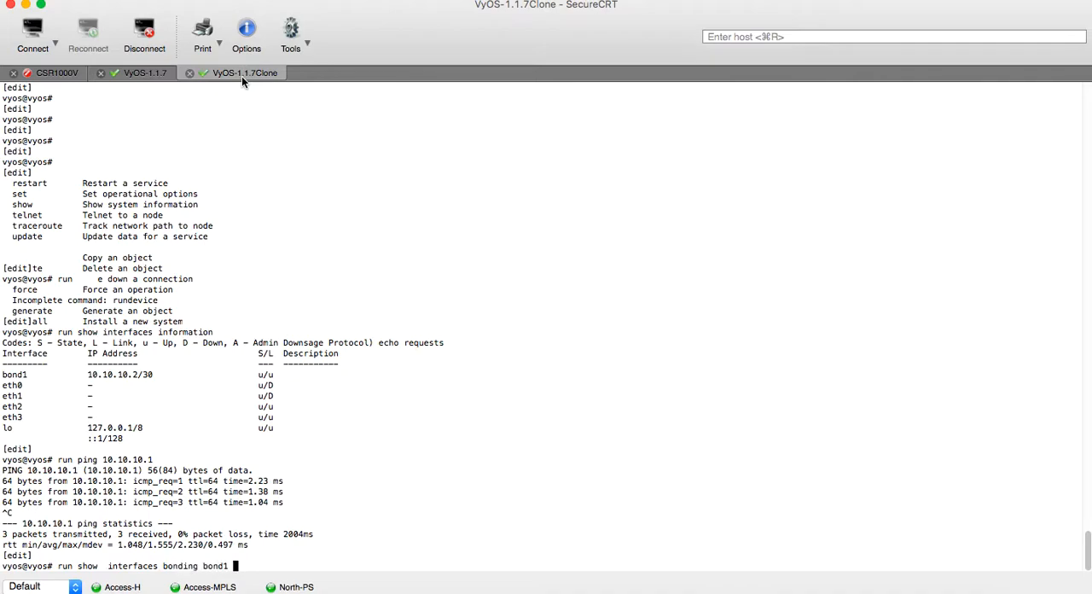
{"action": "key", "text": "Return"}
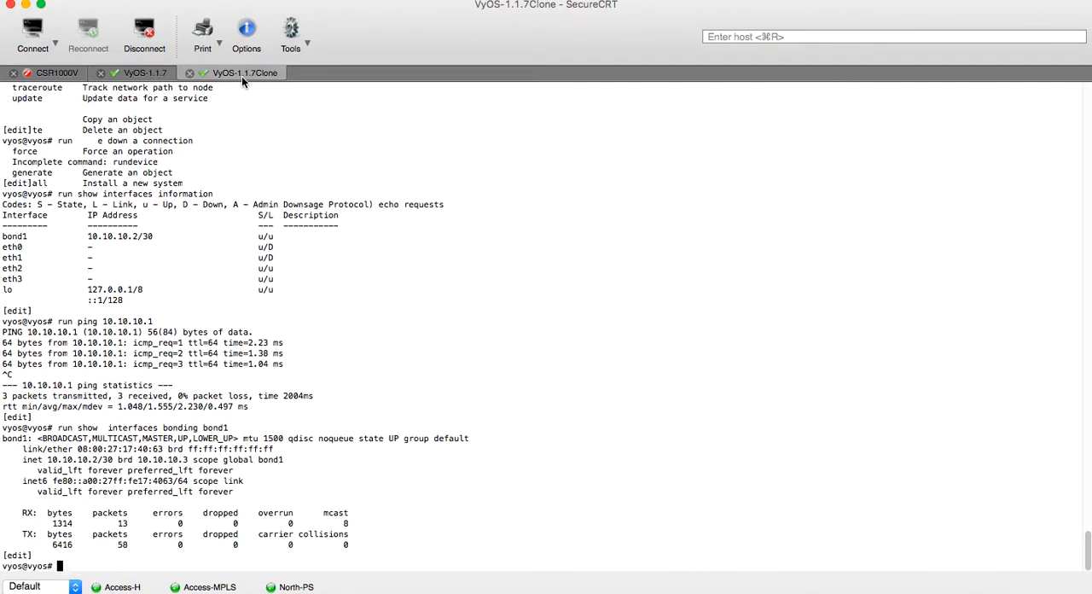
{"action": "mouse_move", "coordinate": [145, 536]}
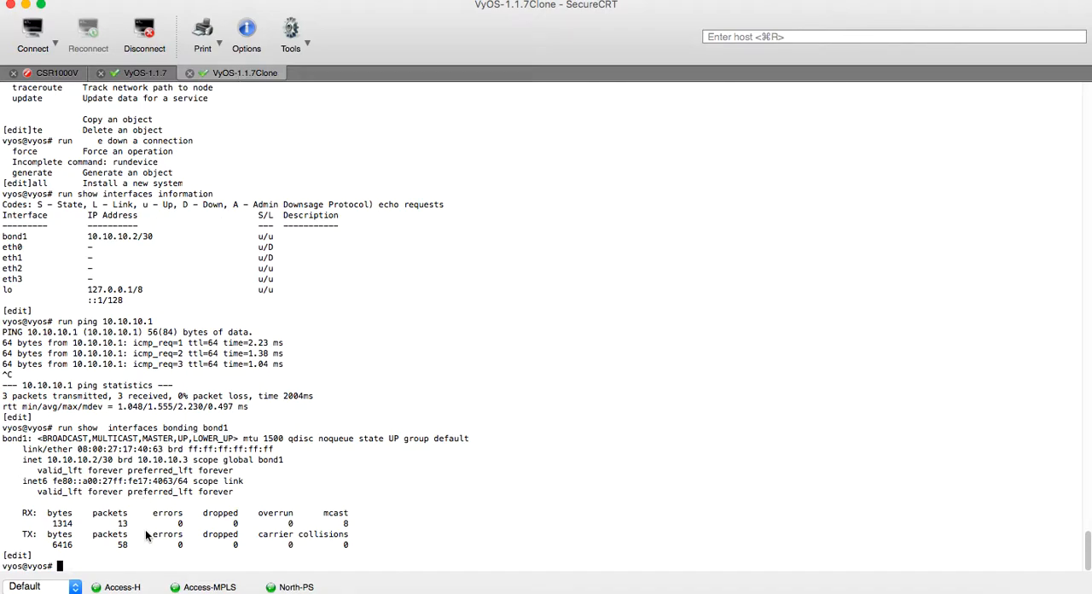
{"action": "mouse_move", "coordinate": [220, 502]}
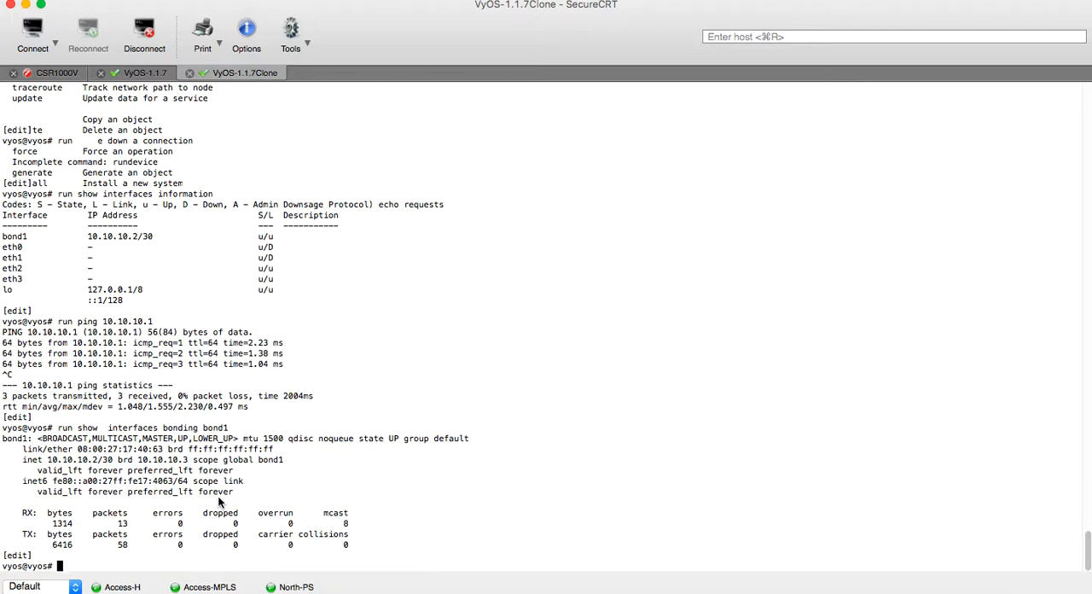
Clear the bonding and ethernet interface counters on the clone router and switch to the VyOS-1.1.7 session
{"action": "type", "text": "clear interfaces"}
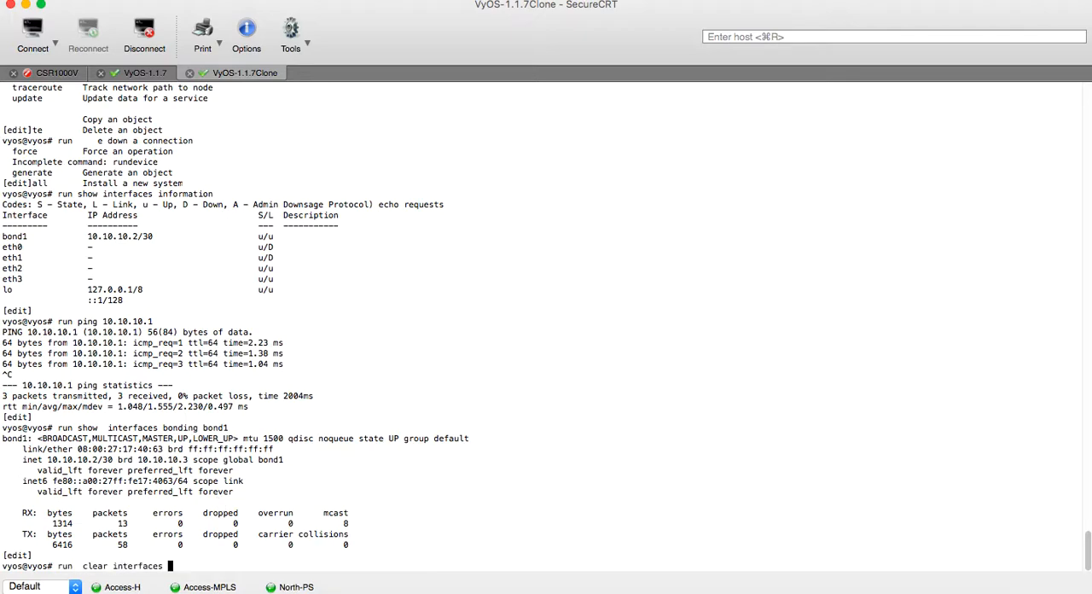
{"action": "type", "text": "bonding"}
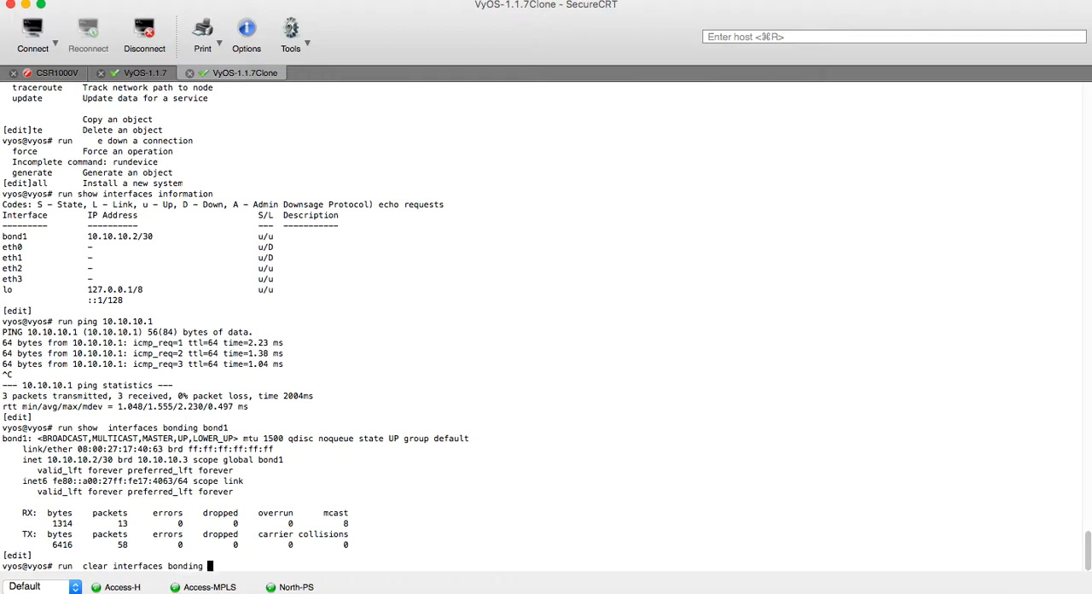
{"action": "type", "text": "sta"}
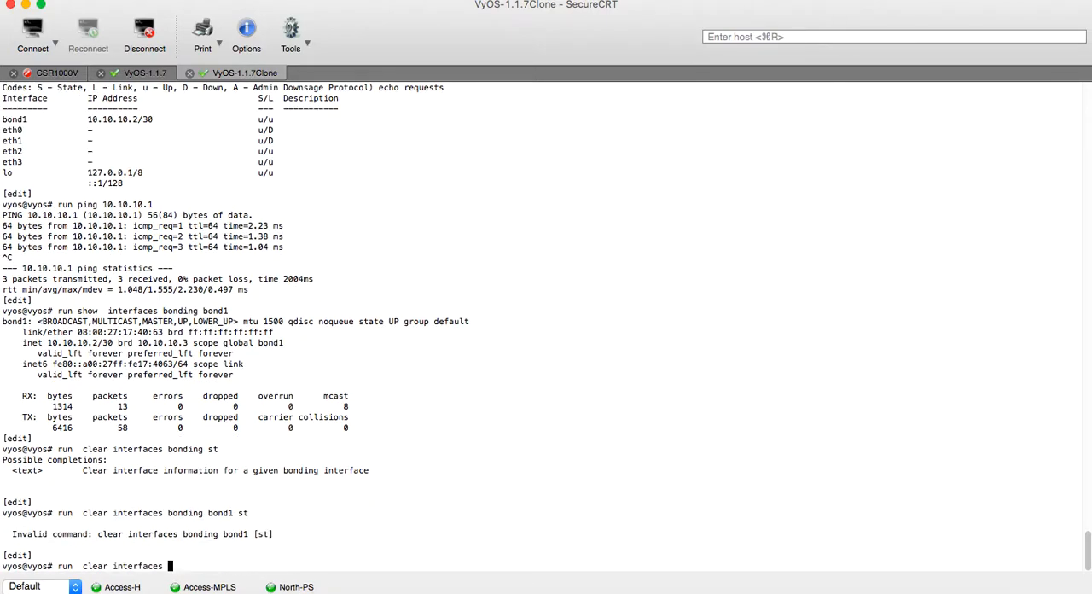
{"action": "type", "text": "bonding counters"}
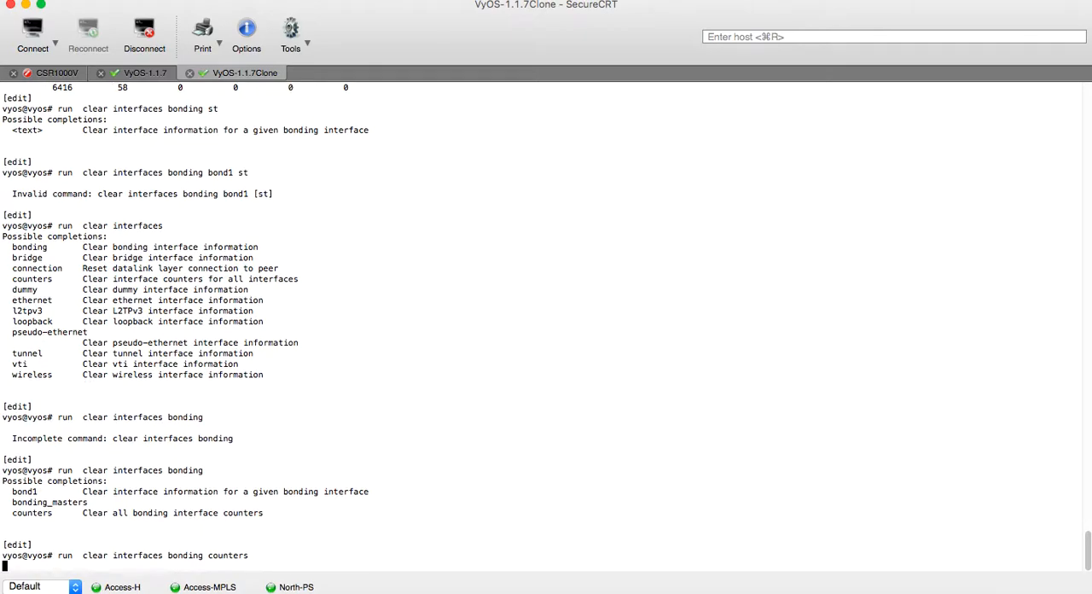
{"action": "key", "text": "Return"}
{"action": "type", "text": "run"}
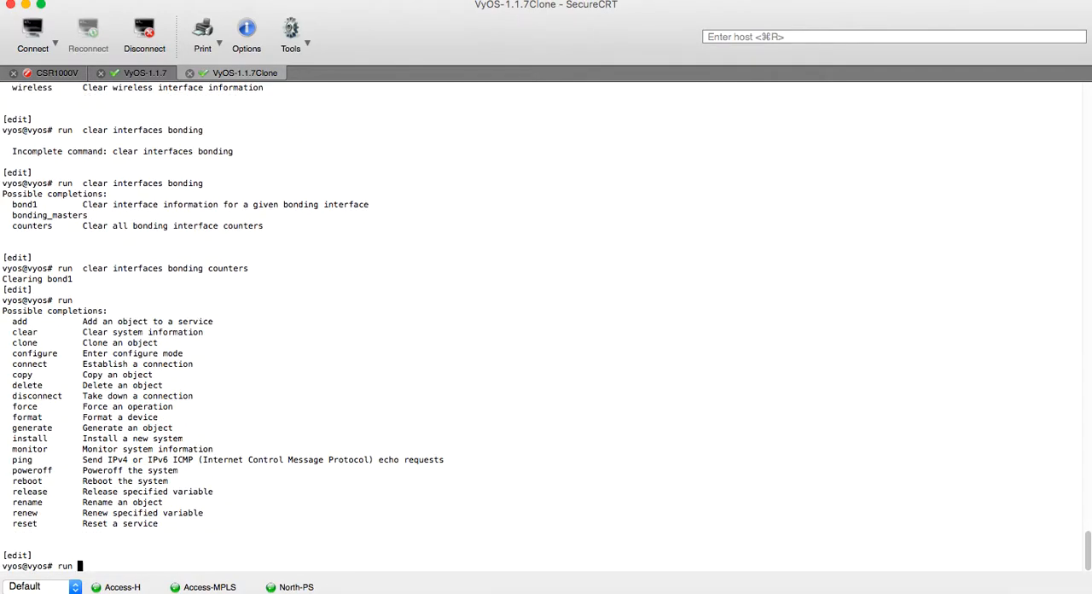
{"action": "type", "text": "clear interfaces ethernet counters"}
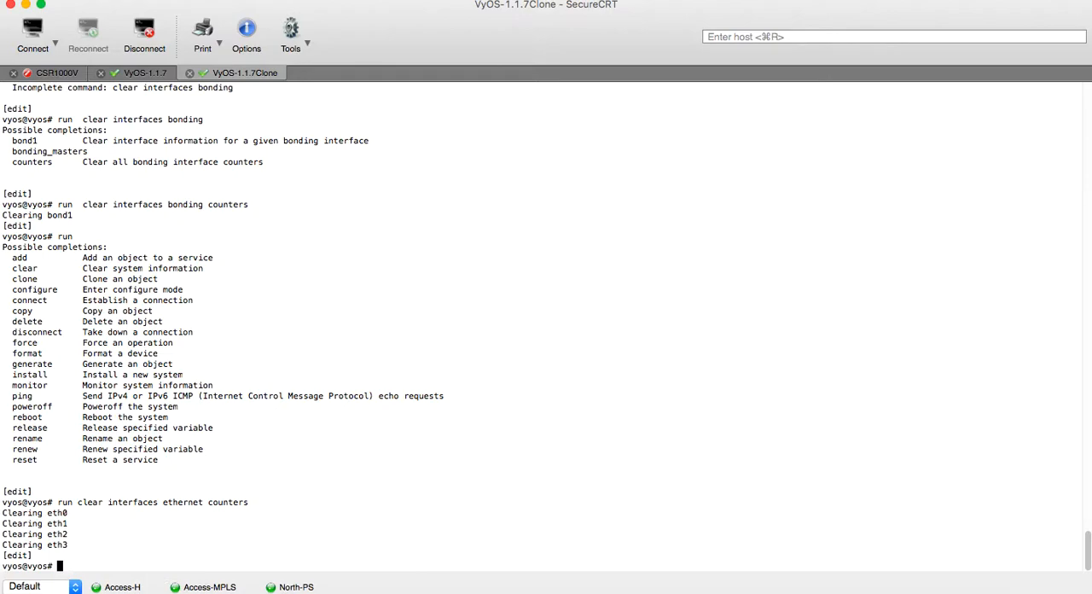
{"action": "left_click", "coordinate": [144, 71]}
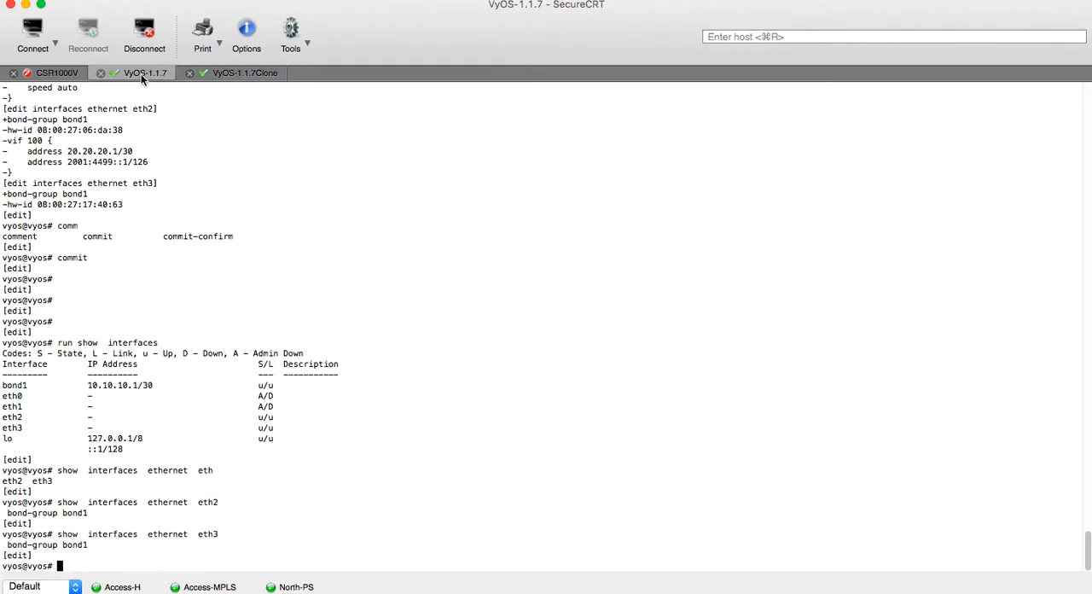
Clear bonding and ethernet counters on the first router and start a ping to 10.10.10.2
{"action": "type", "text": "run"}
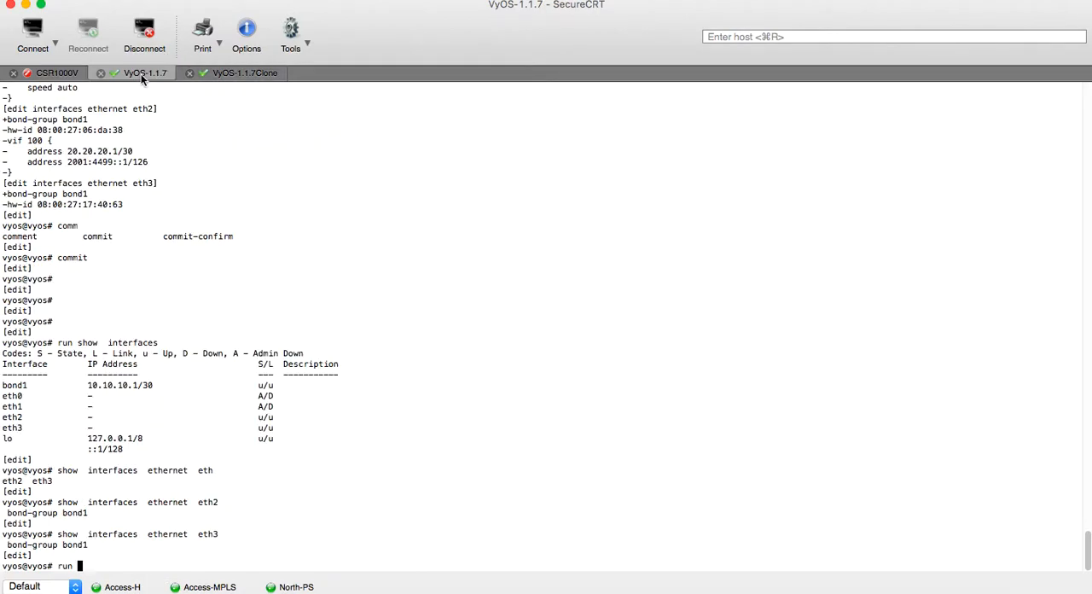
{"action": "type", "text": "clea int"}
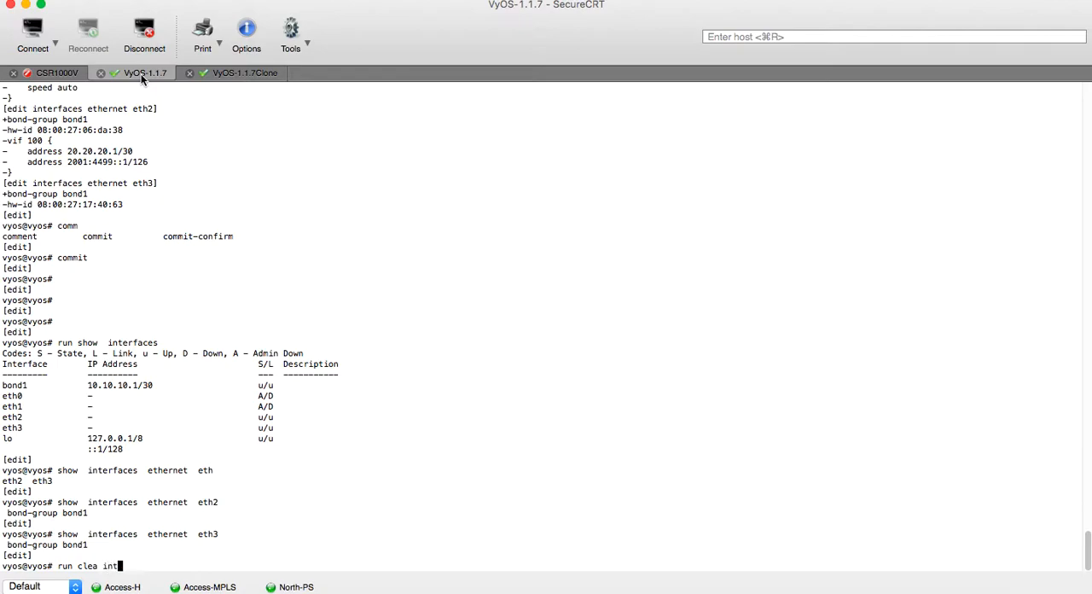
{"action": "type", "text": "erfaces"}
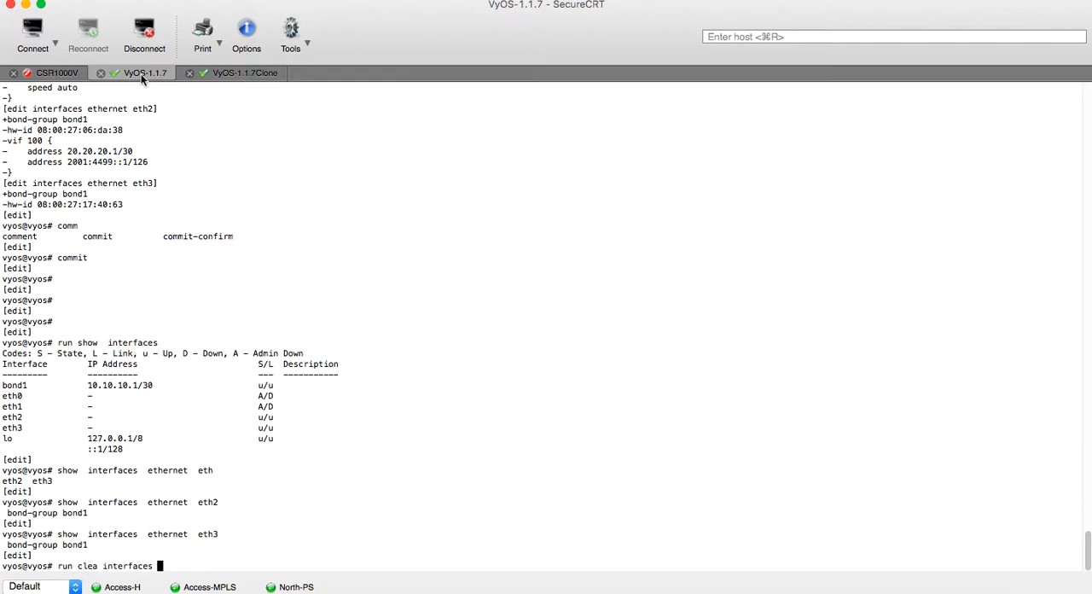
{"action": "type", "text": "bonding counters"}
{"action": "type", "text": "run clea interfaces"}
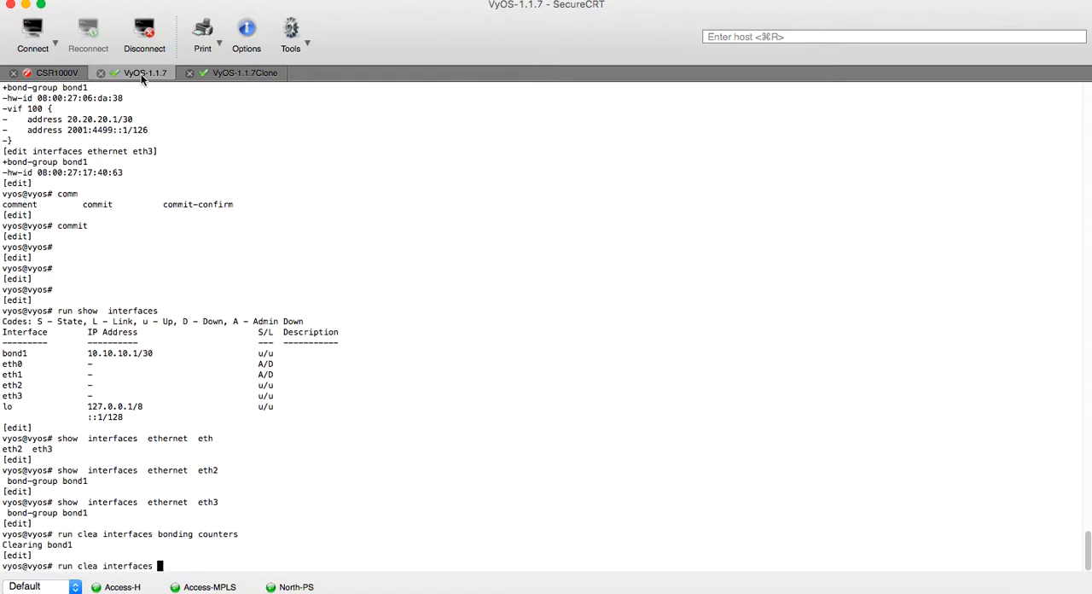
{"action": "type", "text": "ethernet  counters"}
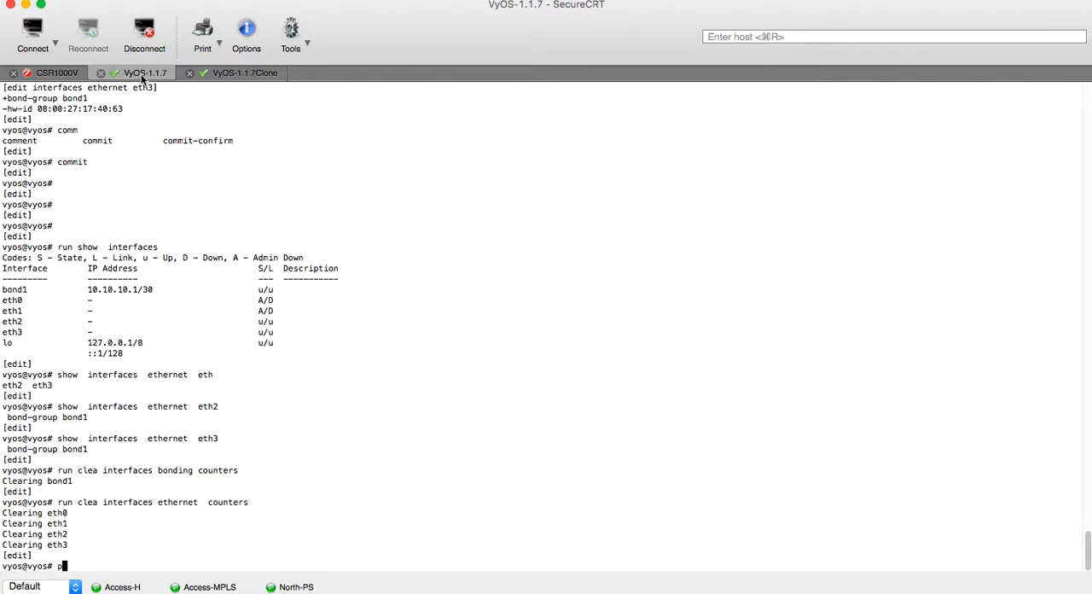
{"action": "type", "text": "ing 10.10.10.2"}
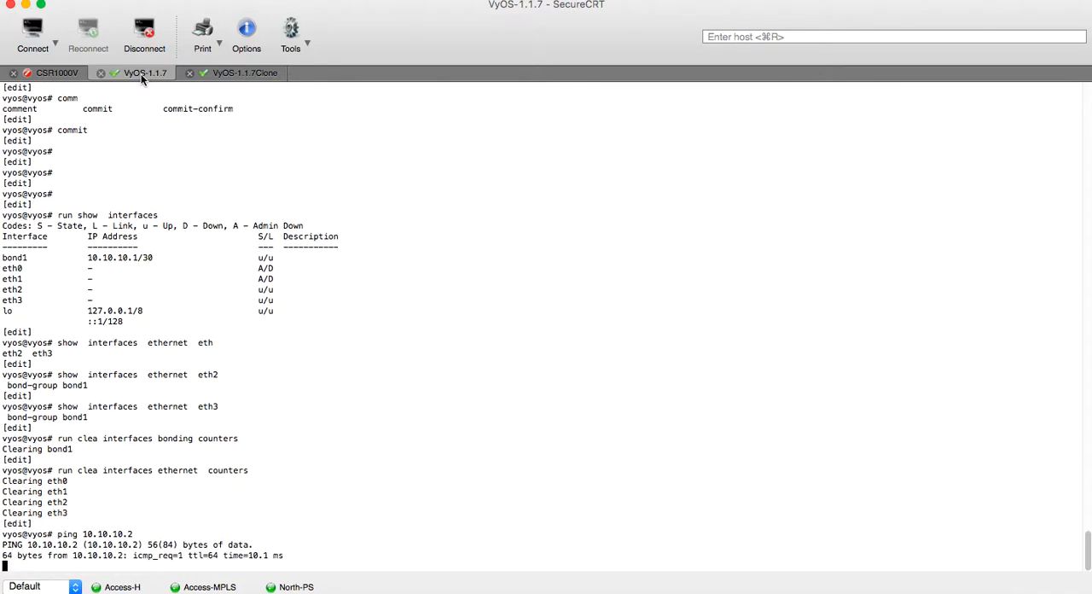
On the clone router, recheck eth3's counters repeatedly to watch TX packets climb
{"action": "left_click", "coordinate": [243, 72]}
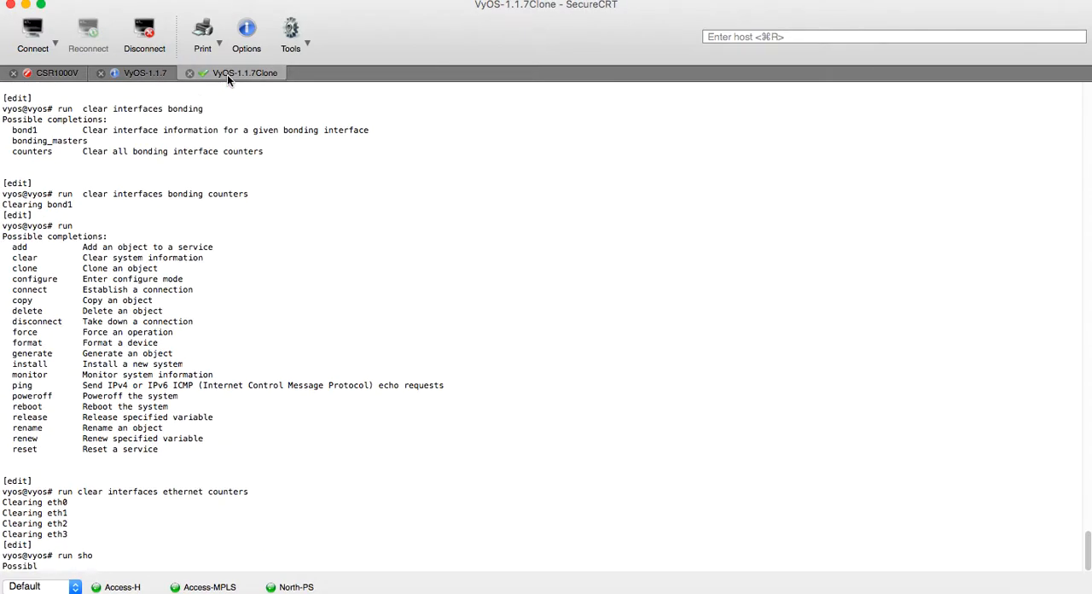
{"action": "scroll", "scroll_direction": "down", "scroll_amount": 3}
{"action": "type", "text": "w interfaces  bonding bond1"}
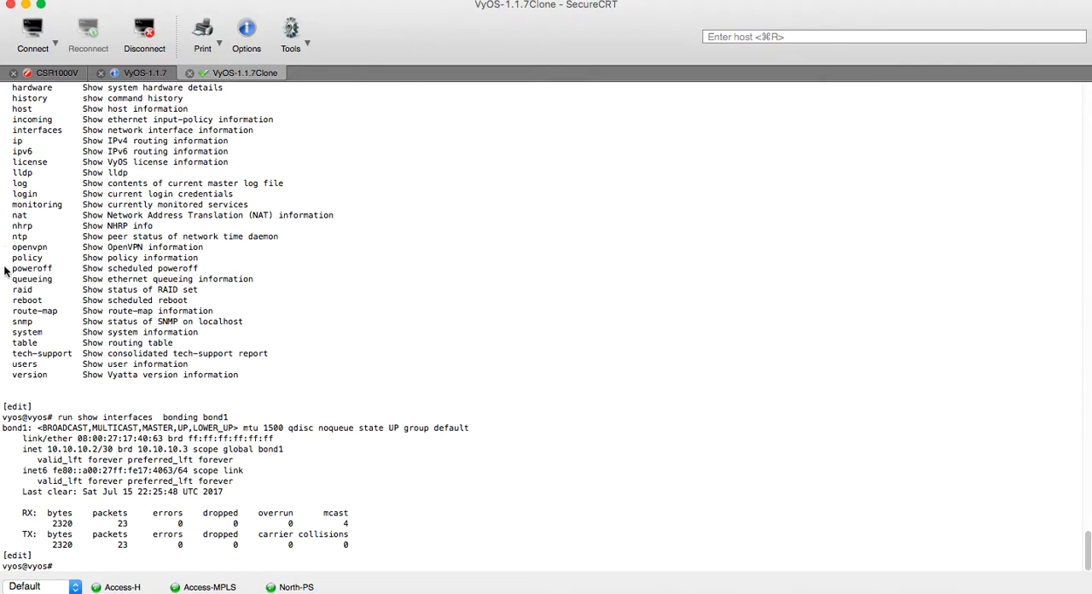
{"action": "mouse_move", "coordinate": [145, 505]}
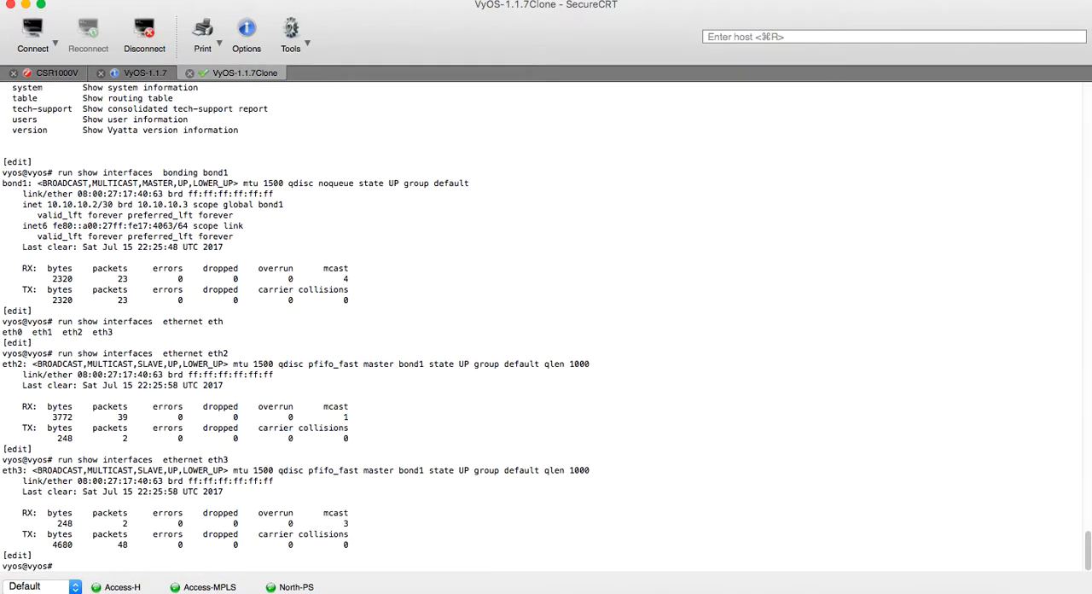
{"action": "mouse_move", "coordinate": [179, 501]}
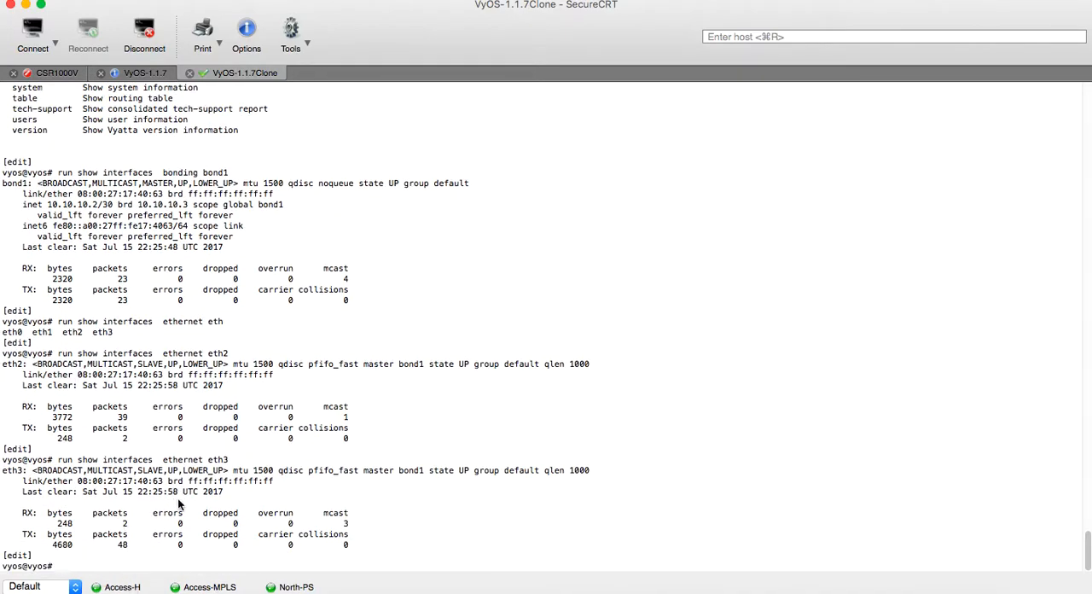
{"action": "mouse_move", "coordinate": [138, 520]}
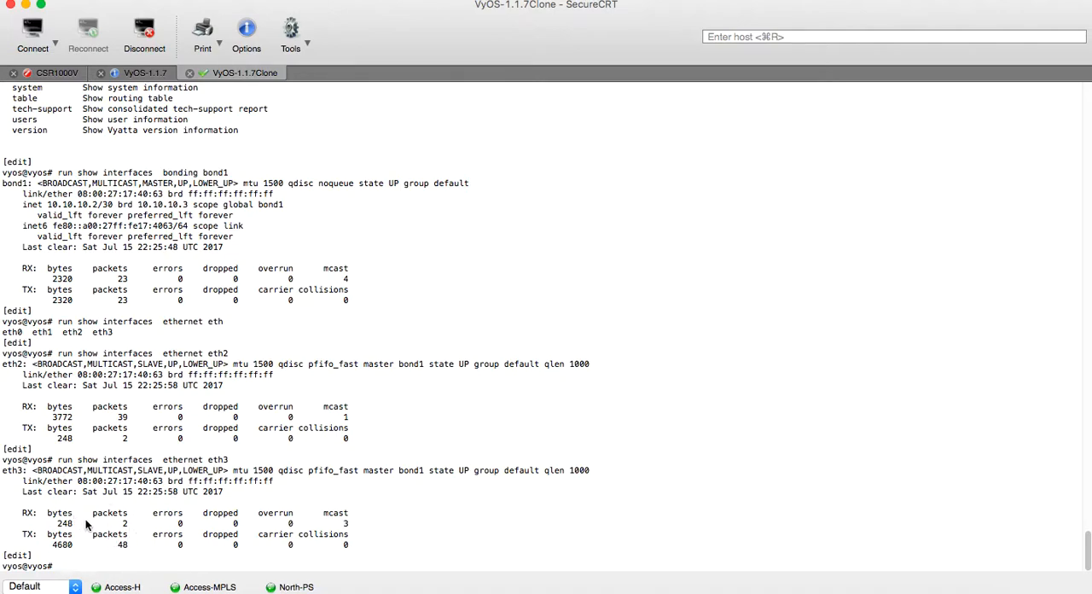
{"action": "mouse_move", "coordinate": [147, 437]}
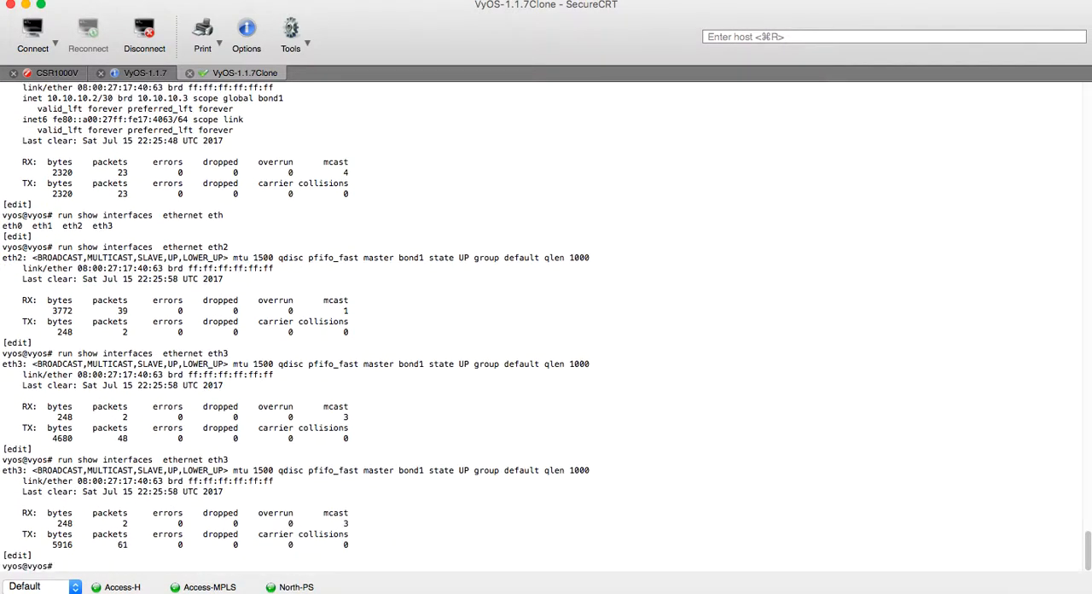
{"action": "key", "text": "Return"}
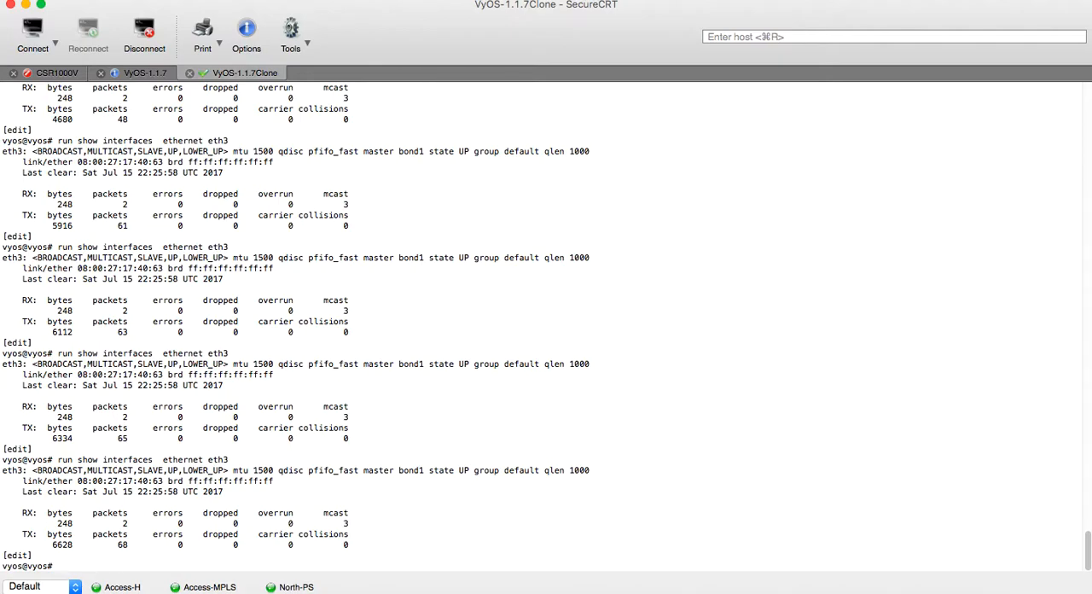
{"action": "mouse_move", "coordinate": [186, 408]}
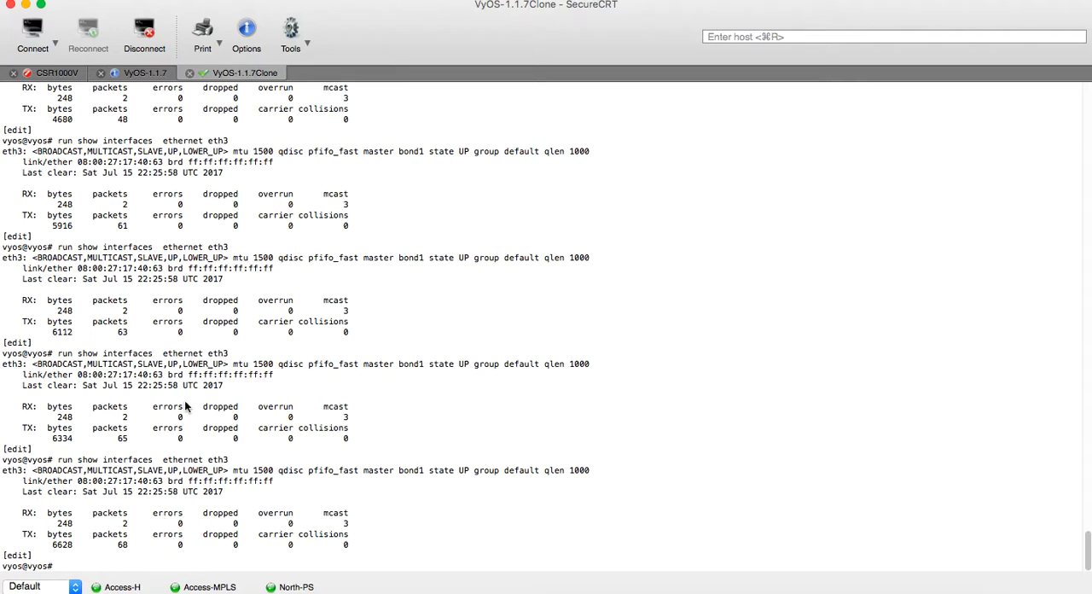
{"action": "mouse_move", "coordinate": [178, 505]}
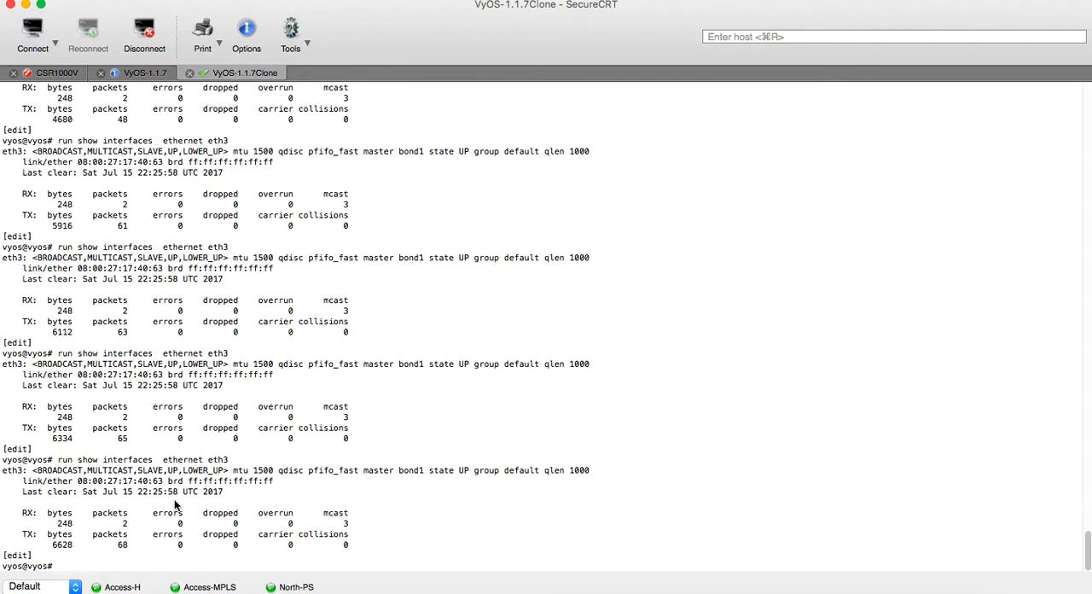
{"action": "mouse_move", "coordinate": [188, 504]}
{"action": "type", "text": "set interfaces"}
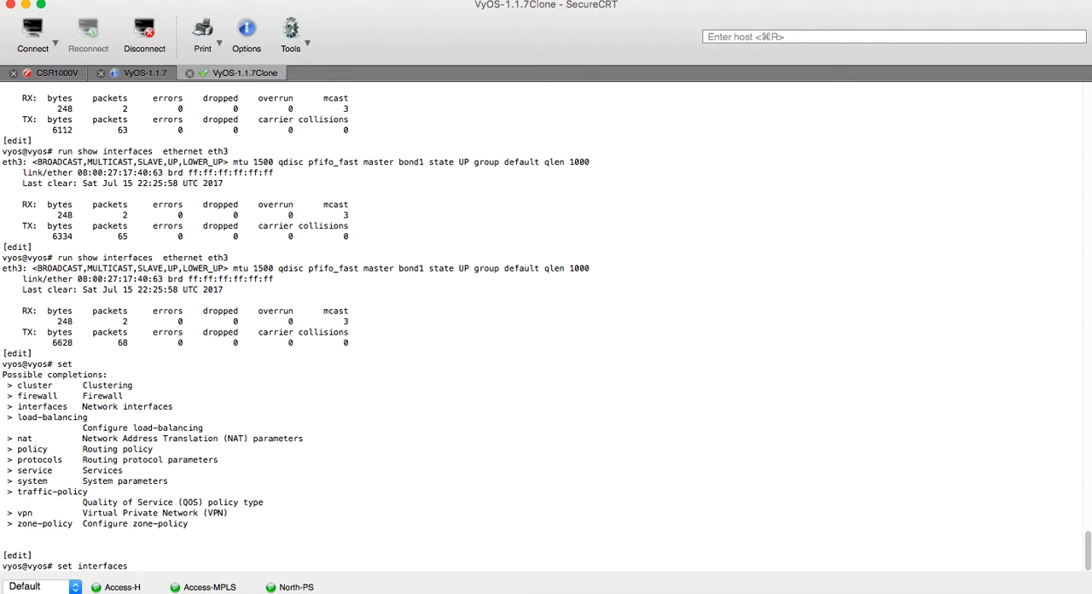
Set bond1 mode active-backup with primary eth2 on the clone router
{"action": "type", "text": "bonding bond1 mode"}
{"action": "type", "text": "set interfaces  ethernet eth2"}
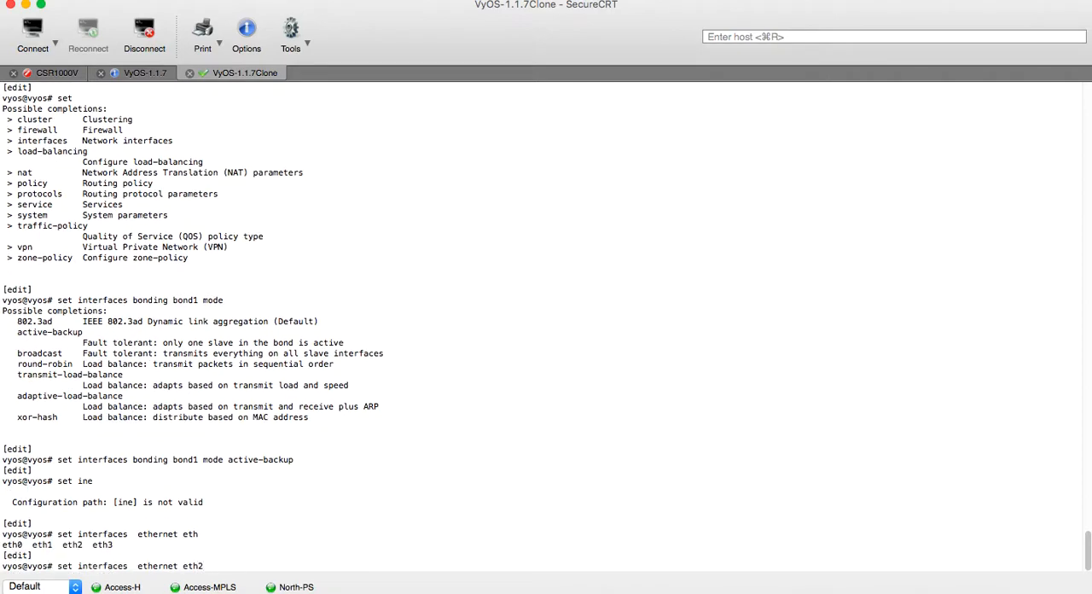
{"action": "type", "text": "pri"}
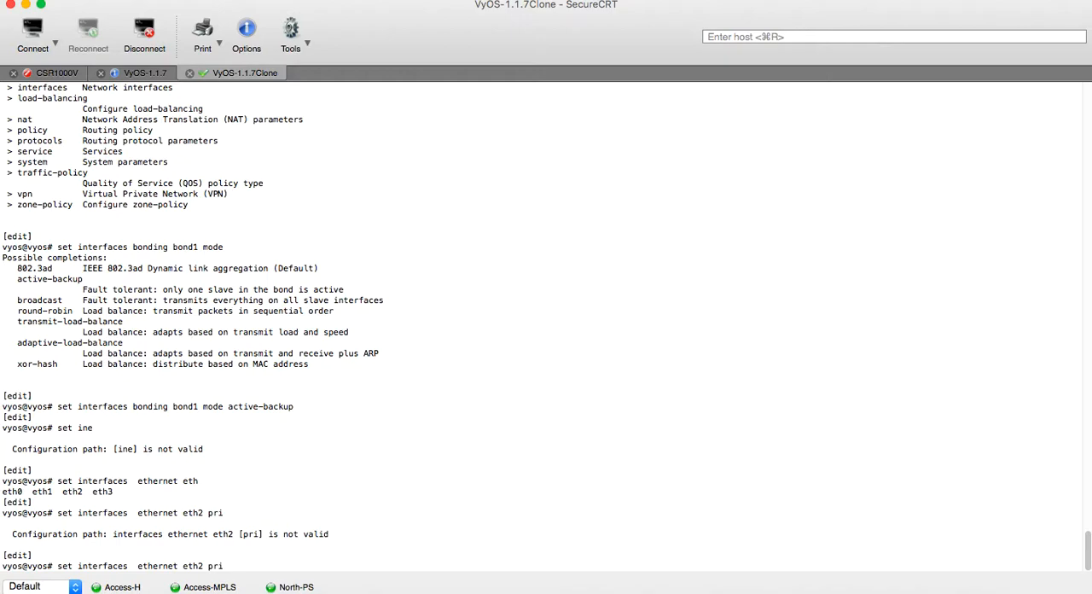
{"action": "type", "text": "bonding"}
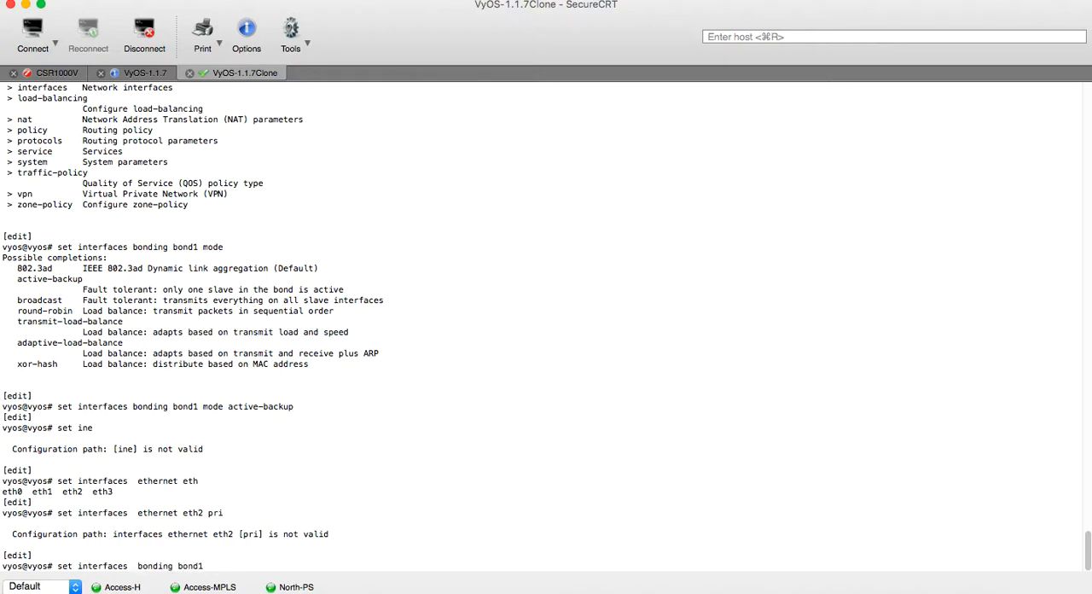
{"action": "type", "text": "primary eth2"}
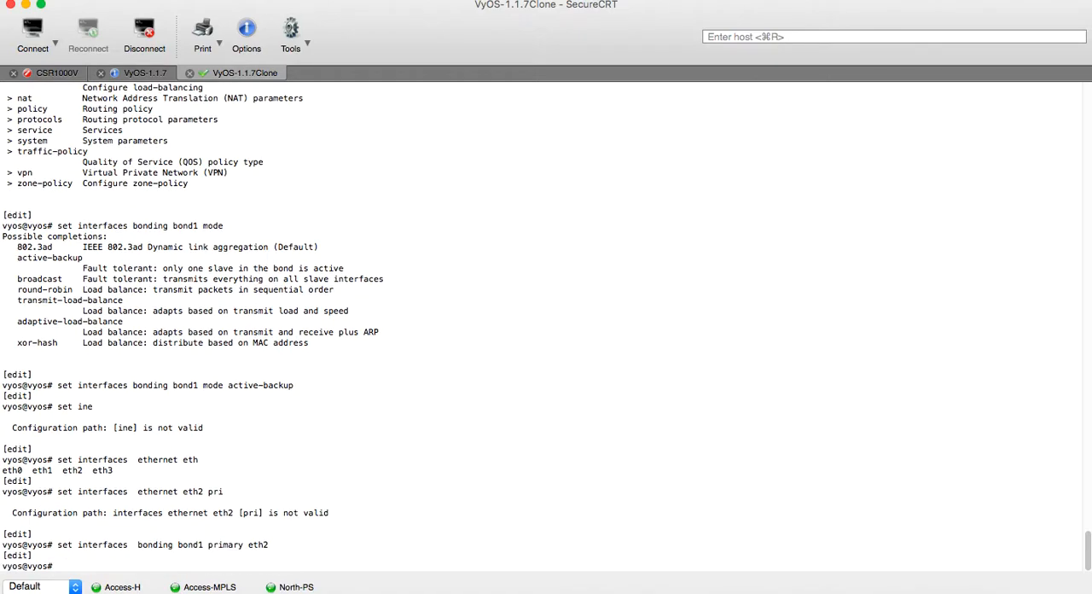
Review the diff with compare, commit, and switch to the VyOS-1.1.7 session
{"action": "type", "text": "compare"}
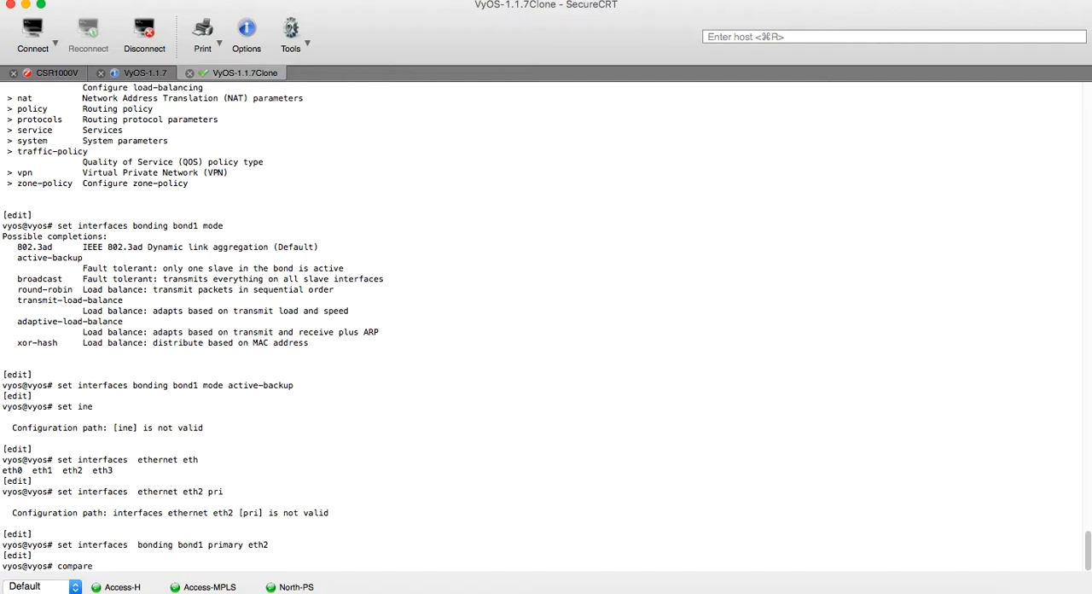
{"action": "key", "text": "Return"}
{"action": "type", "text": "commit"}
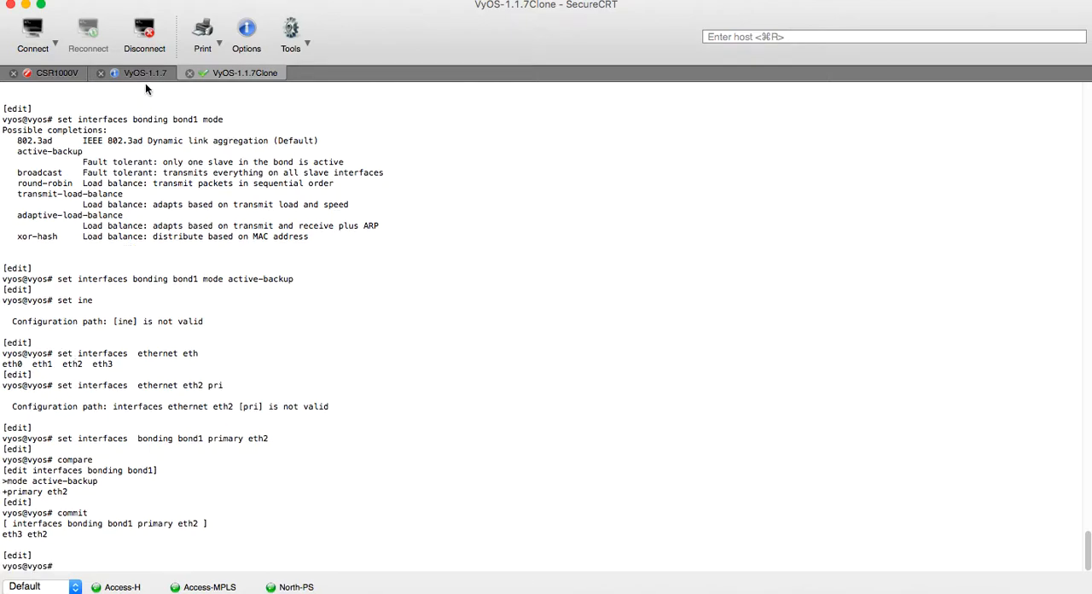
{"action": "left_click", "coordinate": [137, 71]}
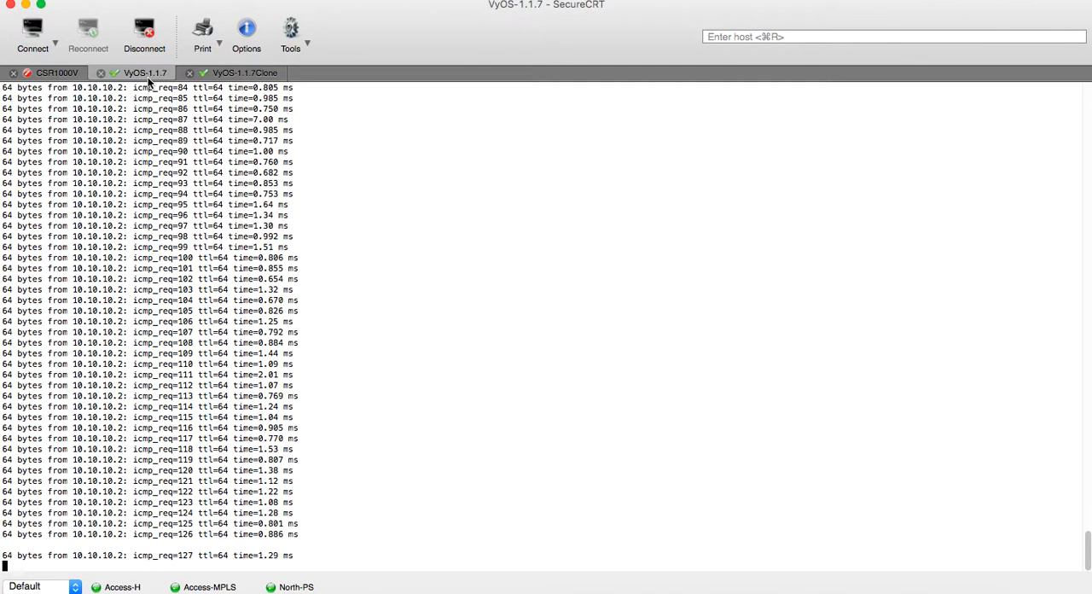
Stop the ping and set bond1 mode active-backup with primary eth2 on the first router
{"action": "key", "text": "ctrl+c"}
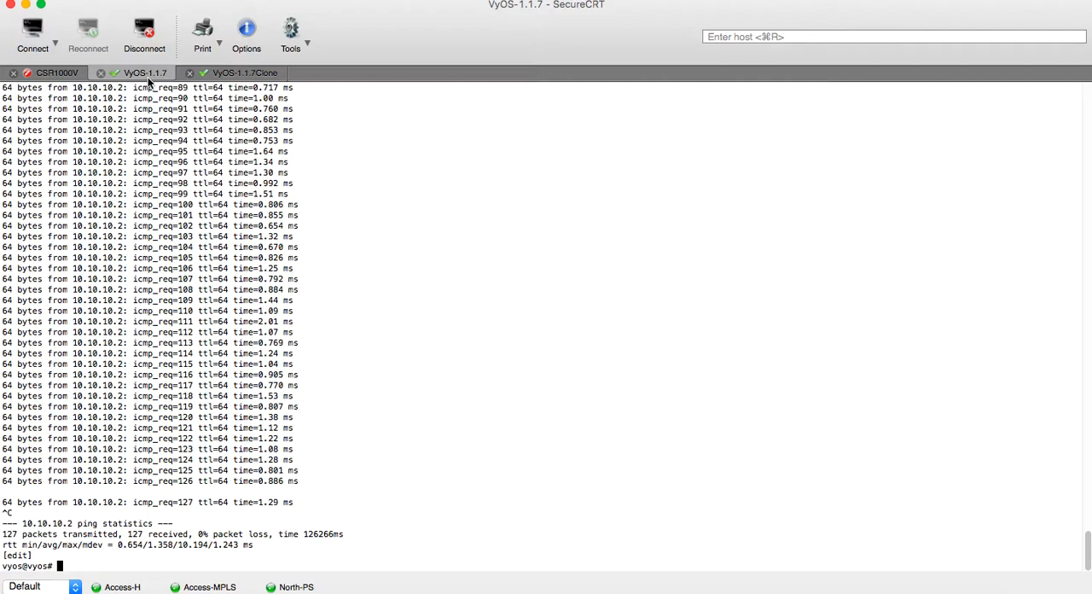
{"action": "type", "text": "set interfaces b"}
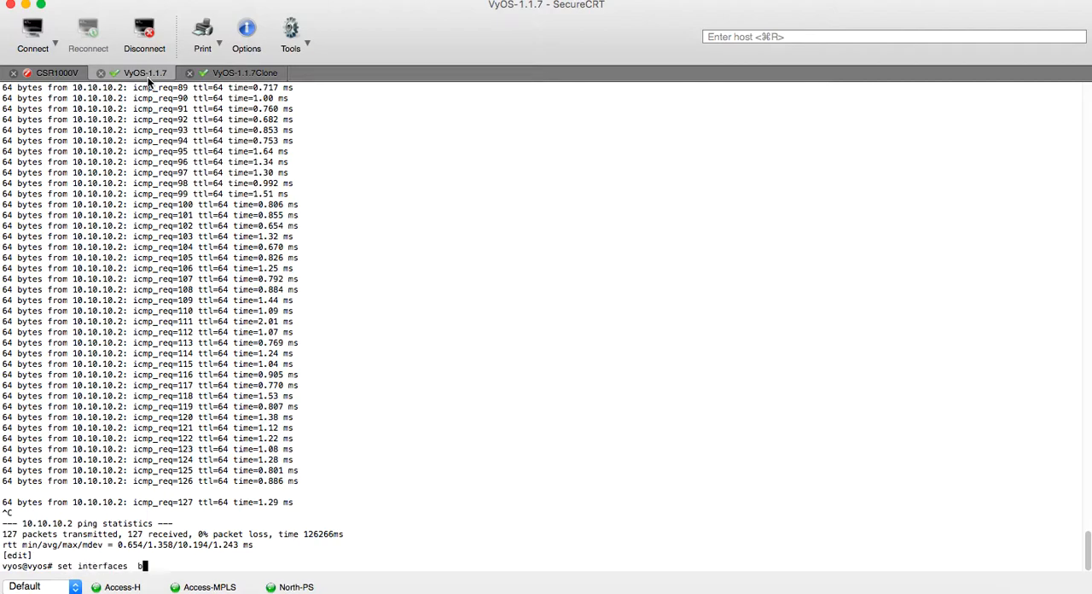
{"action": "type", "text": "onding"}
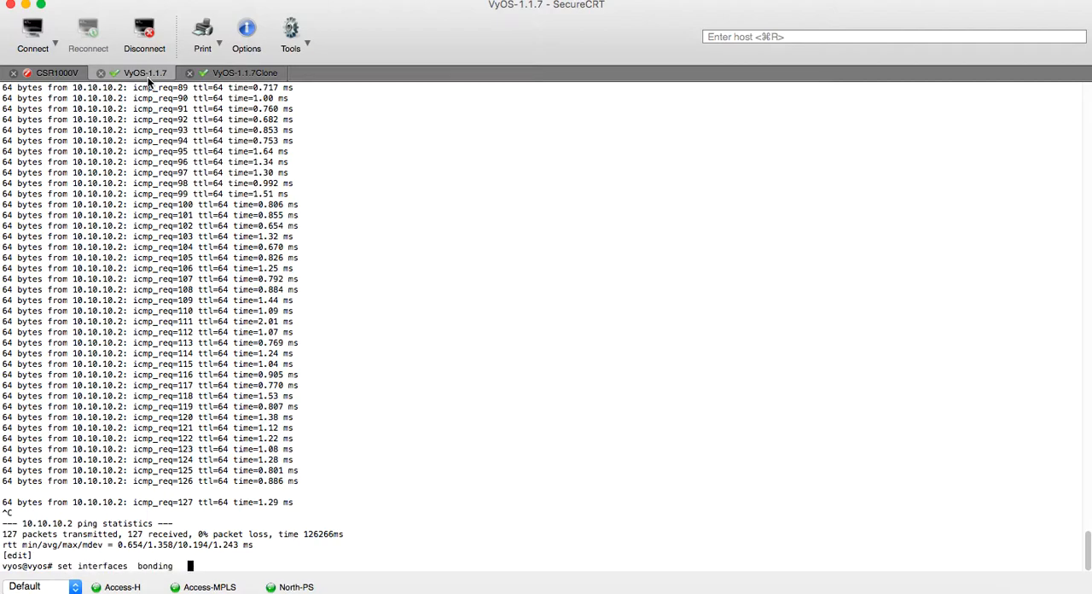
{"action": "type", "text": "bond1"}
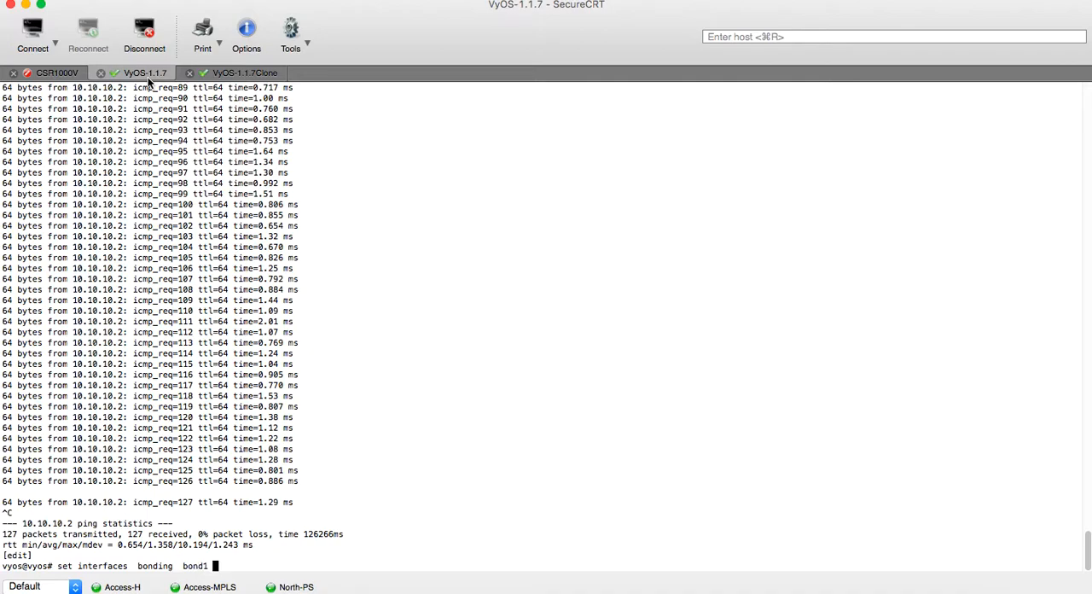
{"action": "type", "text": "mode active-backup"}
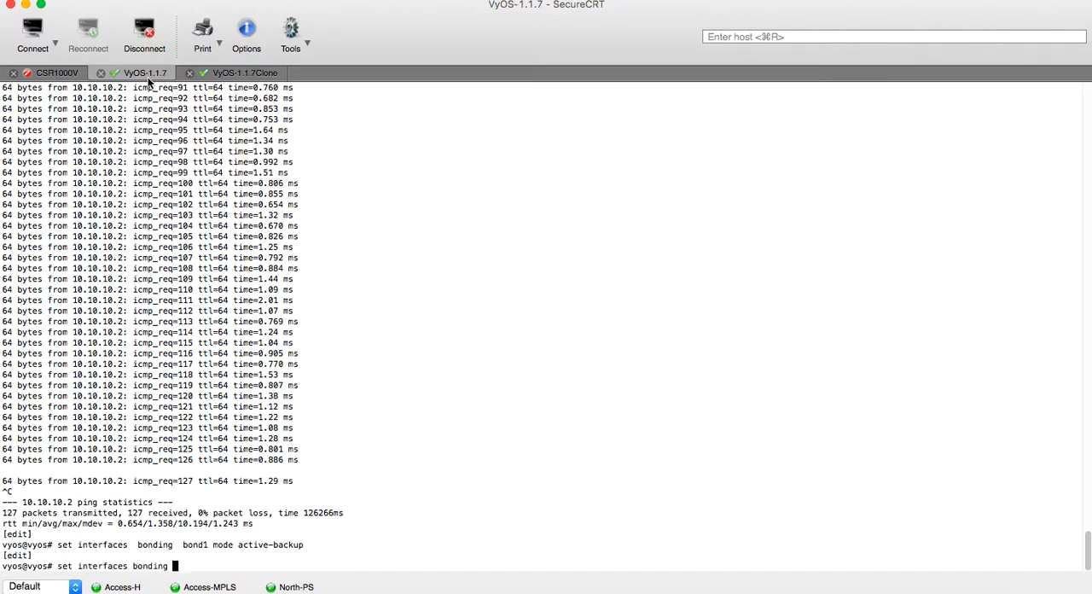
{"action": "type", "text": "bond1"}
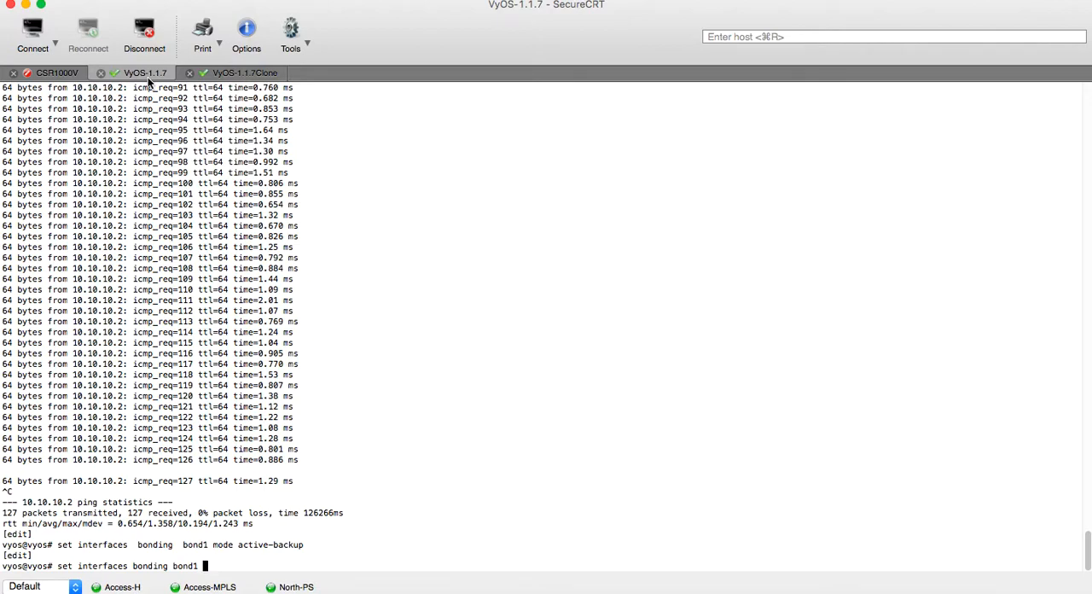
{"action": "type", "text": "primary eth2"}
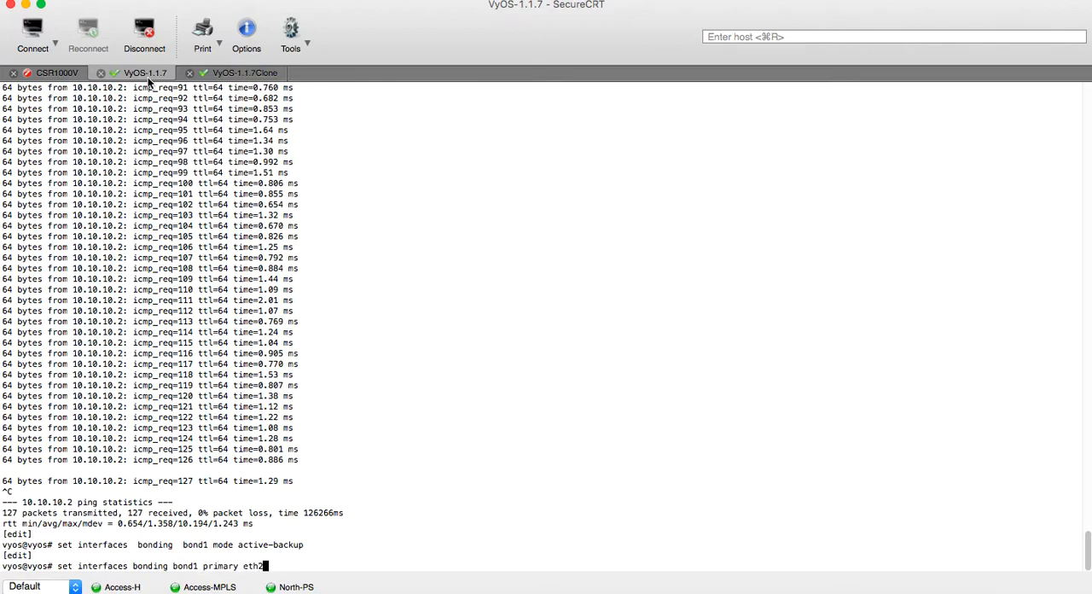
Compare and commit, restart the ping to 10.10.10.2, and return to the clone session
{"action": "type", "text": "compare"}
{"action": "type", "text": "ping 10.10.10.2"}
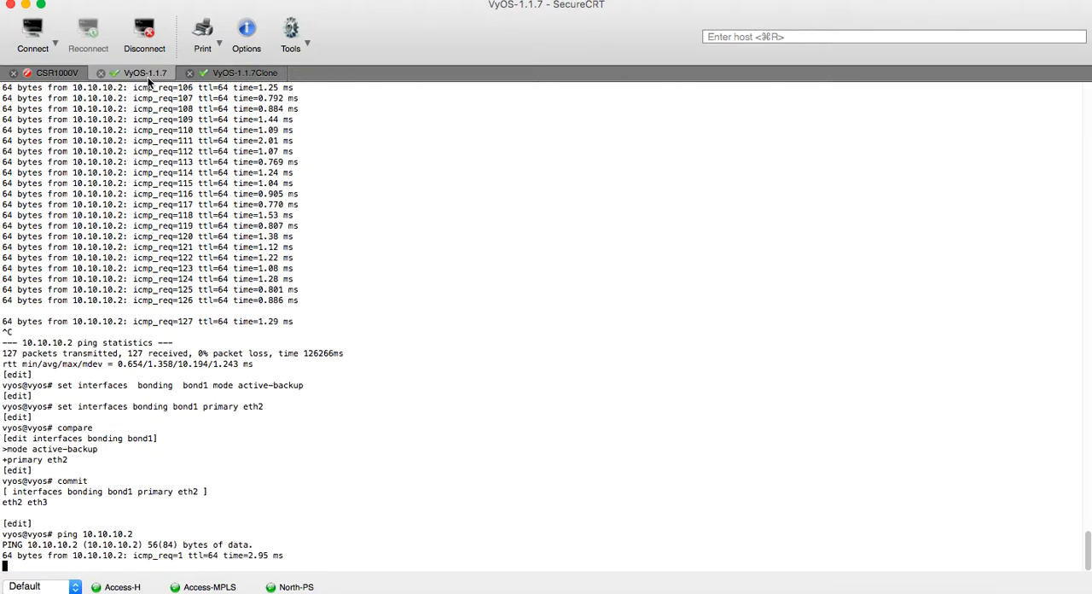
{"action": "left_click", "coordinate": [244, 72]}
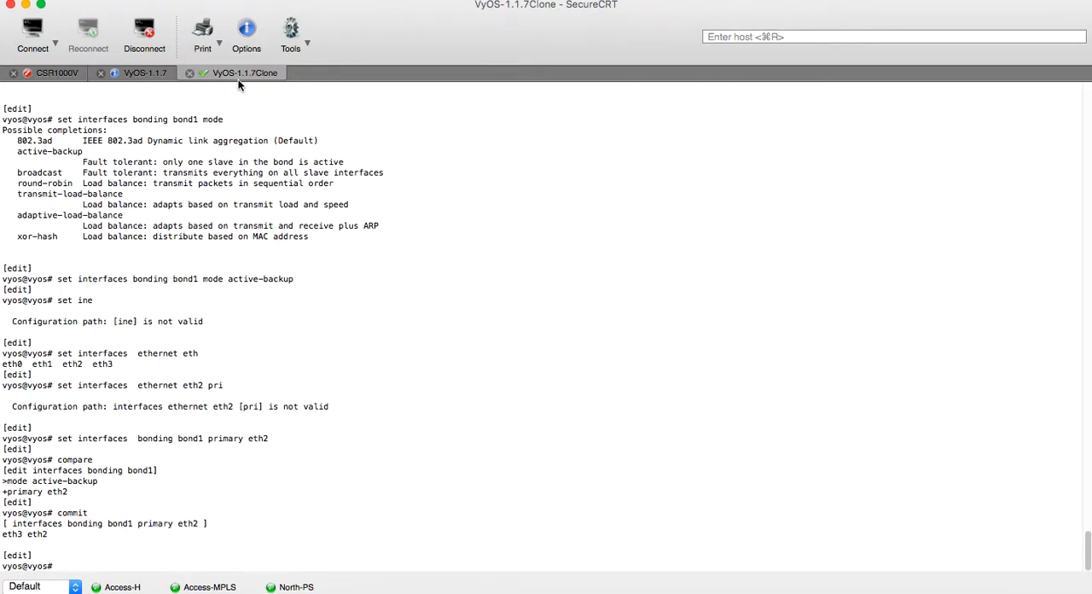
Re-query 'run show interfaces ethernet eth3' and confirm its TX packets stay frozen at 135
{"action": "type", "text": "set interfaces bonding bond1 primary eth2"}
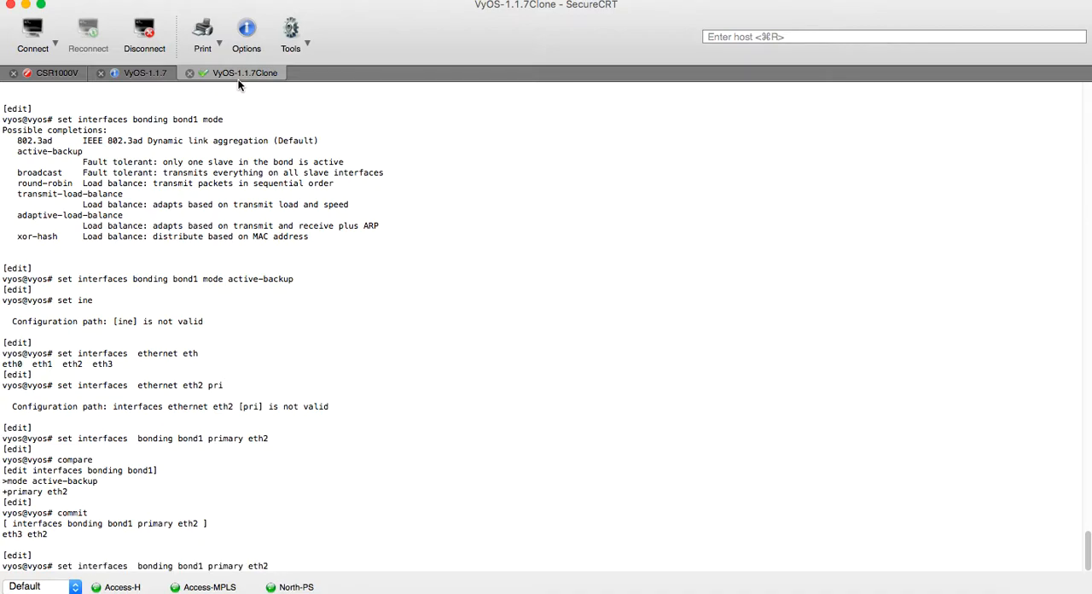
{"action": "type", "text": "run show interfaces ethernet eth3"}
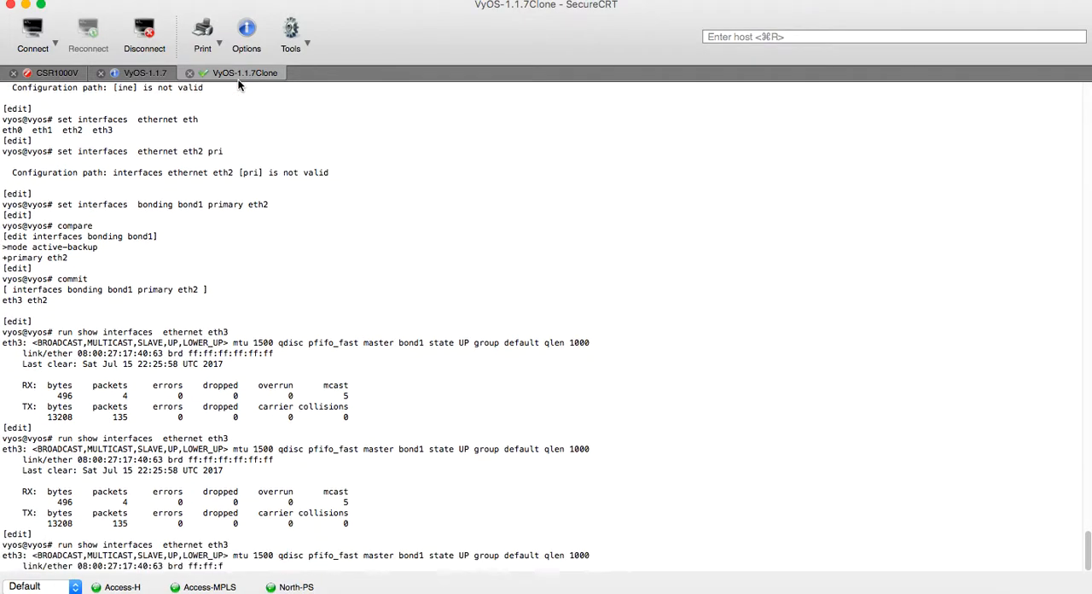
{"action": "scroll", "scroll_direction": "down", "scroll_amount": 3}
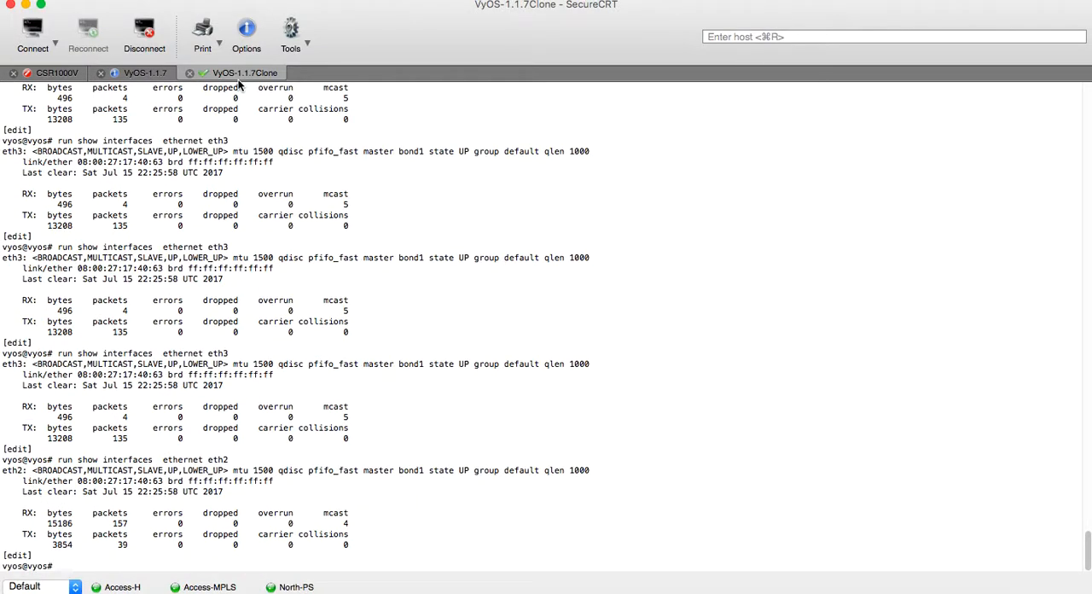
{"action": "scroll", "scroll_direction": "down", "scroll_amount": 3}
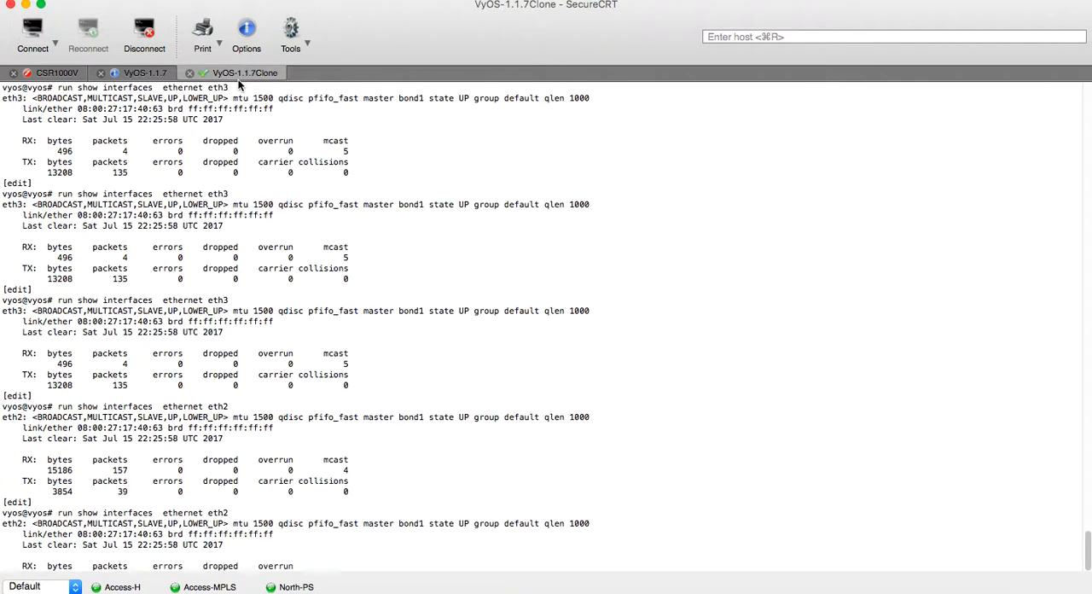
{"action": "scroll", "scroll_direction": "down", "scroll_amount": 3}
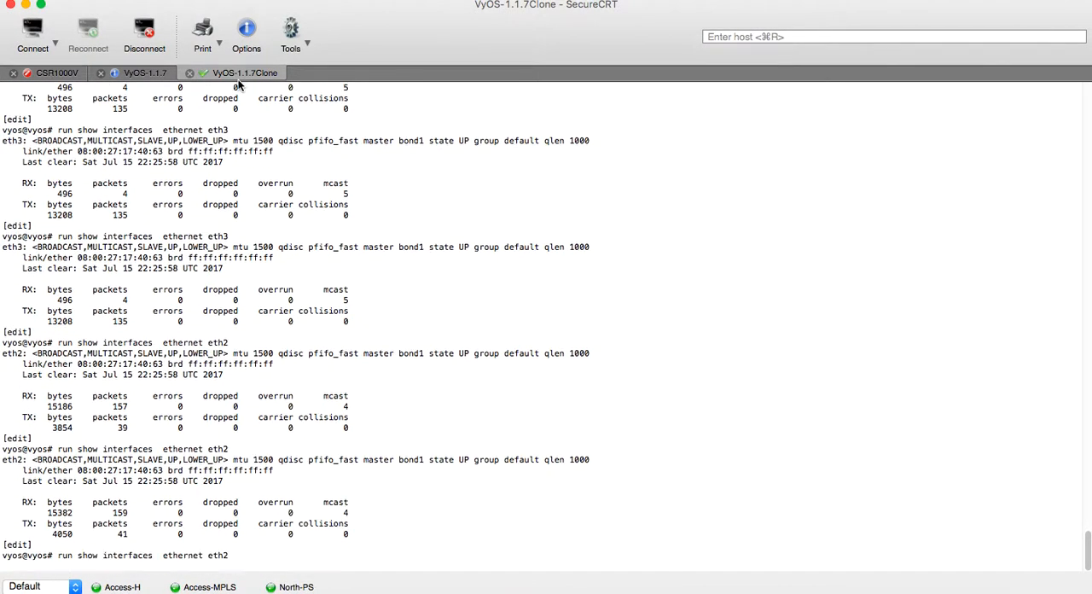
{"action": "scroll", "scroll_direction": "down", "scroll_amount": 3}
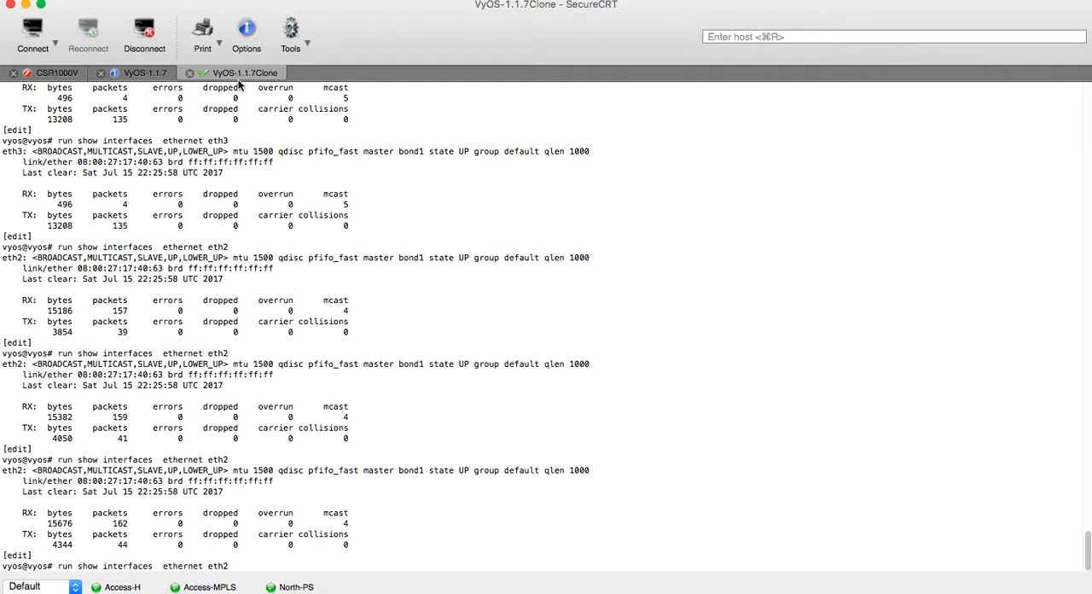
{"action": "scroll", "scroll_direction": "down", "scroll_amount": 3}
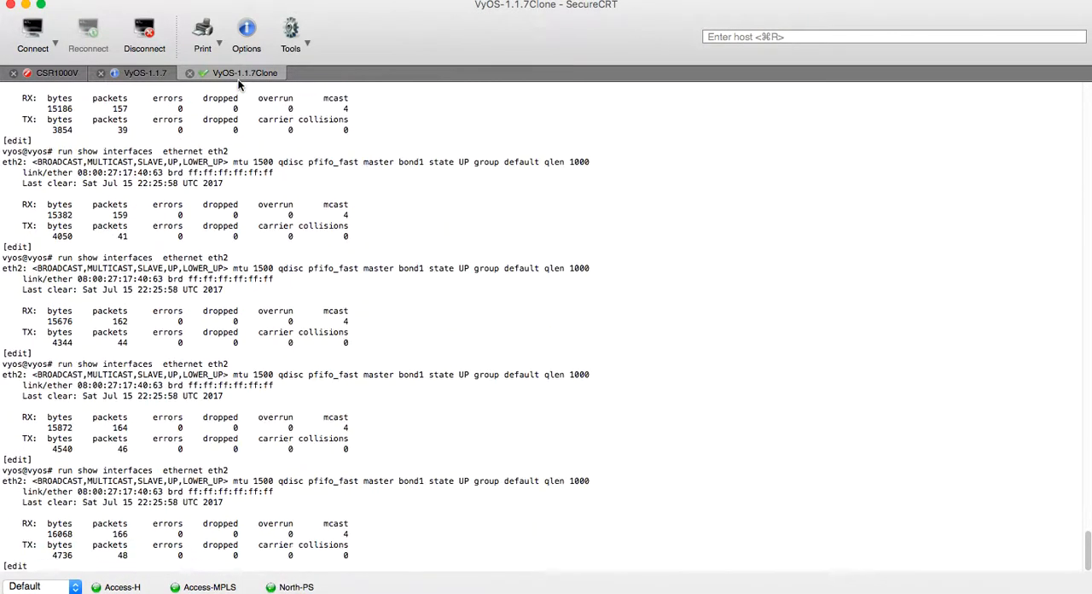